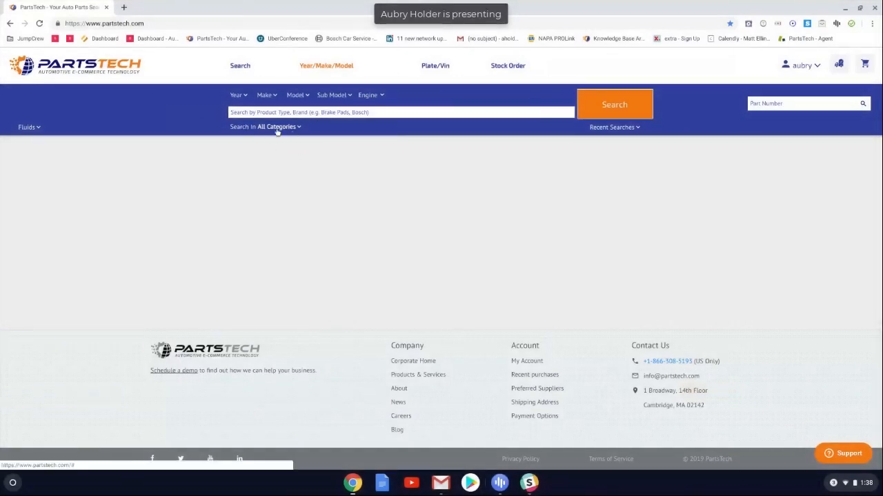
mouse_move(396, 94)
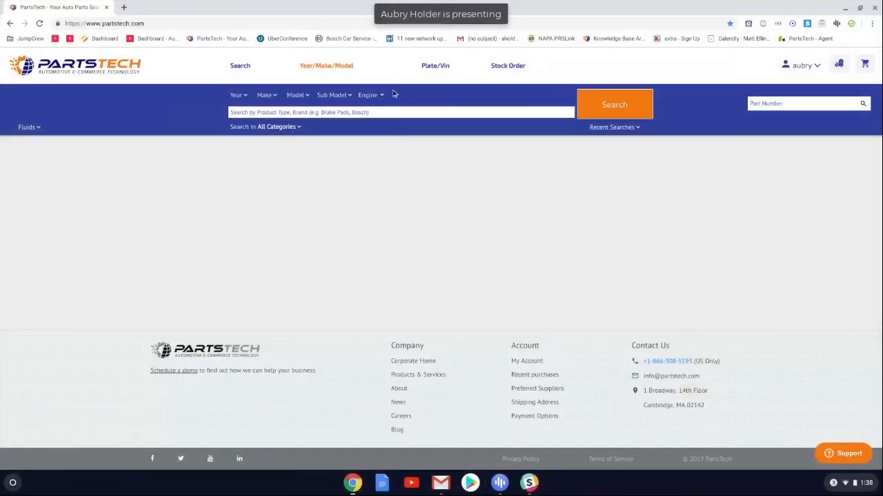
mouse_move(377, 100)
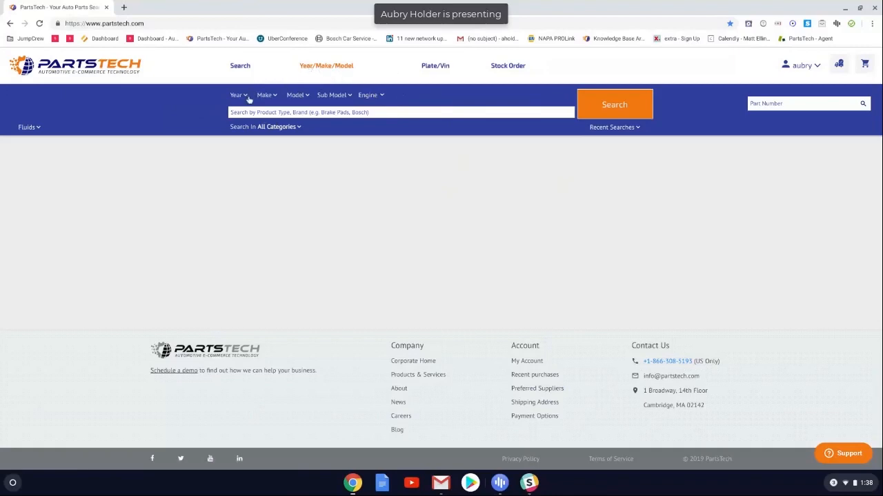
- Select year 2003, make Dodge and sub model SE for the Neon
left_click(238, 94)
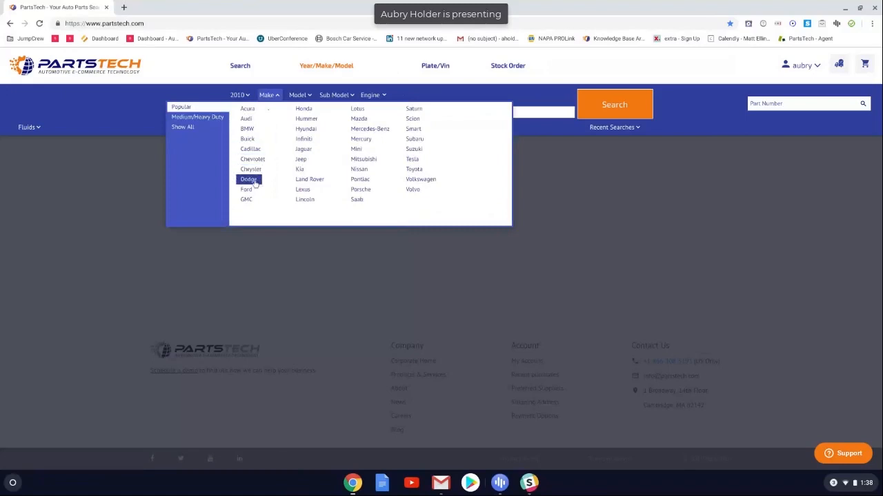
left_click(336, 94)
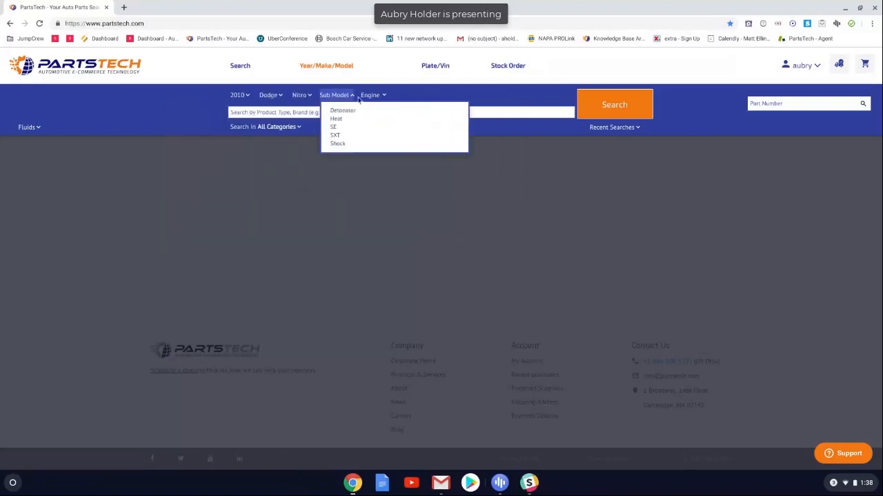
left_click(334, 127)
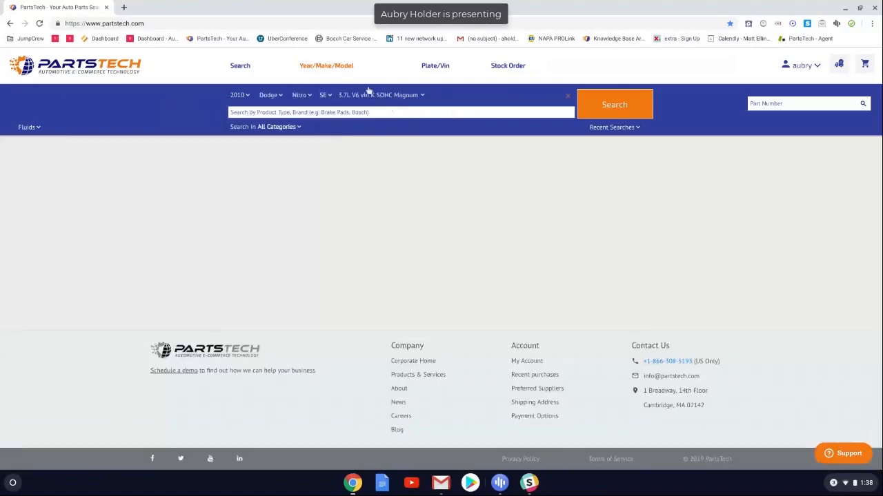
mouse_move(240, 74)
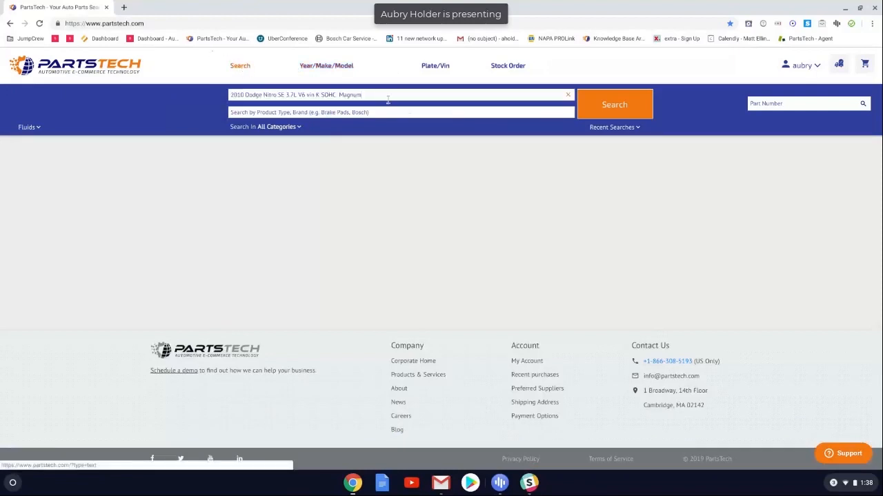
- Clear the Neon, choose the typed 2005 Ford Mustang Base V6 suggestion, then clear it again
left_click(568, 94)
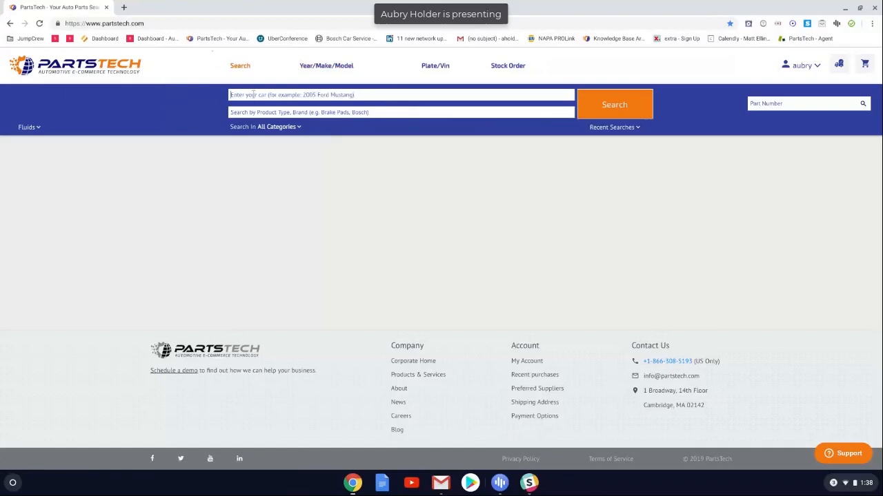
type("05 mustng")
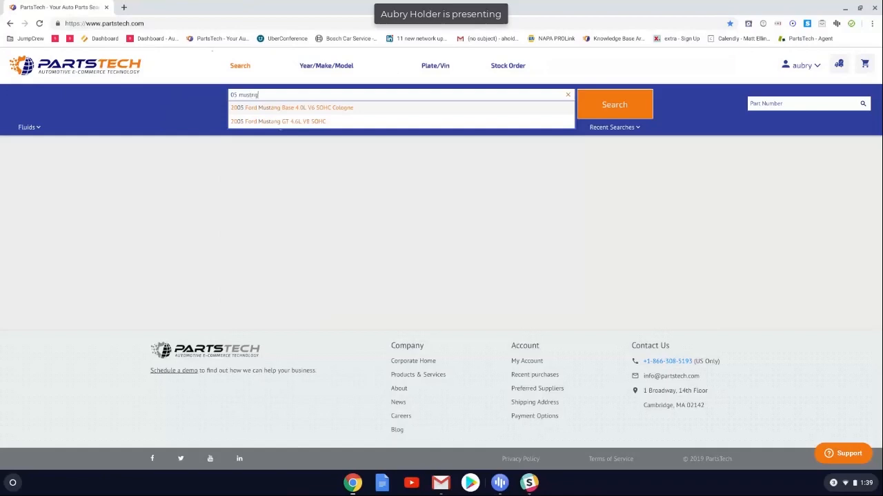
key("BackSpace")
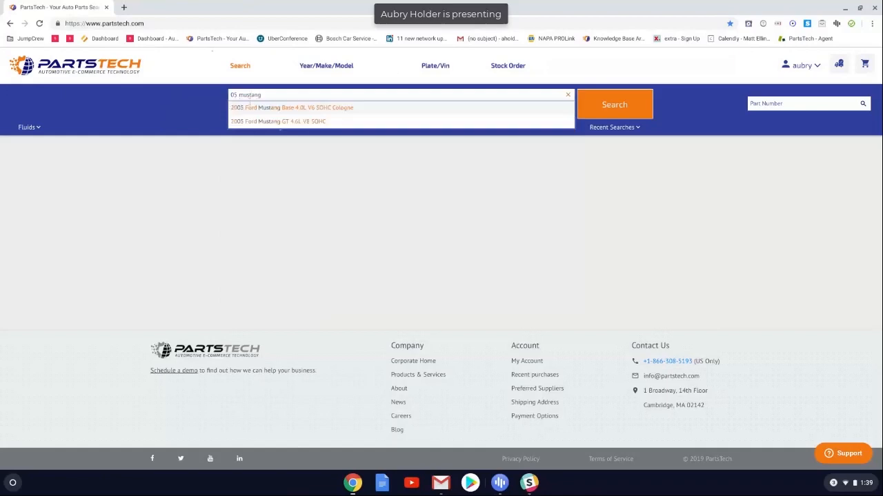
left_click(284, 108)
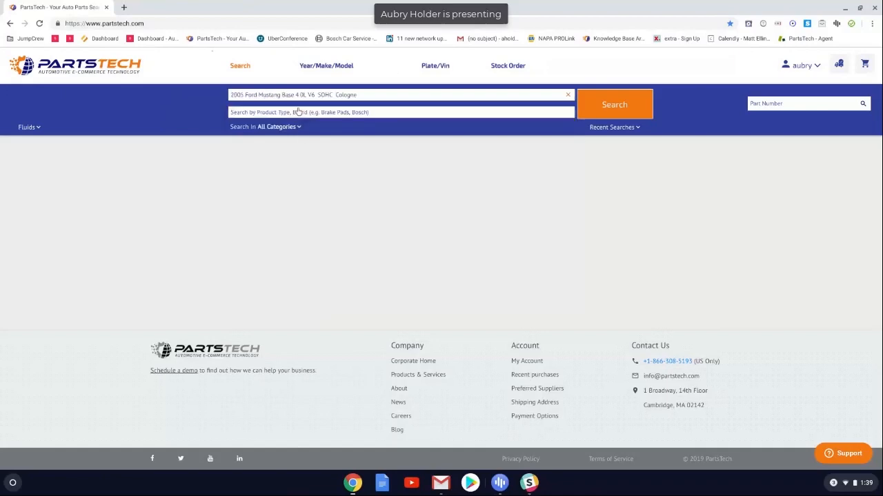
left_click(566, 94)
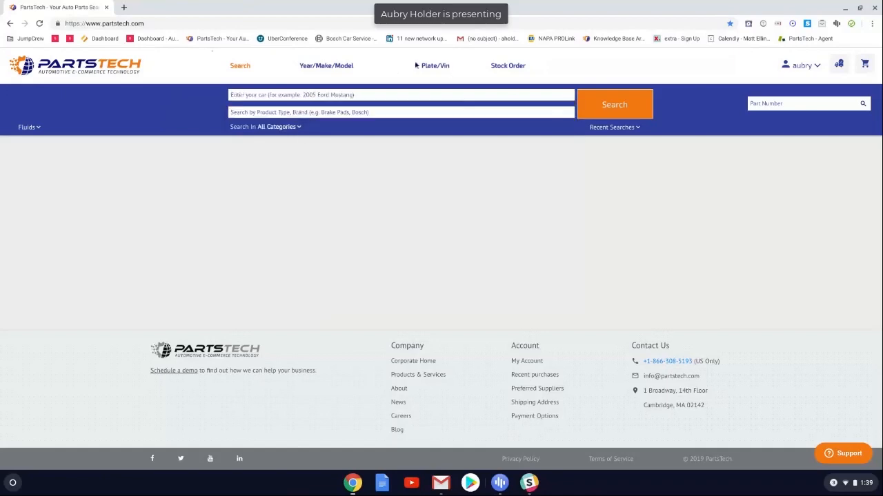
- Switch to plate lookup and set the plate state to CT
left_click(434, 66)
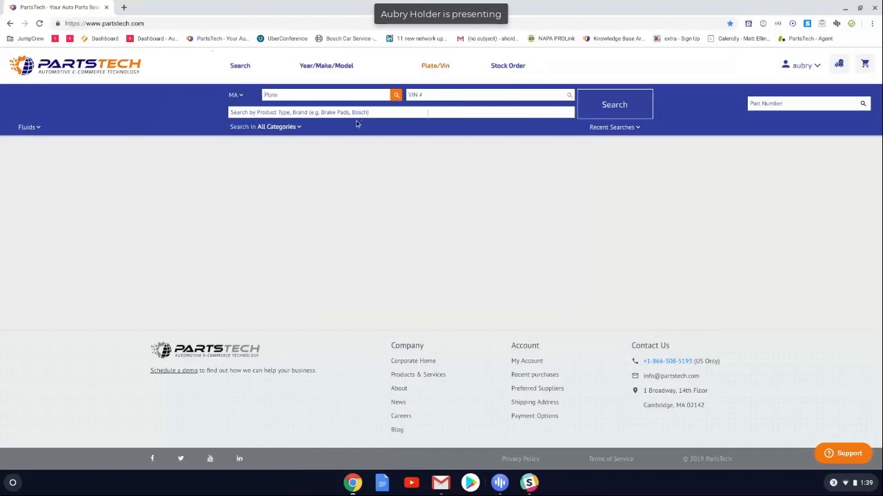
mouse_move(592, 127)
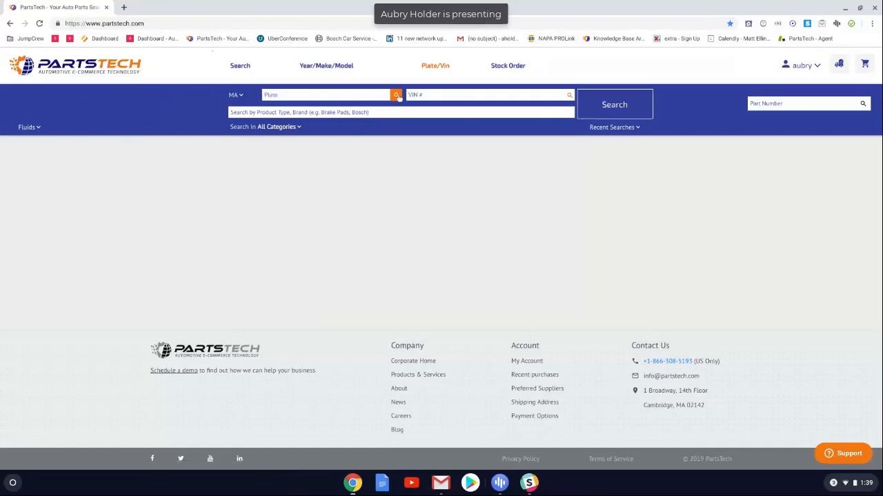
mouse_move(209, 84)
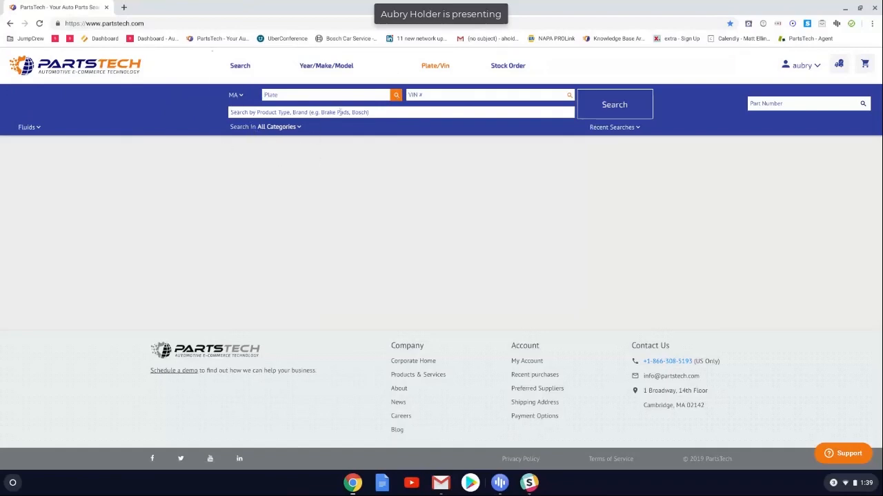
mouse_move(290, 92)
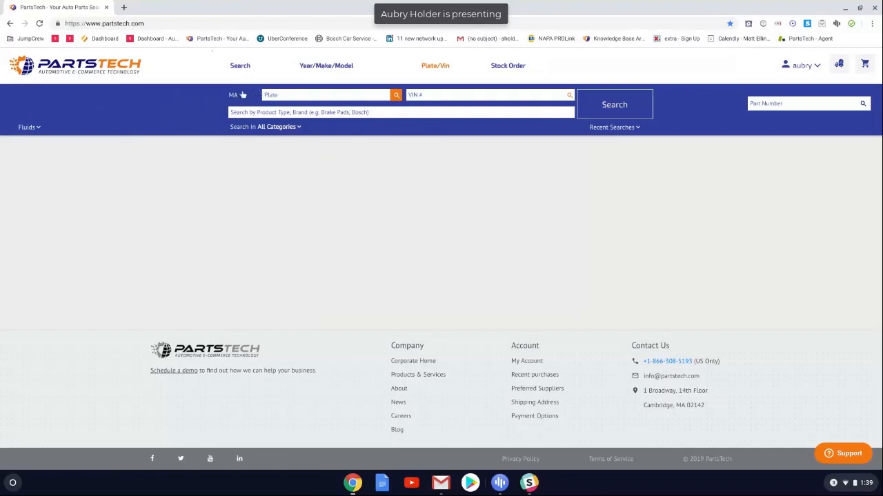
left_click(234, 94)
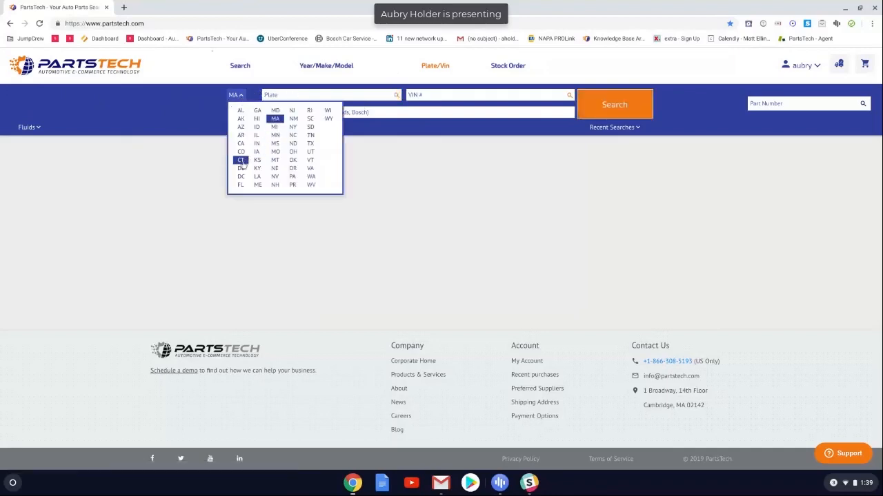
left_click(240, 160)
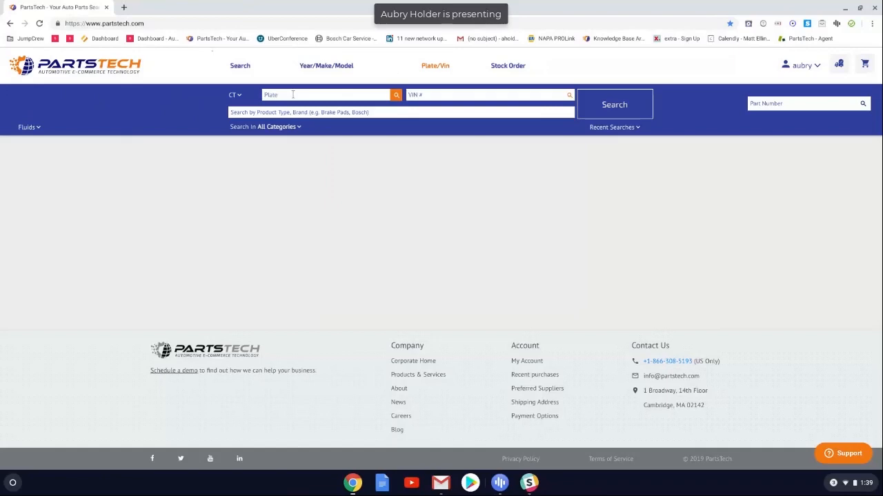
type("am")
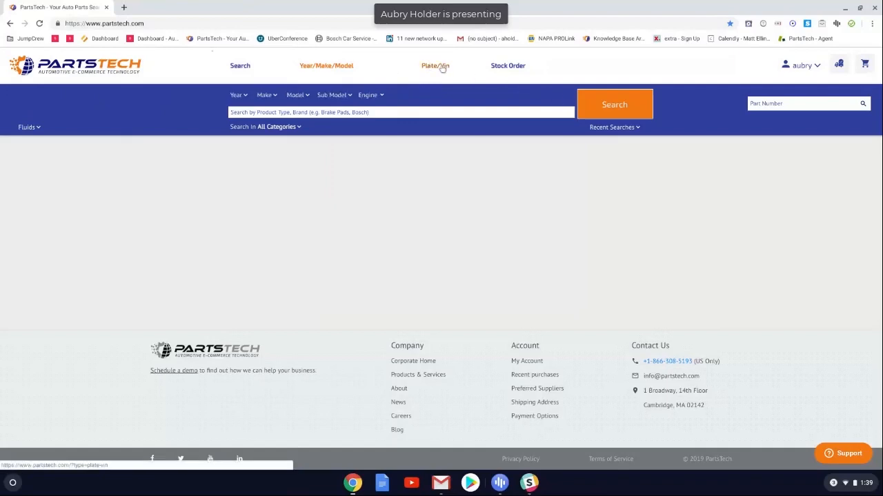
left_click(433, 67)
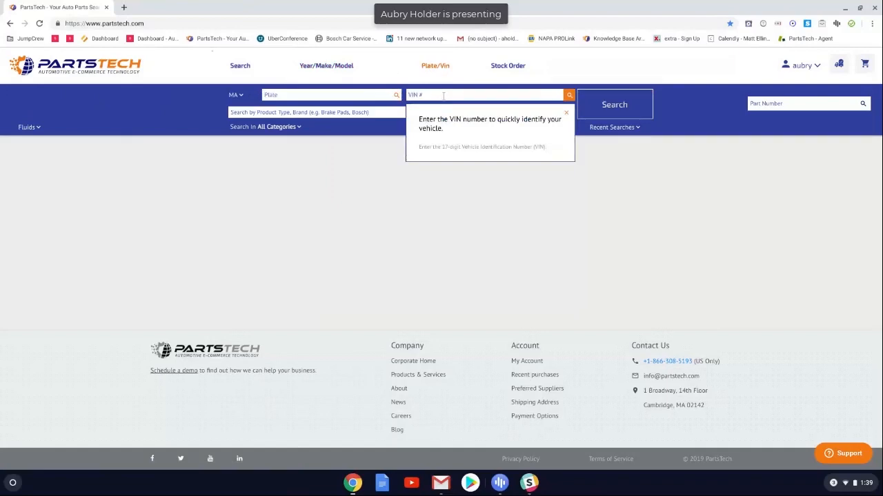
type("WBAVT73558FZ37249")
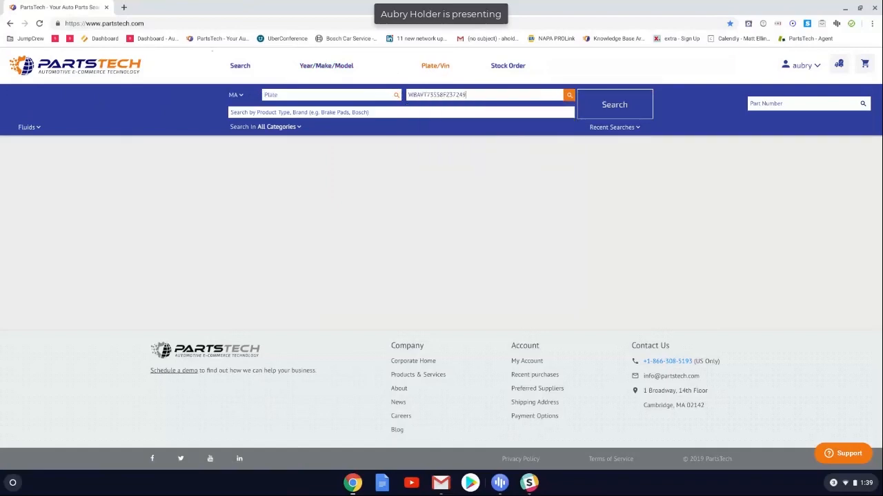
left_click(568, 94)
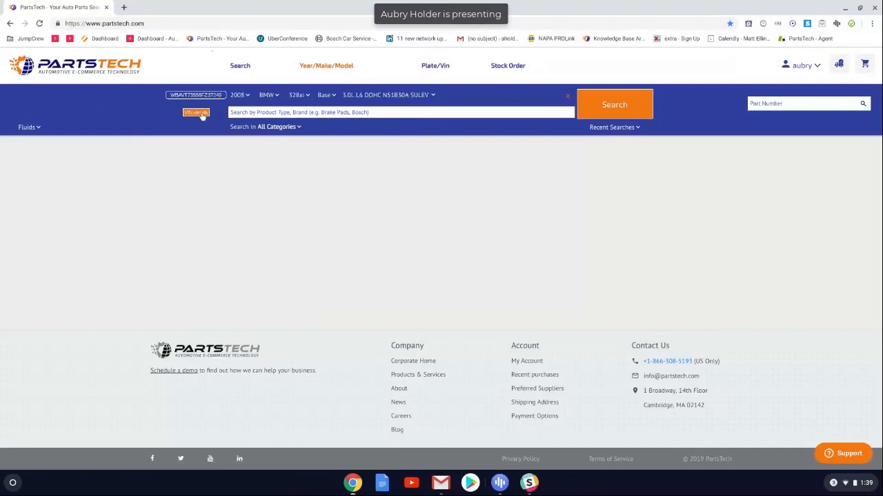
left_click(196, 112)
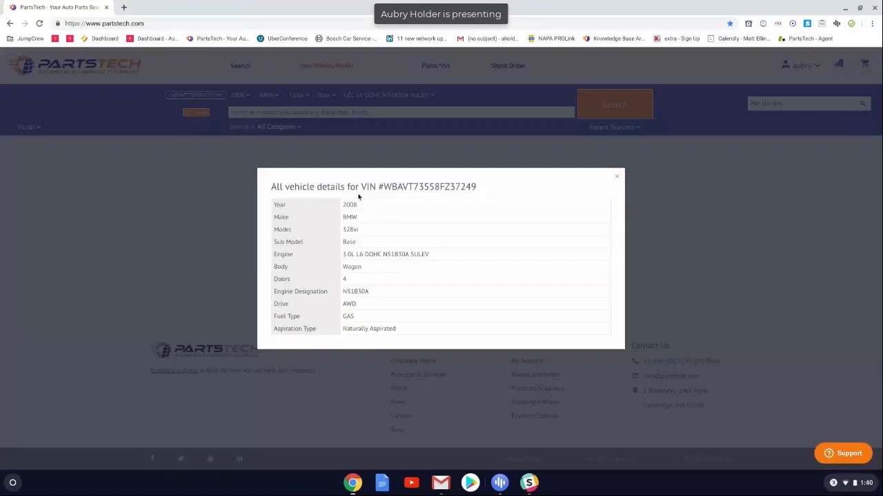
mouse_move(616, 180)
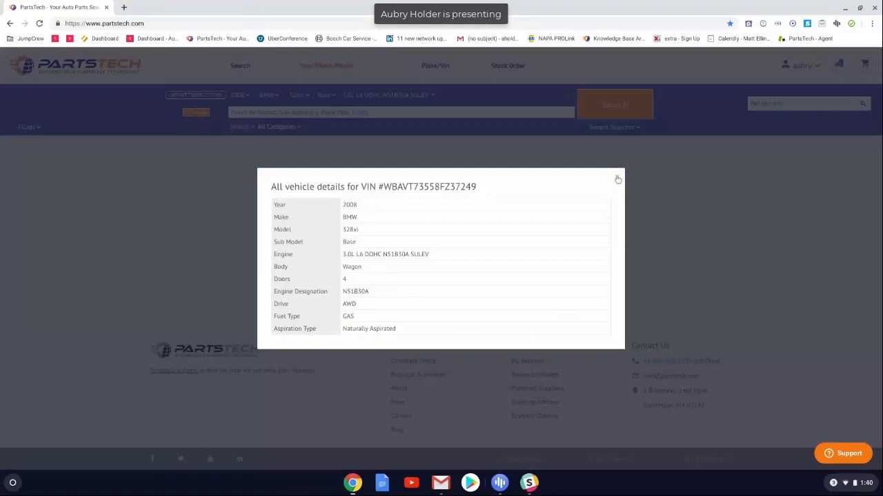
left_click(618, 179)
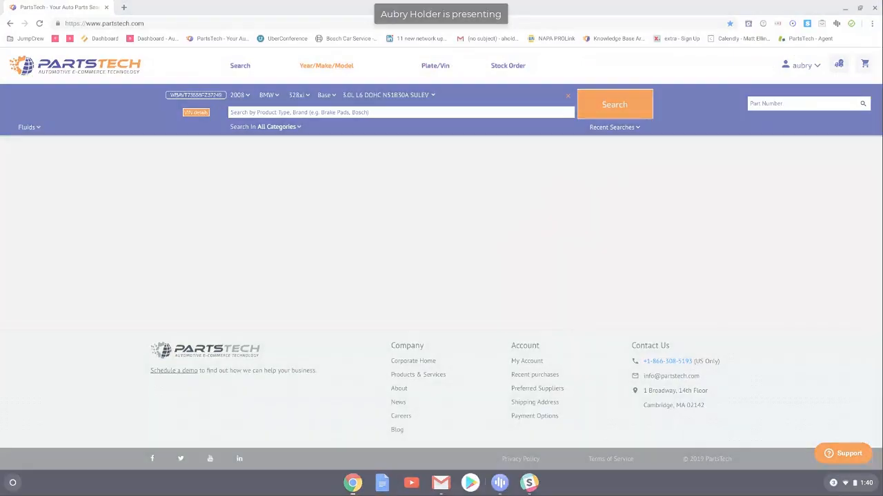
- Clear the part search and run a Radiator search for the 1996 Chevrolet S10
left_click(615, 104)
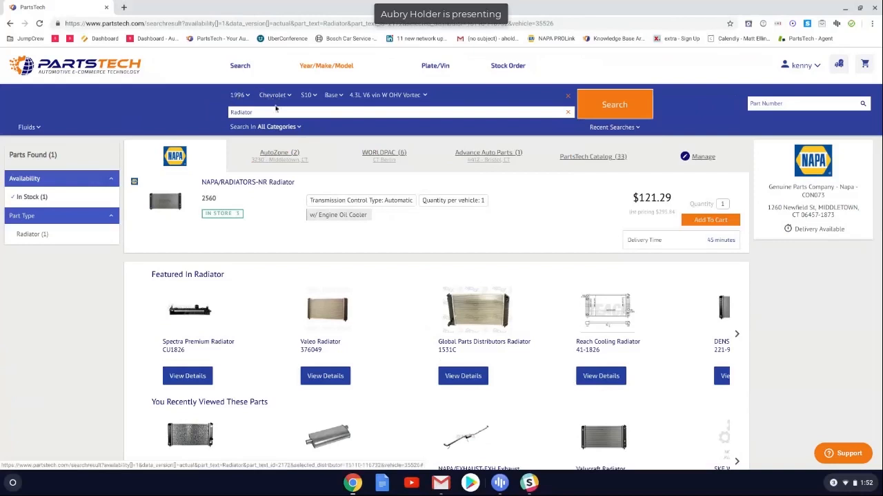
left_click(276, 112)
type("R")
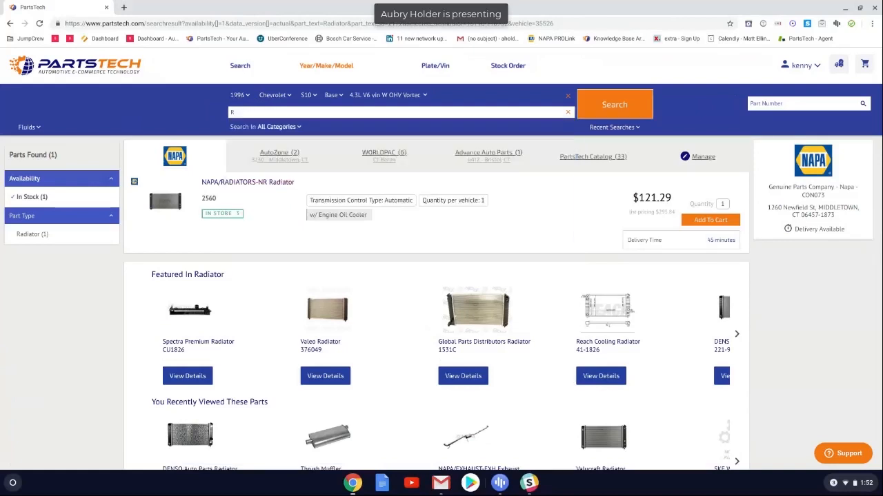
type("ad")
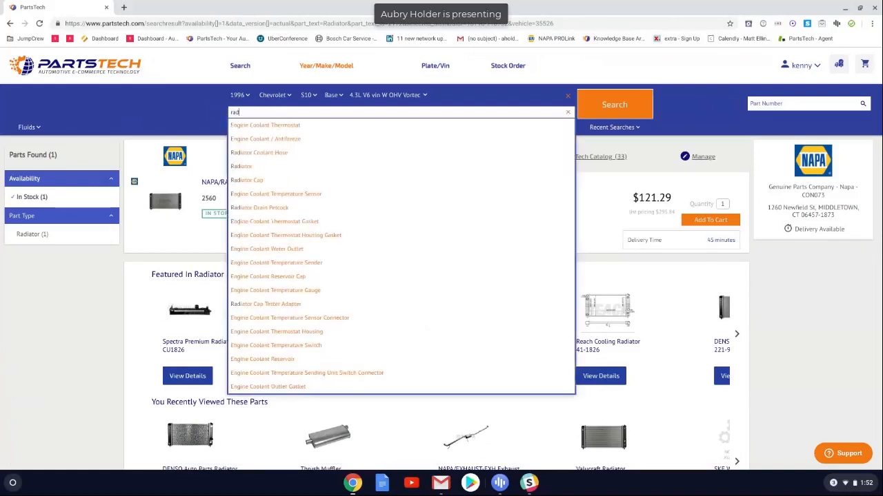
mouse_move(247, 167)
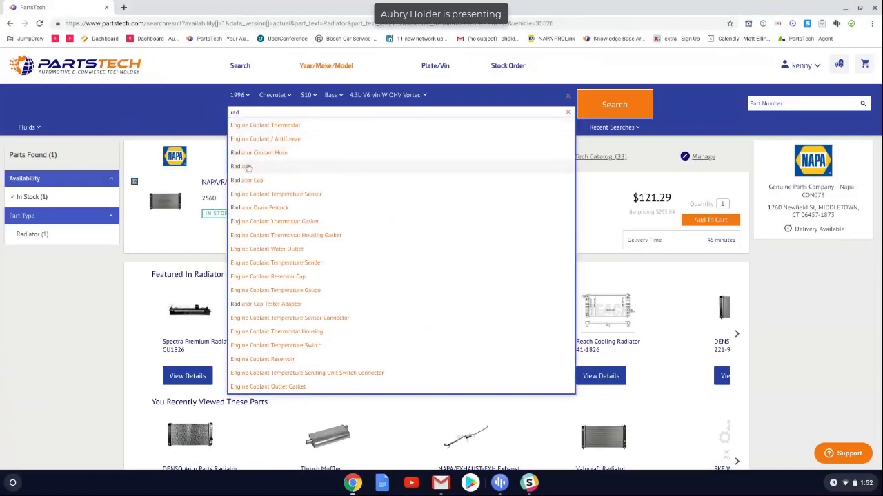
left_click(240, 166)
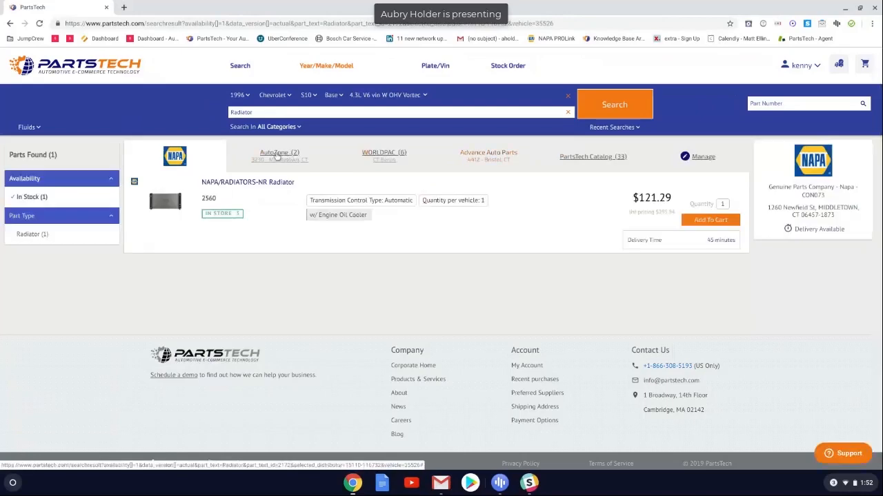
- Compare AutoZone, Advance Professional and WorldPac radiator results
left_click(278, 151)
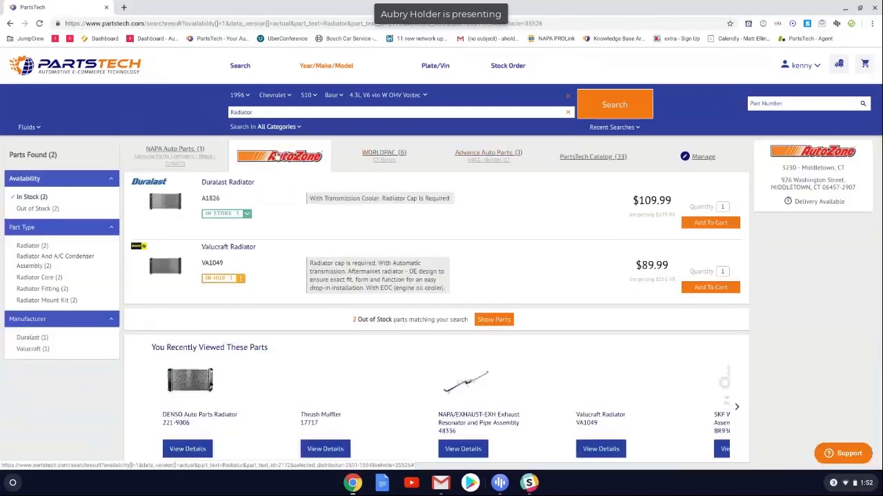
left_click(488, 154)
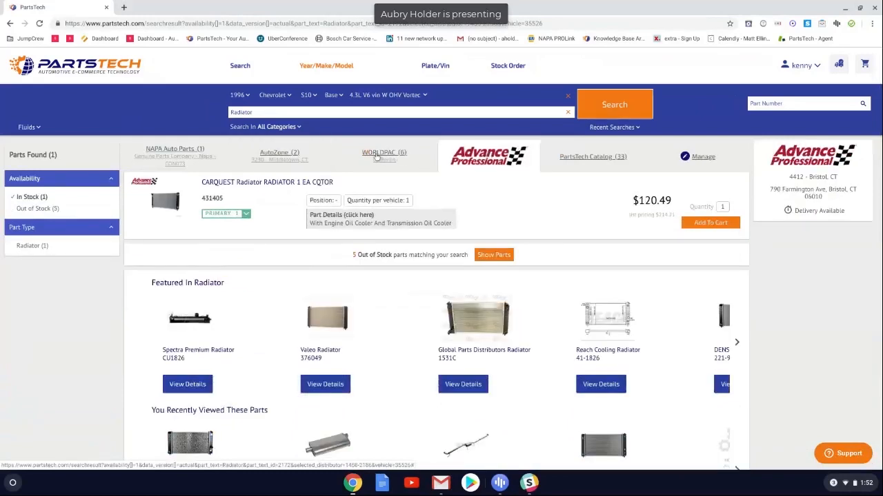
left_click(382, 151)
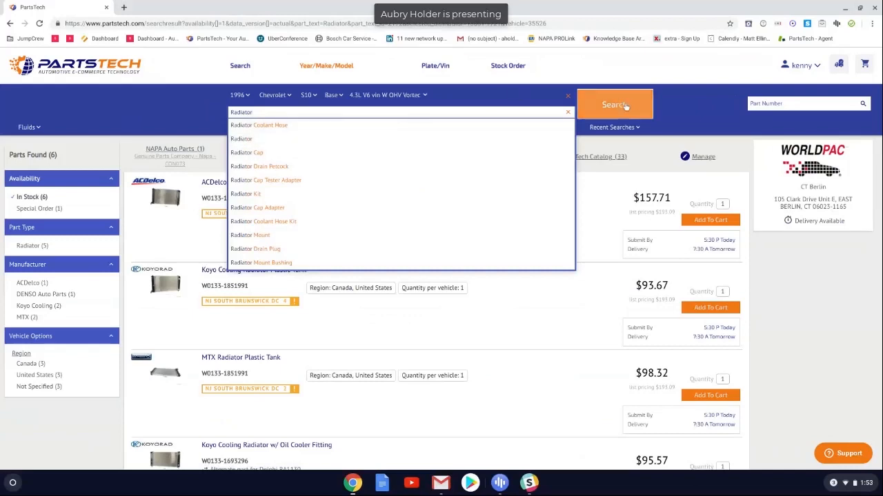
- Rerun the Radiator search and review NAPA's results
left_click(615, 105)
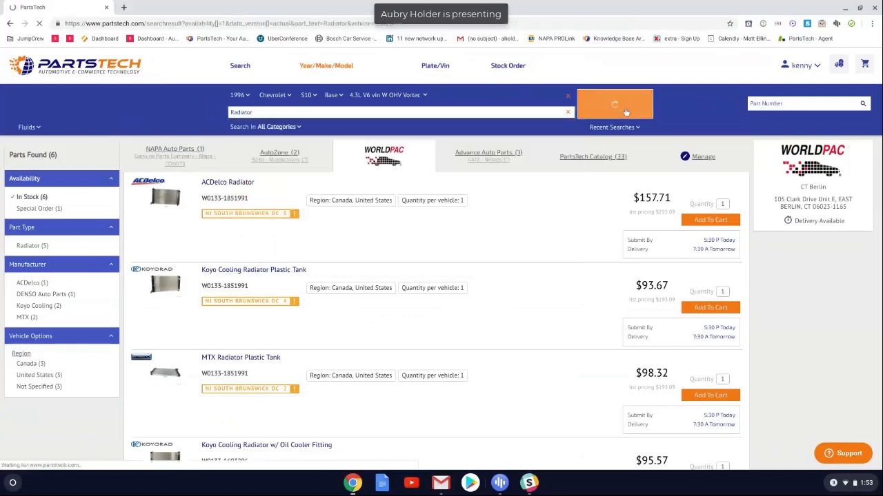
left_click(615, 105)
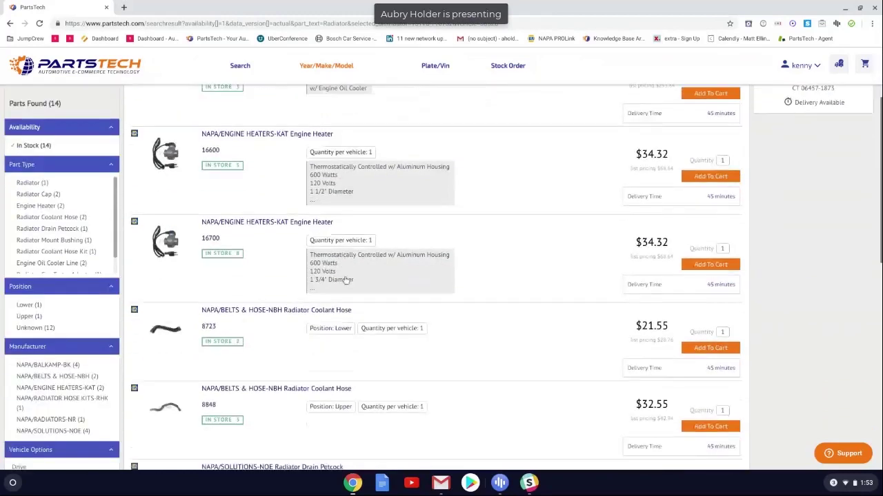
scroll("down", 3)
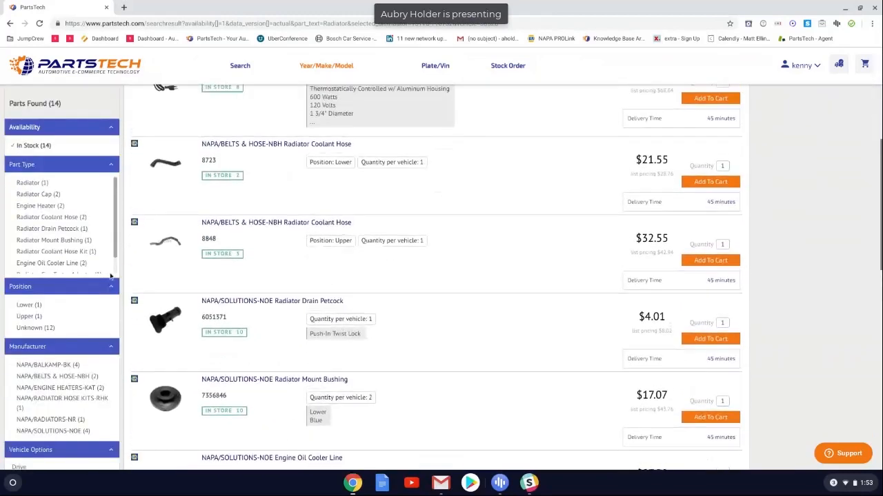
mouse_move(44, 217)
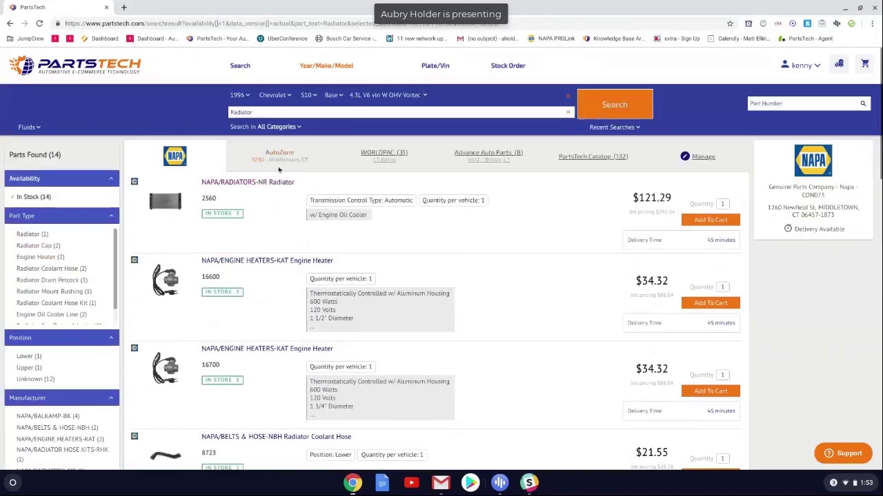
- Review Advance Auto Parts radiators, then WORLDPAC's 31 parts
left_click(488, 157)
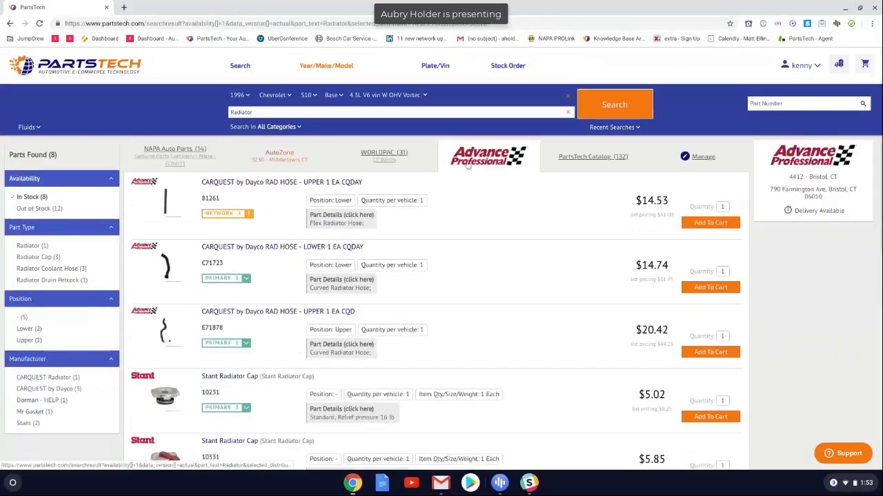
scroll("down", 3)
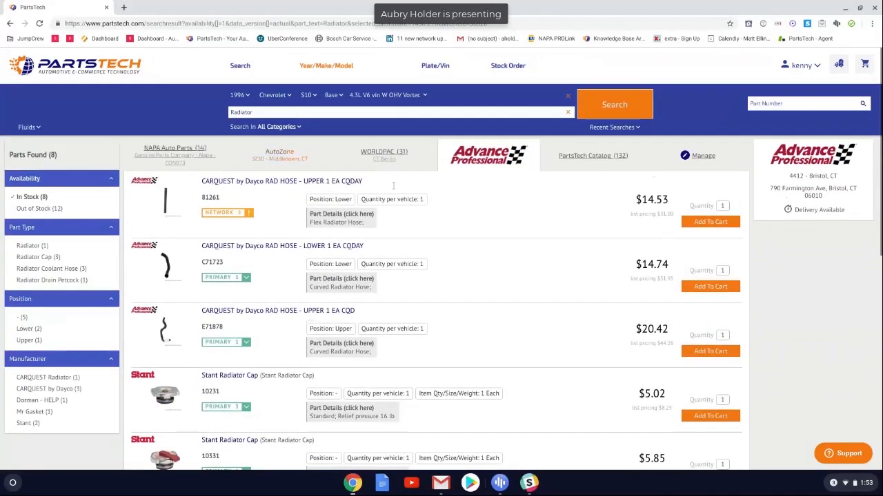
left_click(383, 152)
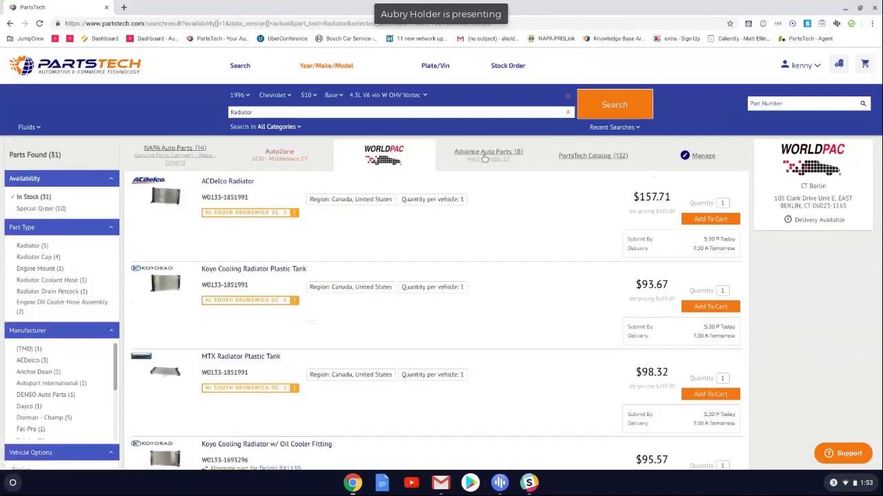
mouse_move(165, 240)
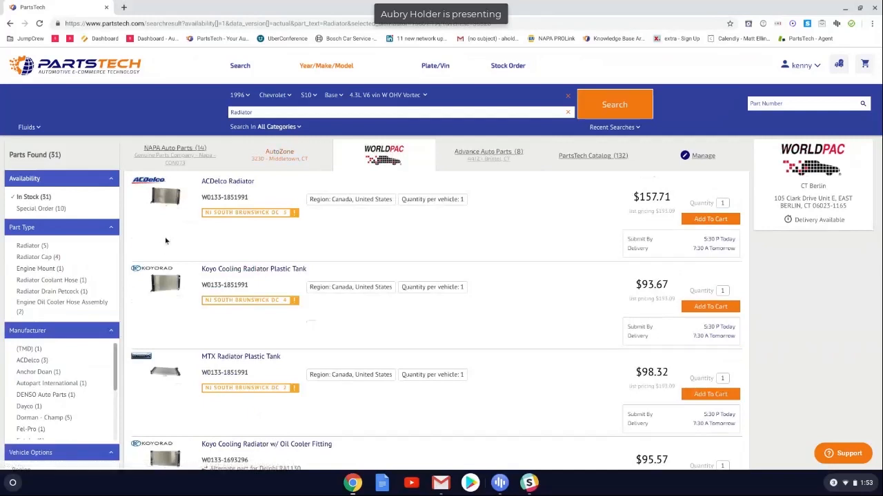
mouse_move(29, 246)
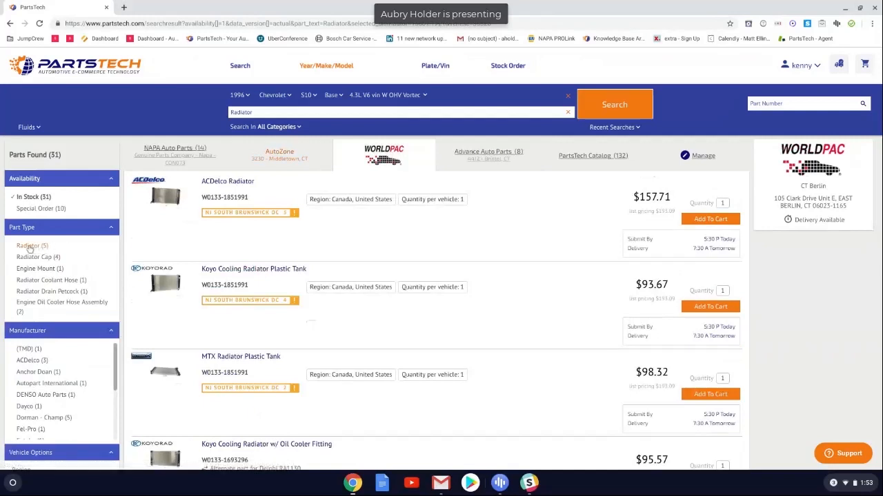
- Filter part types to Radiator, Radiator Cap and Radiator Coolant Hose and apply
left_click(26, 245)
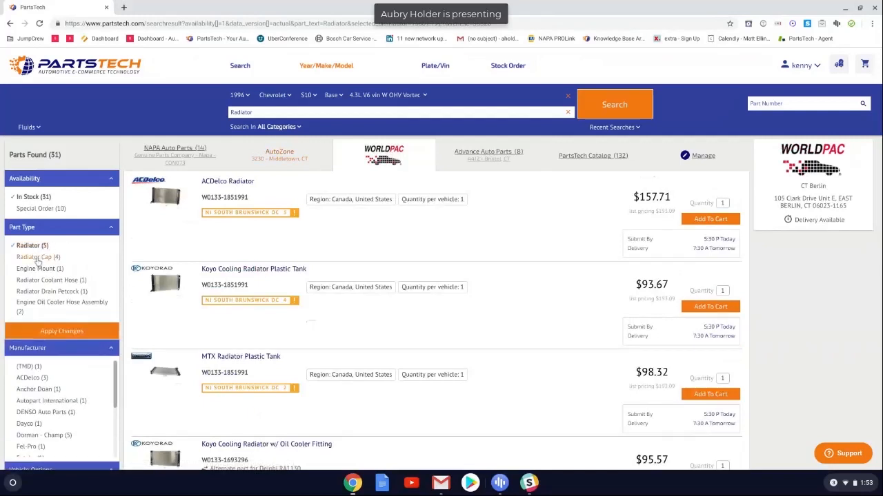
left_click(11, 256)
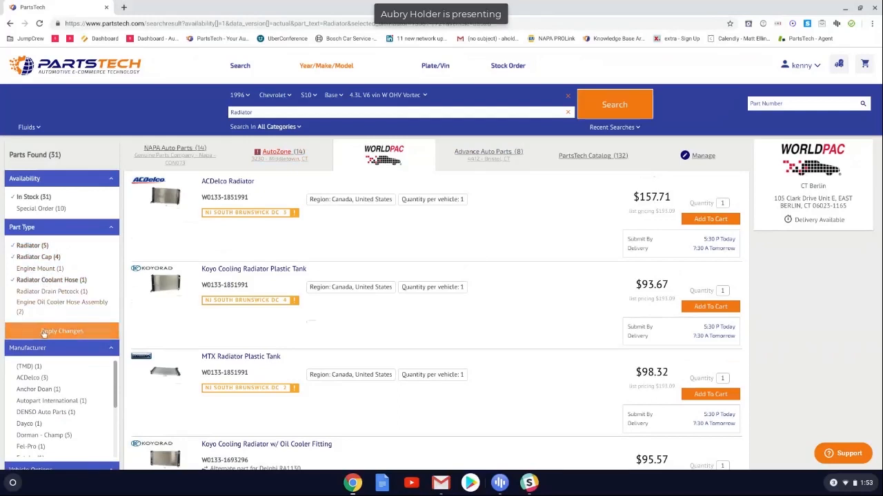
left_click(62, 331)
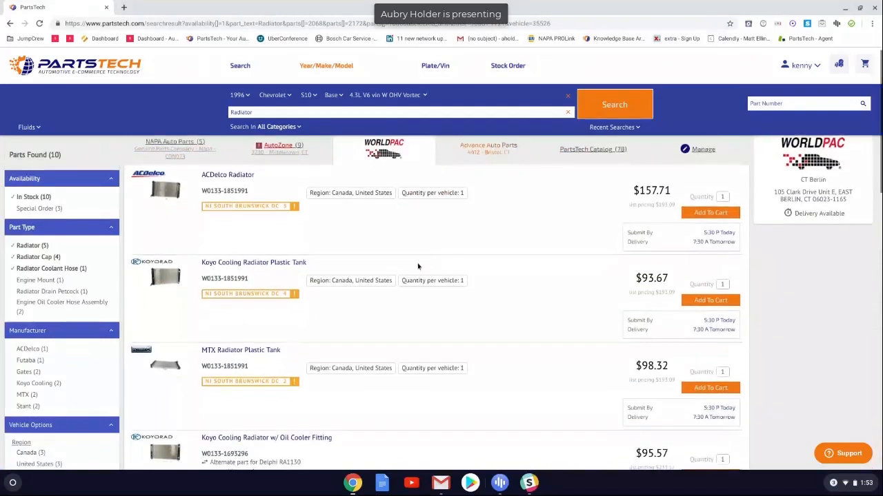
- Review NAPA's five filtered radiator parts
left_click(174, 145)
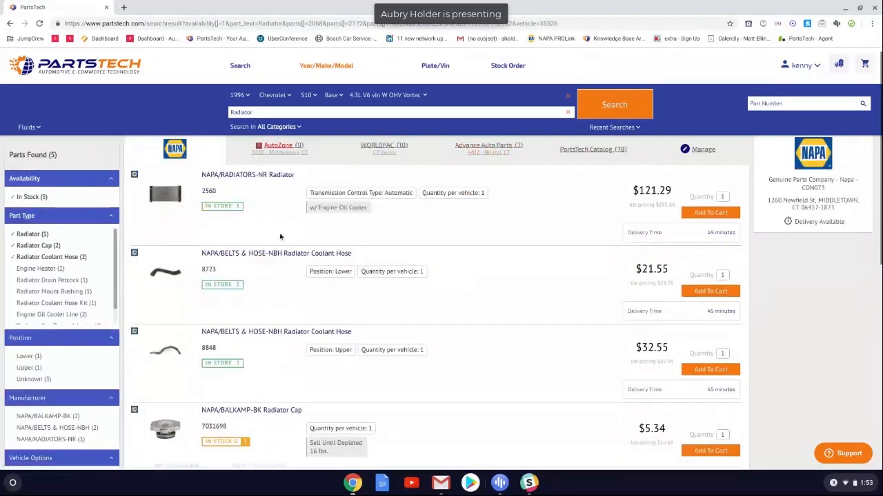
scroll("down", 3)
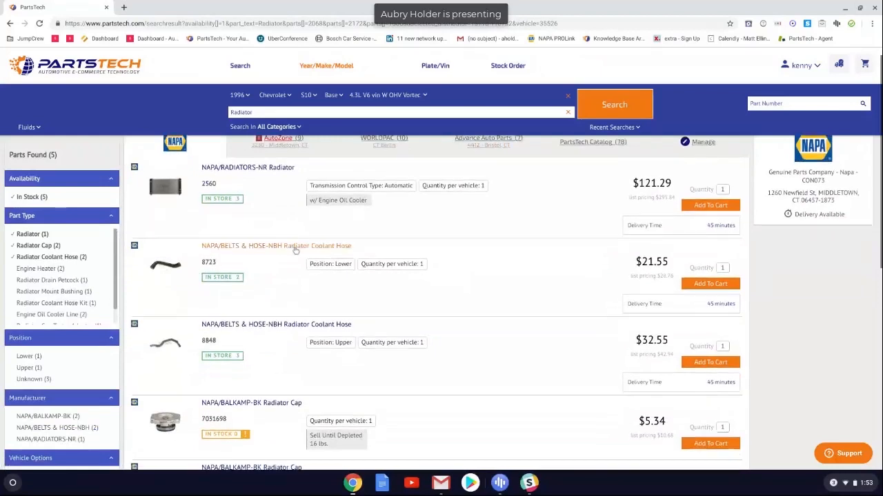
mouse_move(305, 280)
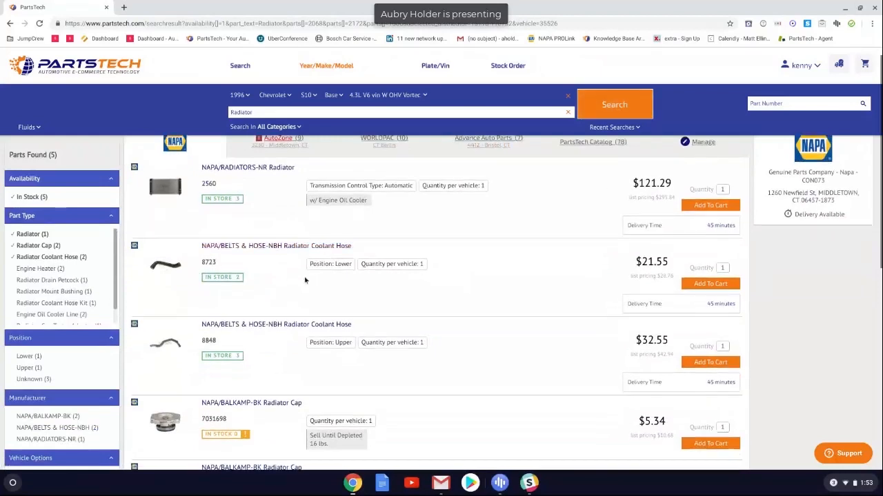
scroll("down", 3)
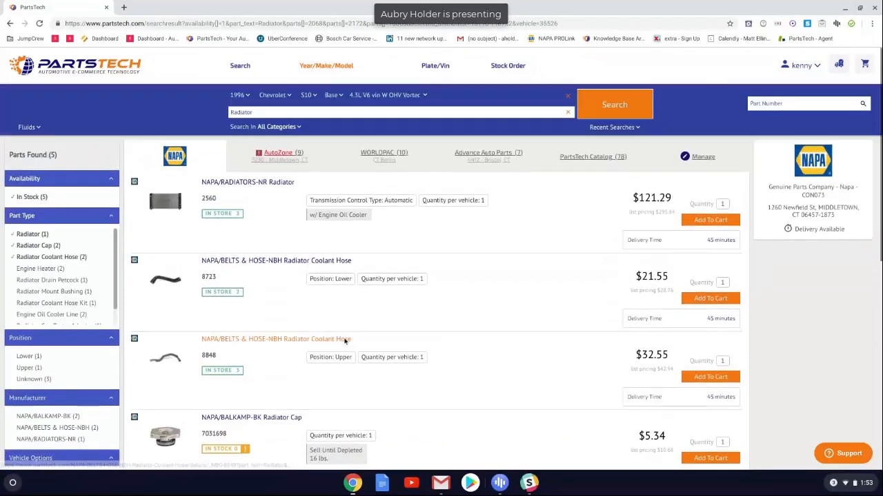
mouse_move(345, 341)
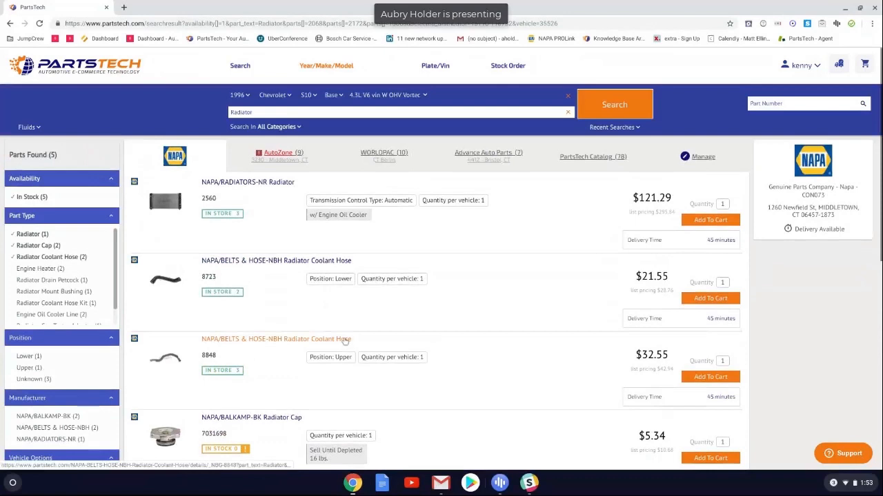
- Browse Exhaust > Mufflers from All Categories to list NAPA's mufflers
left_click(264, 126)
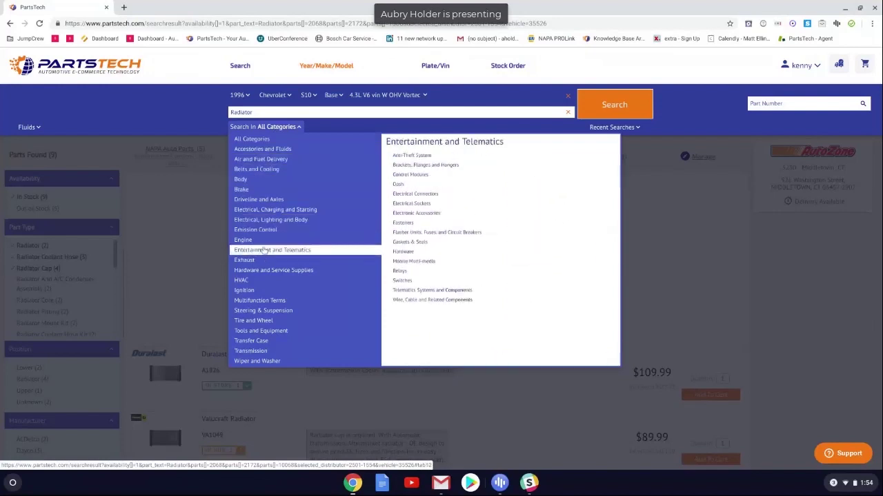
mouse_move(244, 260)
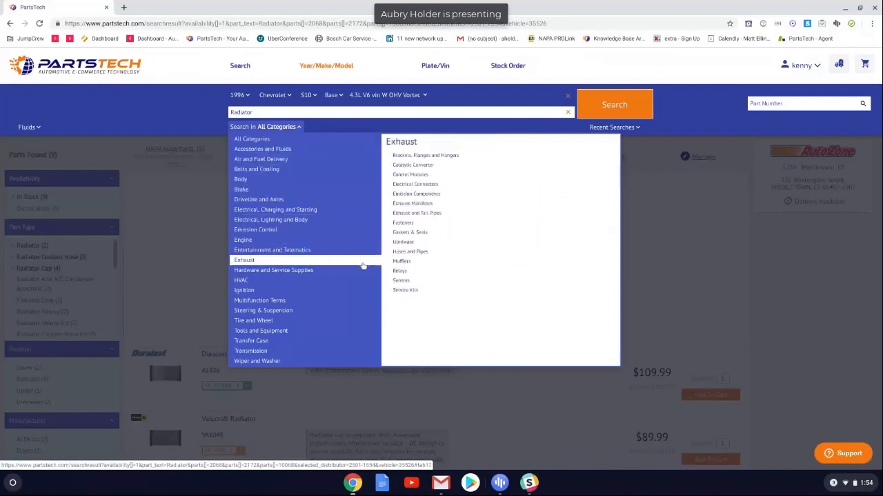
mouse_move(401, 262)
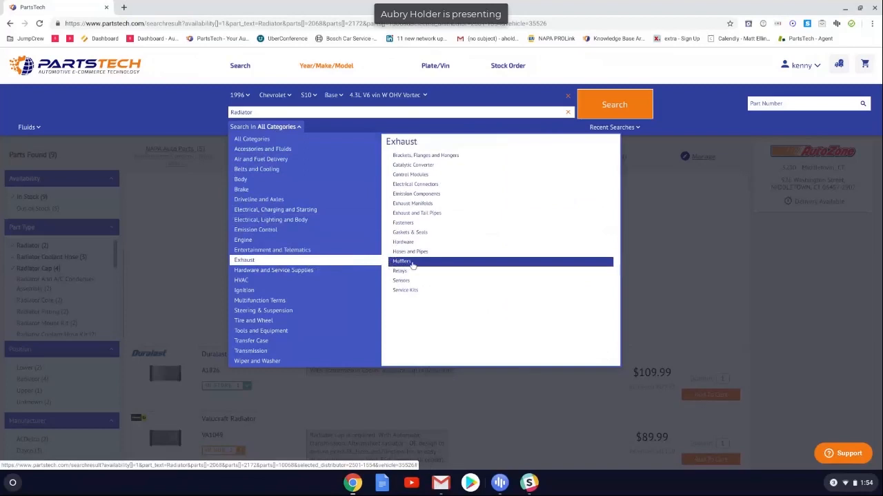
left_click(401, 262)
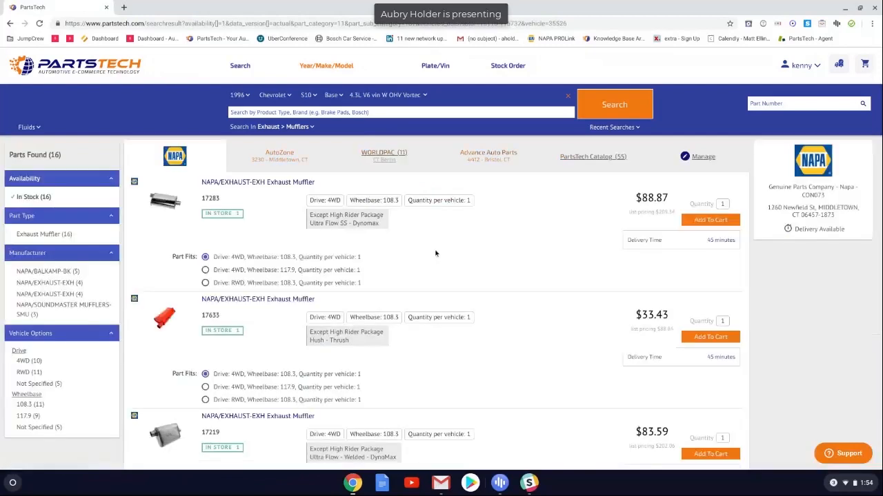
mouse_move(419, 255)
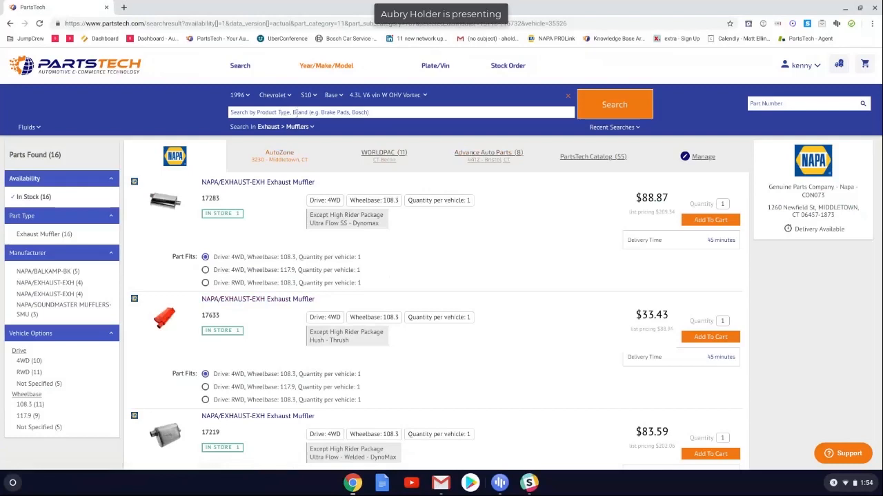
left_click(400, 112)
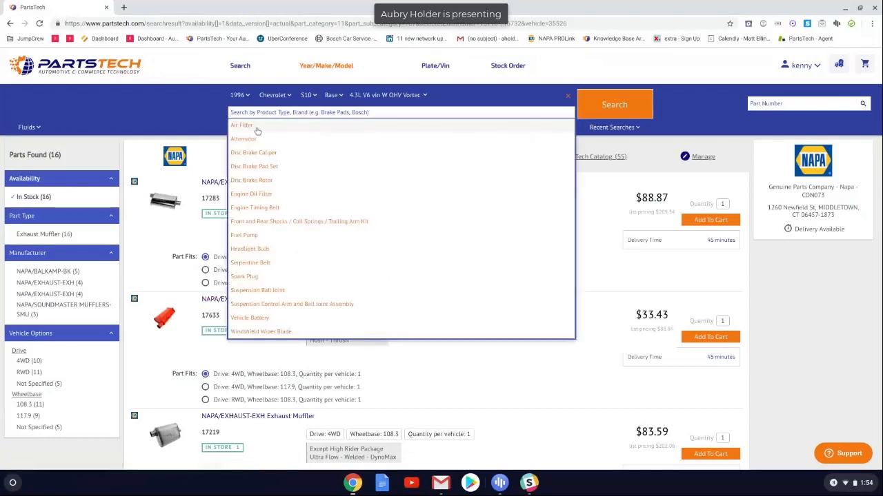
mouse_move(623, 104)
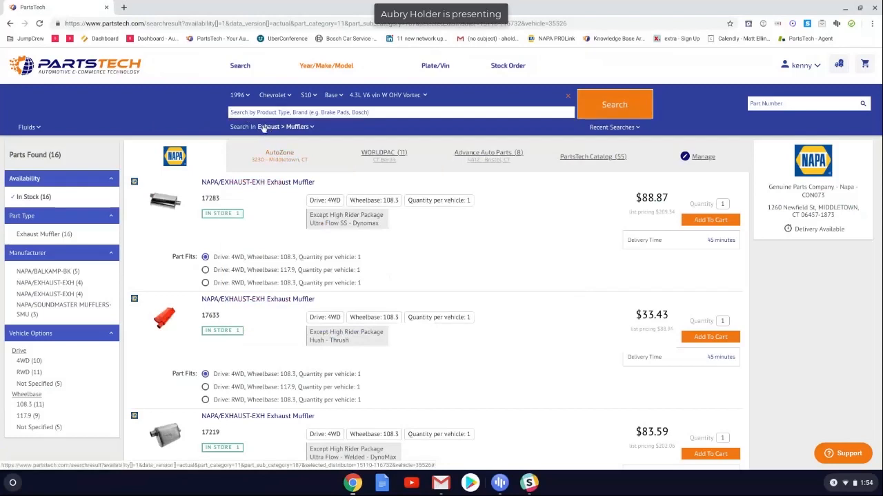
mouse_move(331, 255)
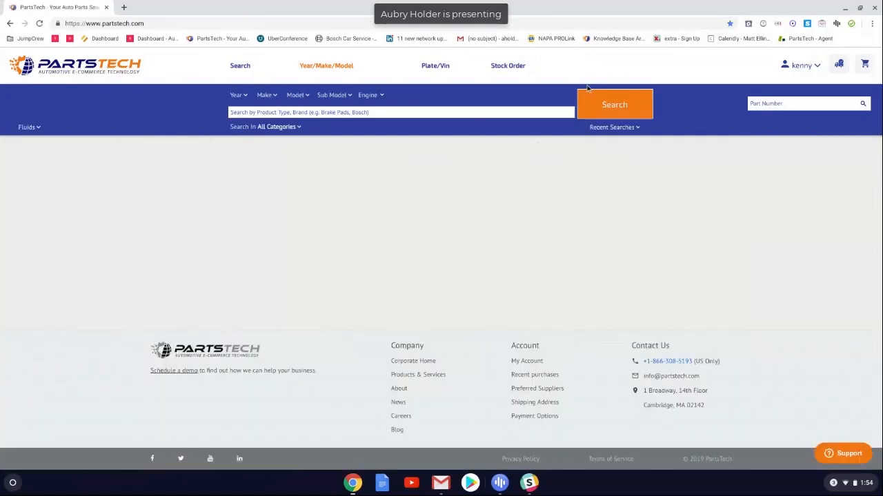
- Search part number SA10957
left_click(800, 102)
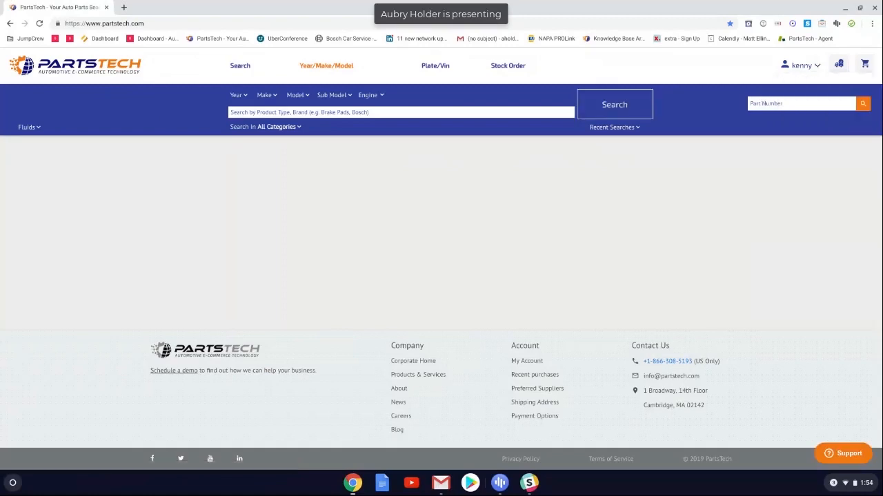
type("se10957")
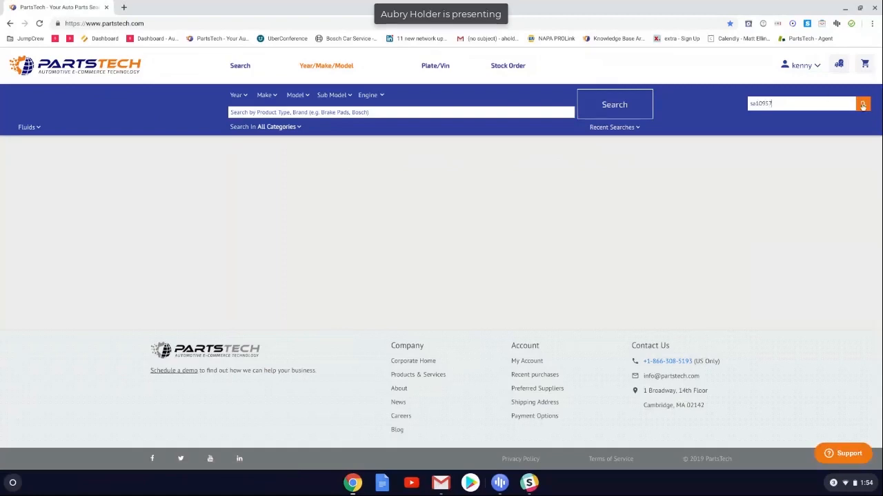
left_click(863, 105)
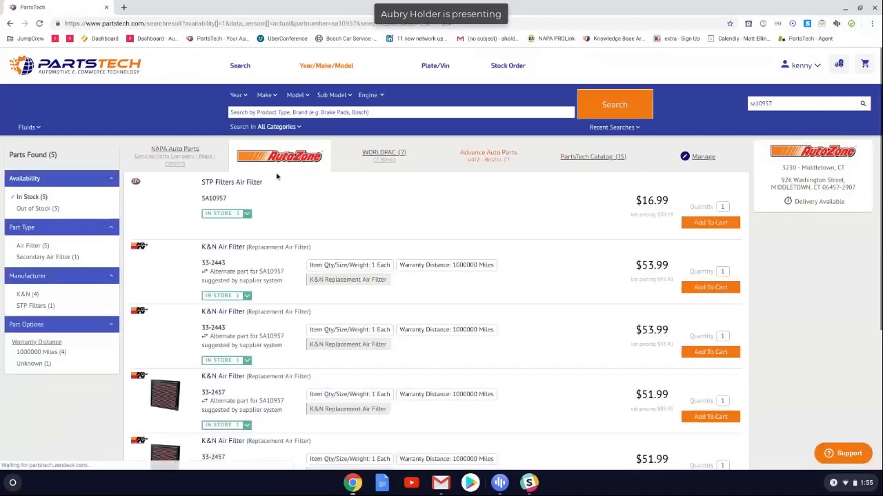
- Compare WORLDPAC and Advance Professional air filter listings for SA10957
scroll("down", 3)
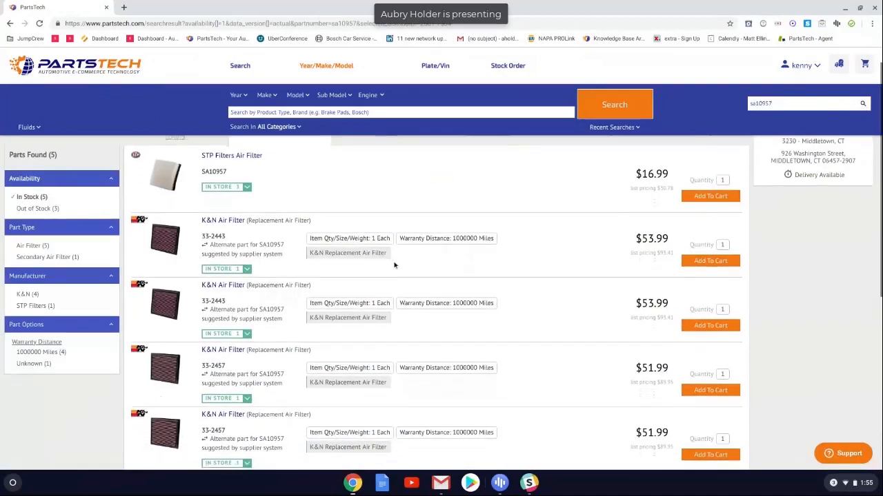
left_click(382, 156)
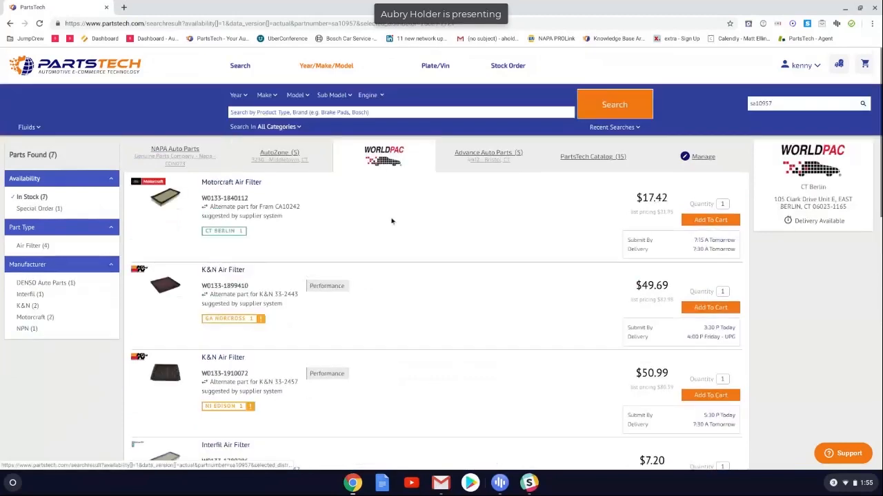
left_click(489, 151)
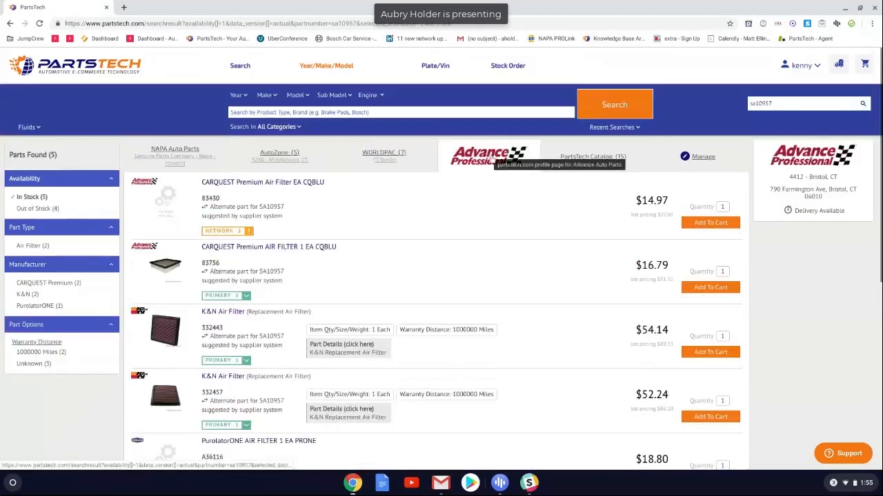
mouse_move(451, 206)
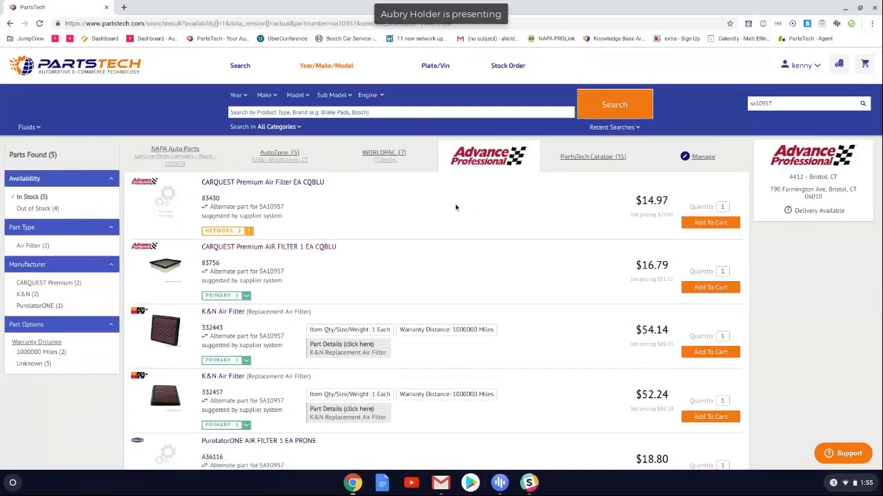
mouse_move(438, 215)
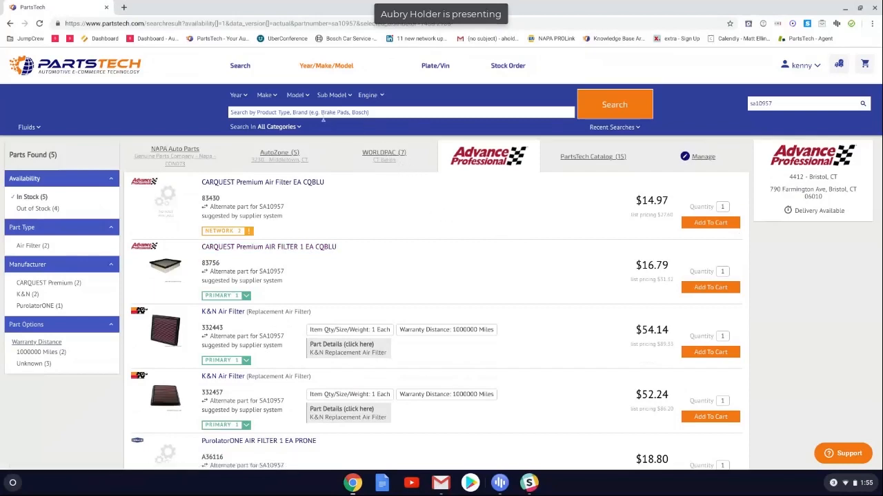
- Reload the 1996 Chevrolet S10 and search Alternator Replacement from the 'repl' suggestions
left_click(612, 127)
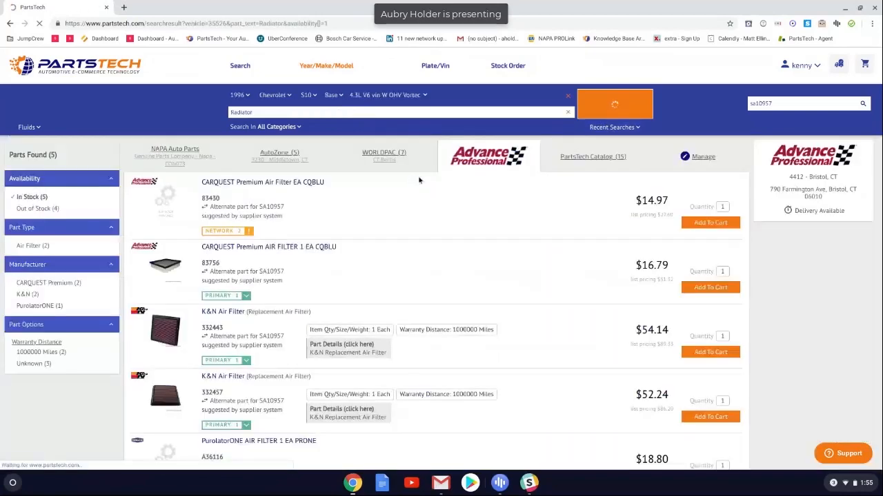
left_click(614, 105)
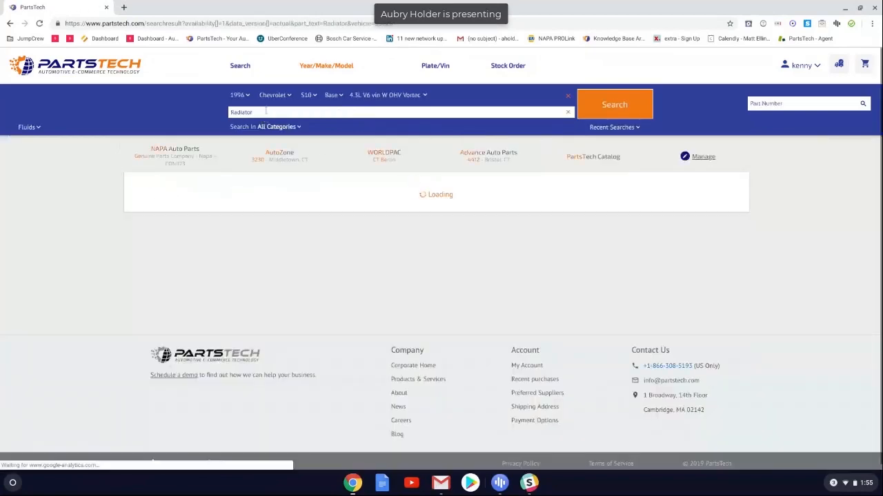
left_click(400, 112)
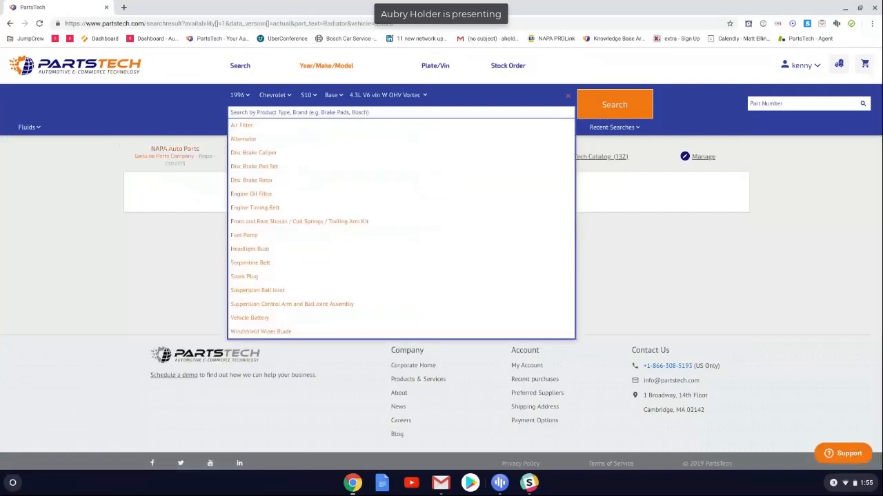
type("repl")
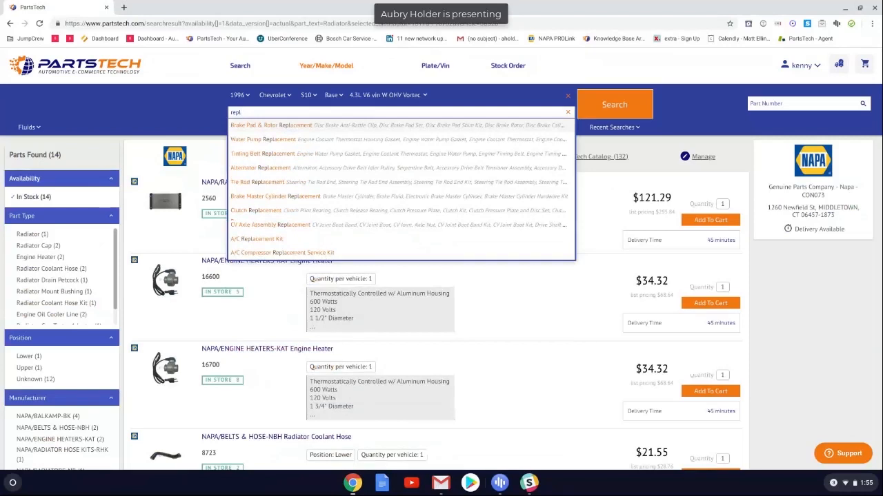
mouse_move(309, 168)
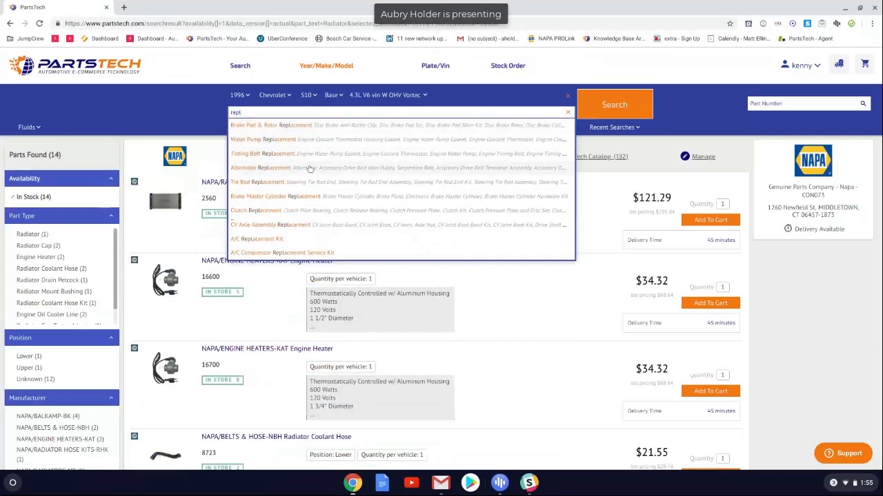
mouse_move(314, 171)
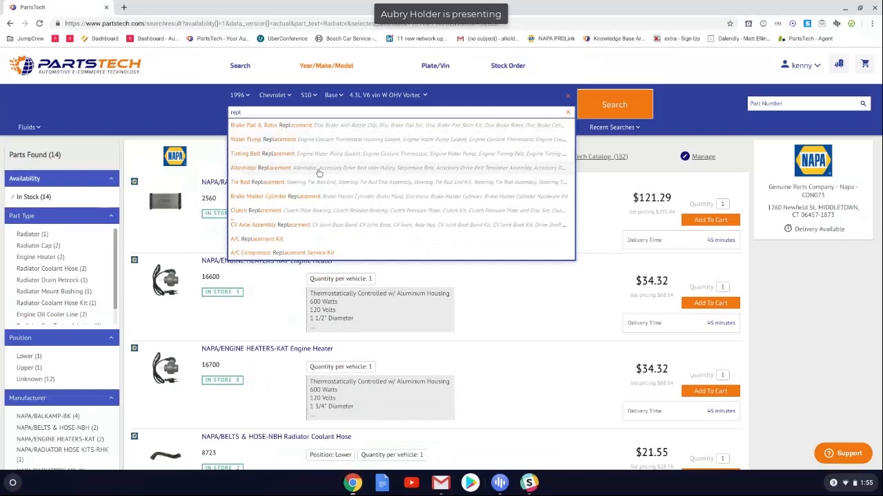
left_click(258, 168)
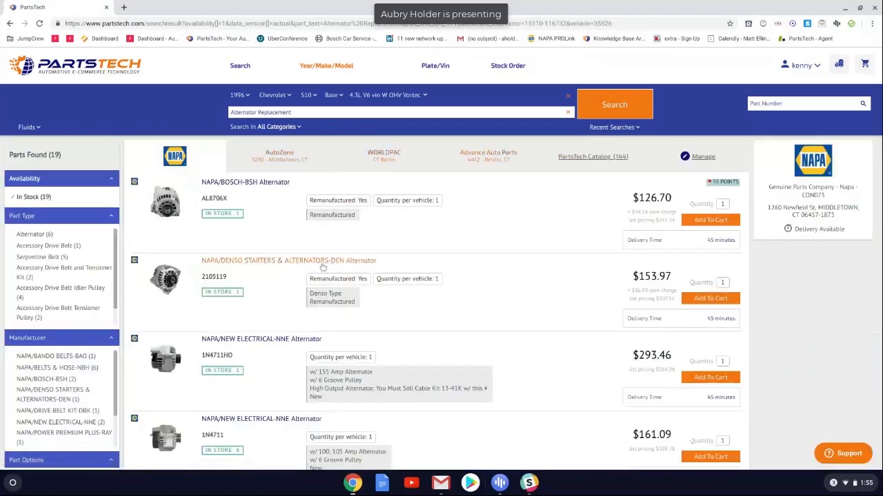
- Scroll NAPA's alternator listings, then view Advance Professional's with filters applied
scroll("down", 3)
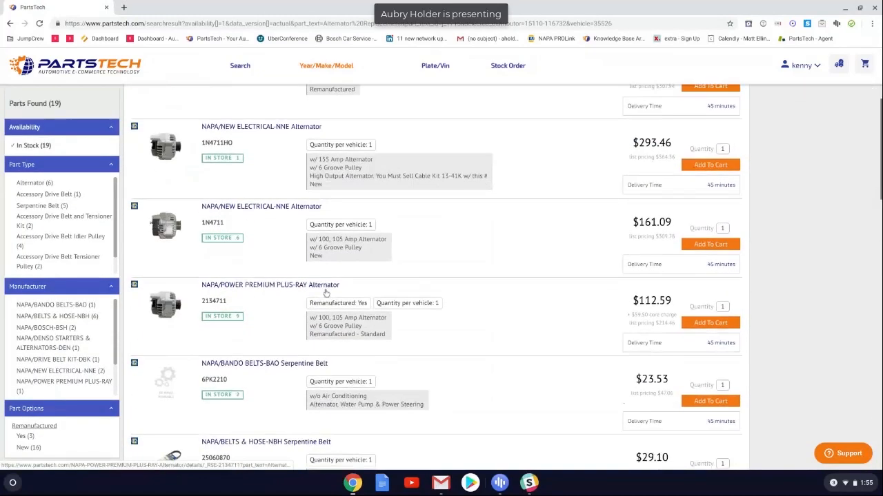
scroll("down", 3)
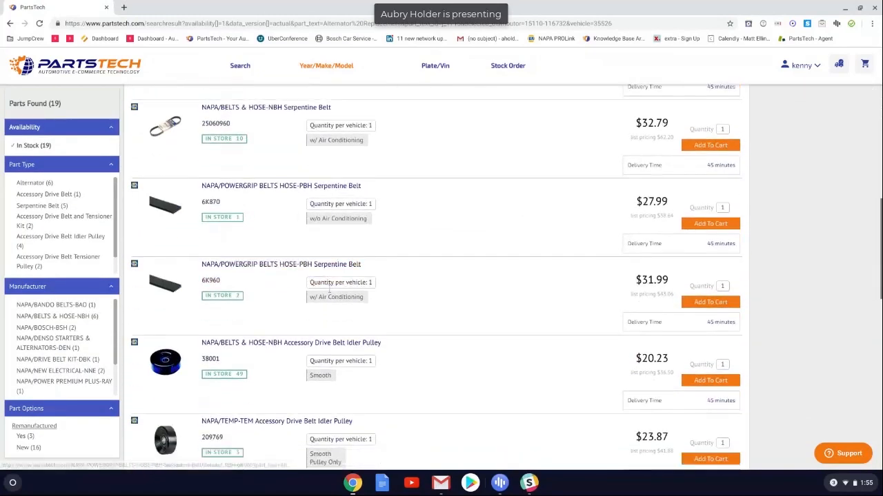
scroll("down", 3)
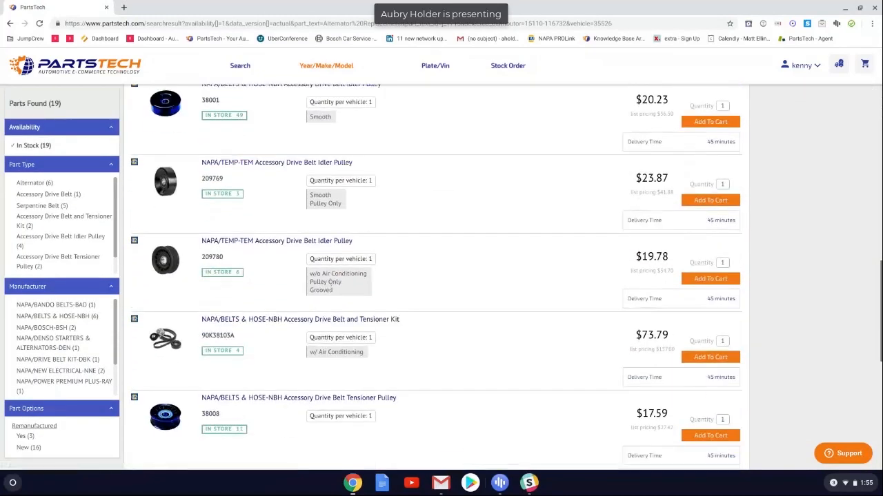
scroll("down", 3)
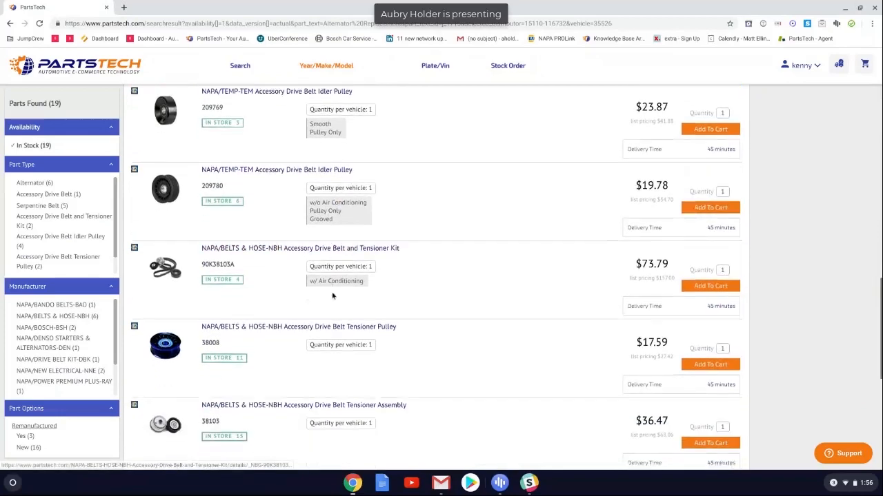
scroll("down", 3)
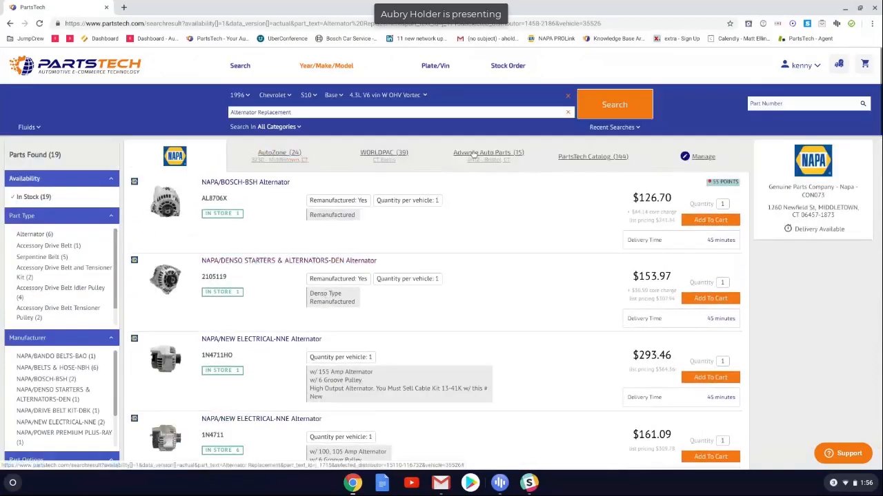
left_click(488, 152)
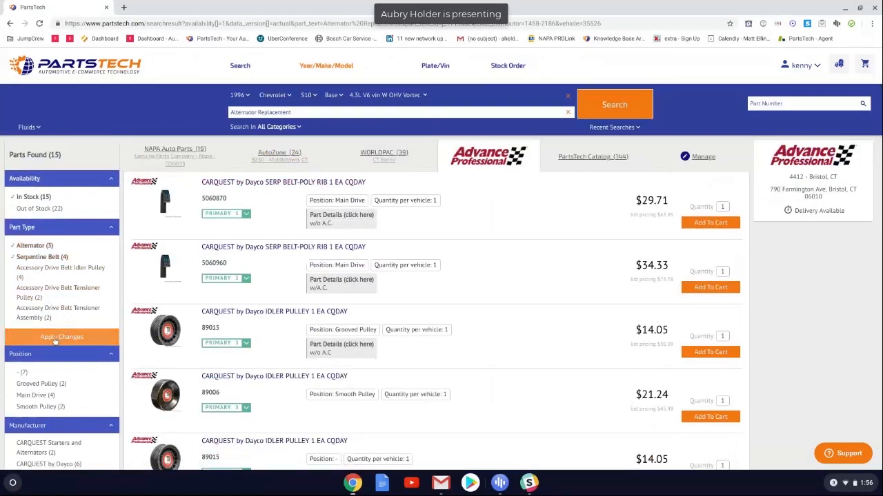
left_click(61, 336)
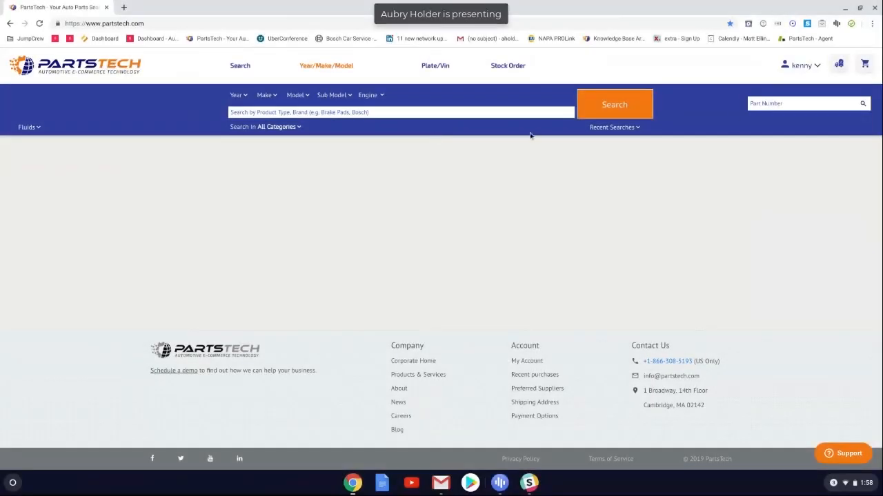
- Show the Orders history in My Account and scroll through this month's NAPA, AutoZone and WorldPac purchases
left_click(803, 65)
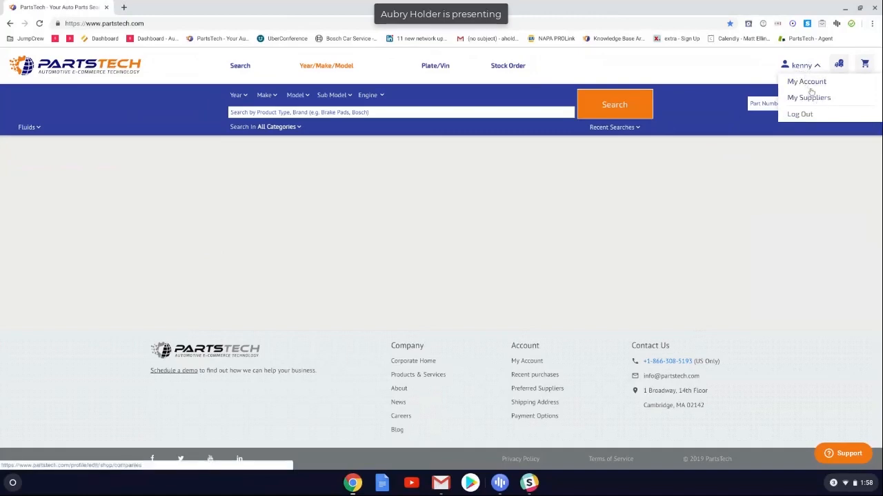
left_click(805, 82)
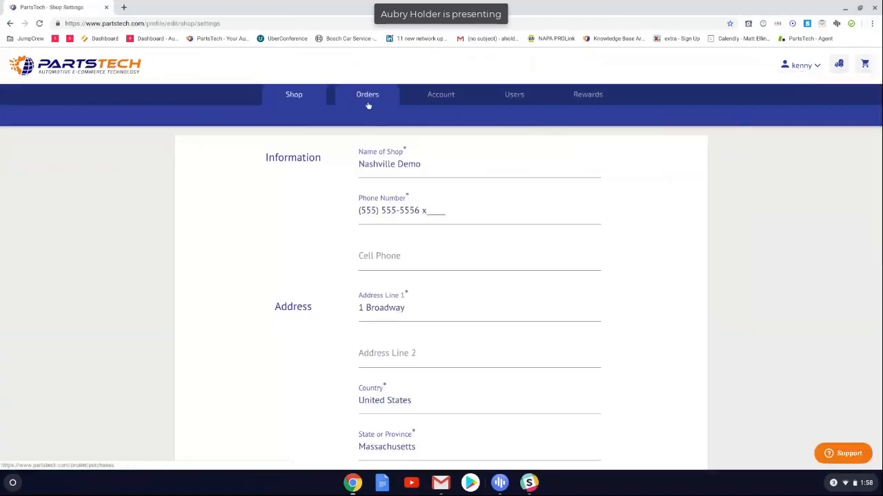
left_click(366, 94)
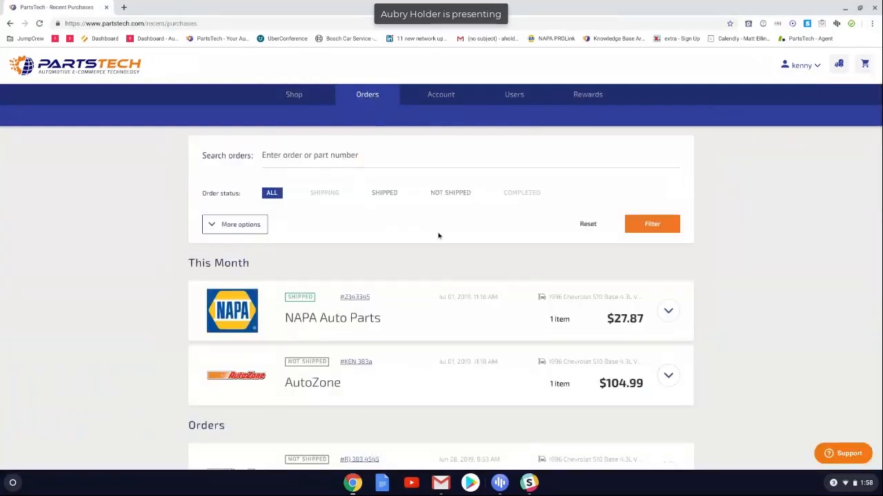
scroll("down", 3)
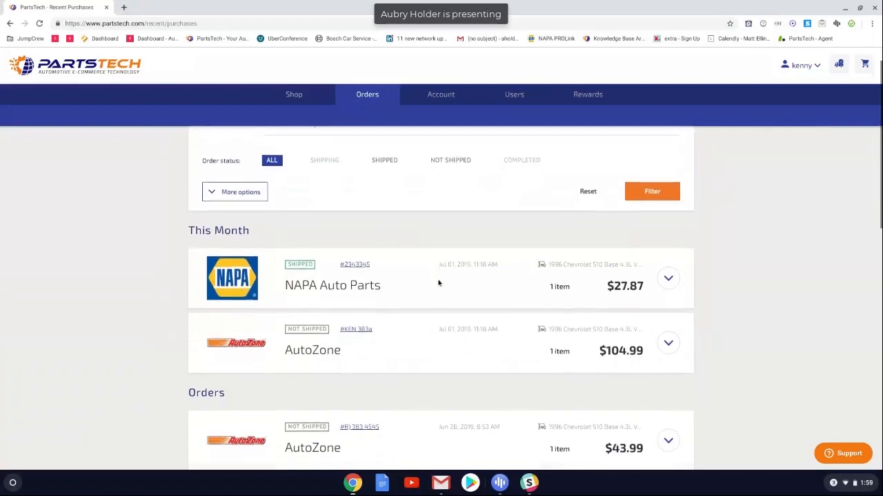
scroll("down", 3)
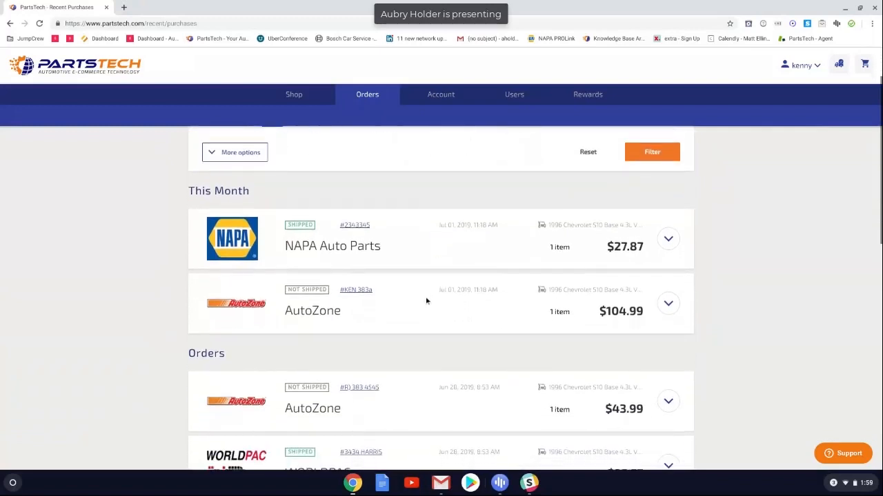
scroll("down", 3)
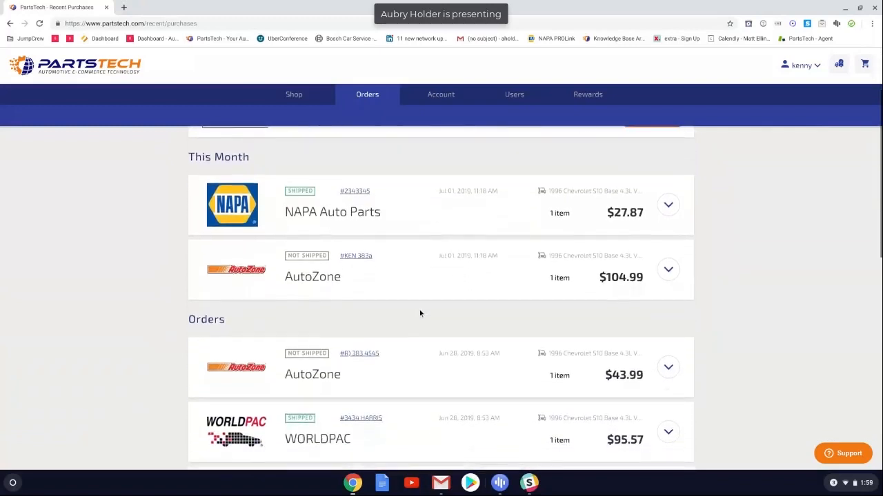
mouse_move(491, 316)
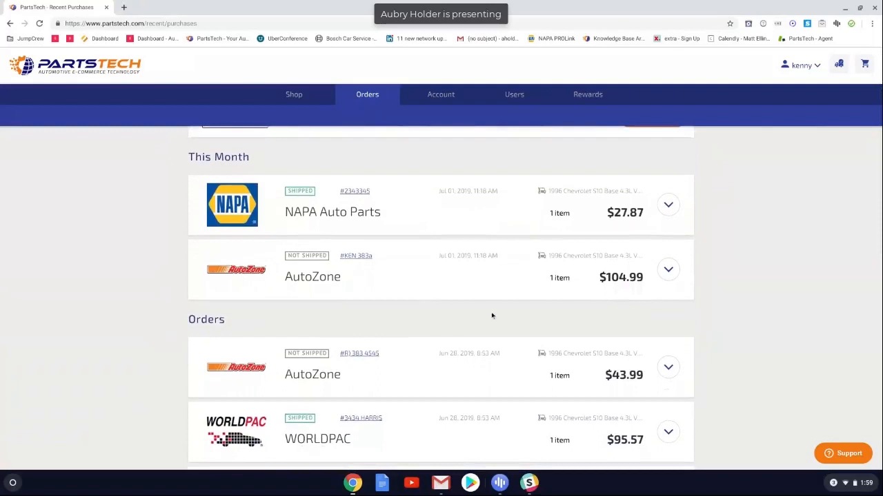
mouse_move(491, 303)
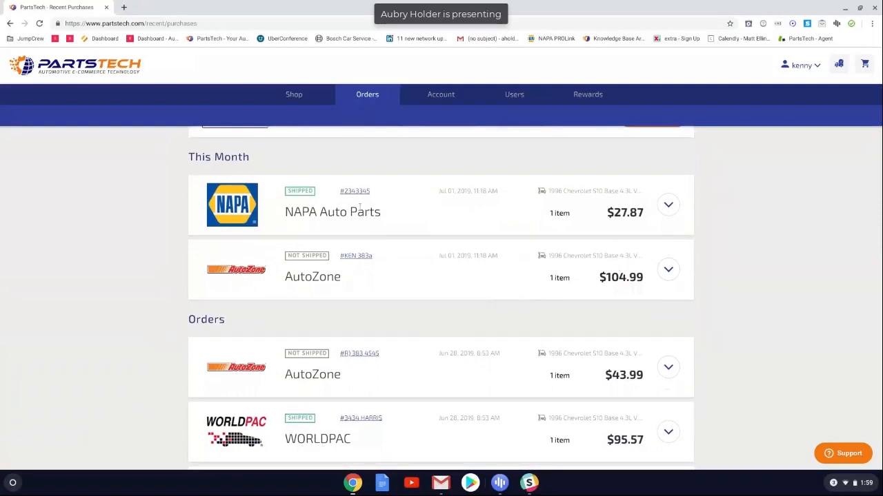
- Expand the NAPA Auto Parts order to reveal its confirmation number, serpentine belt item and note
left_click(668, 204)
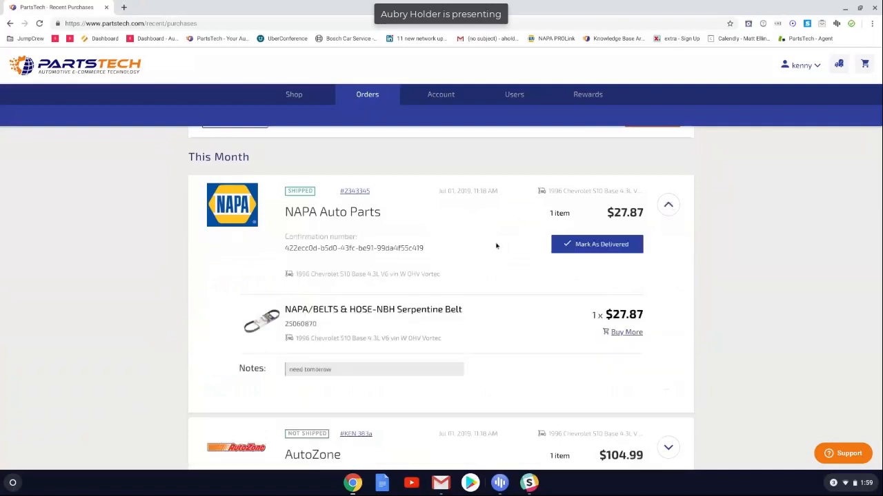
mouse_move(440, 268)
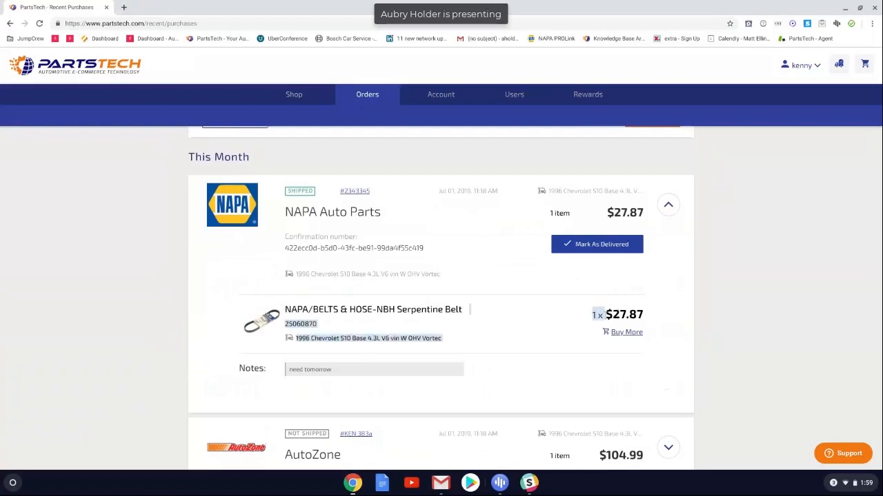
mouse_move(338, 376)
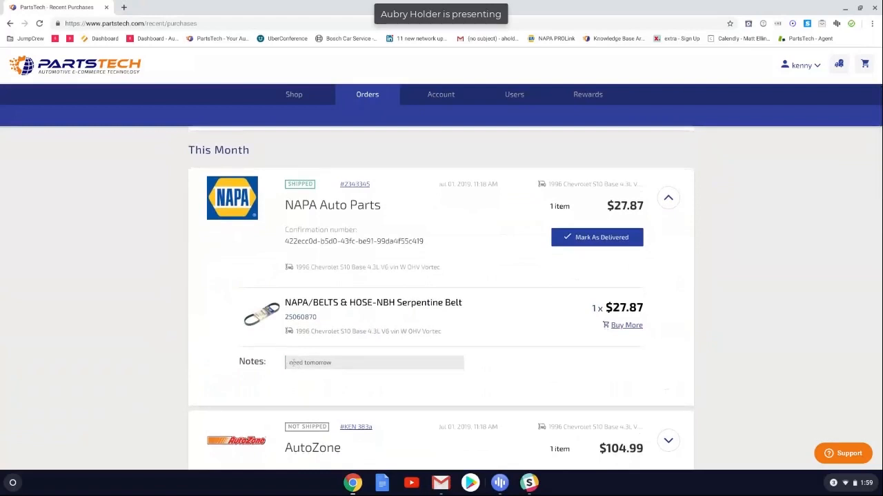
mouse_move(346, 362)
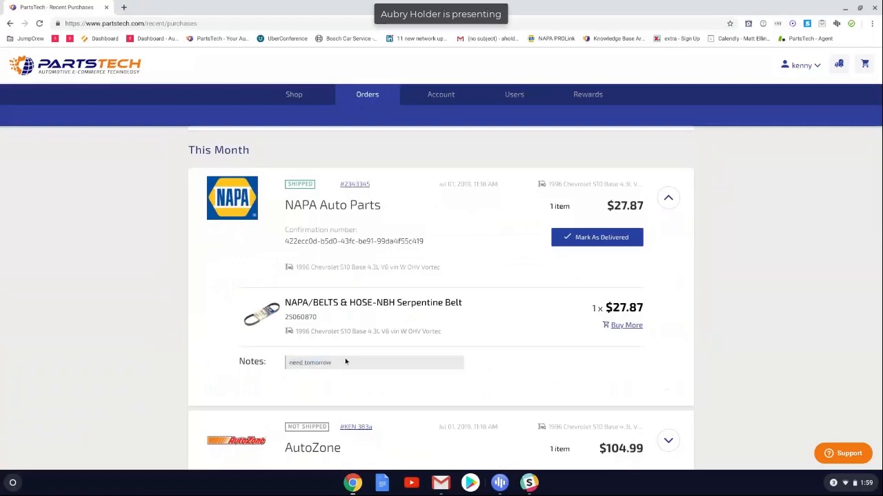
mouse_move(487, 362)
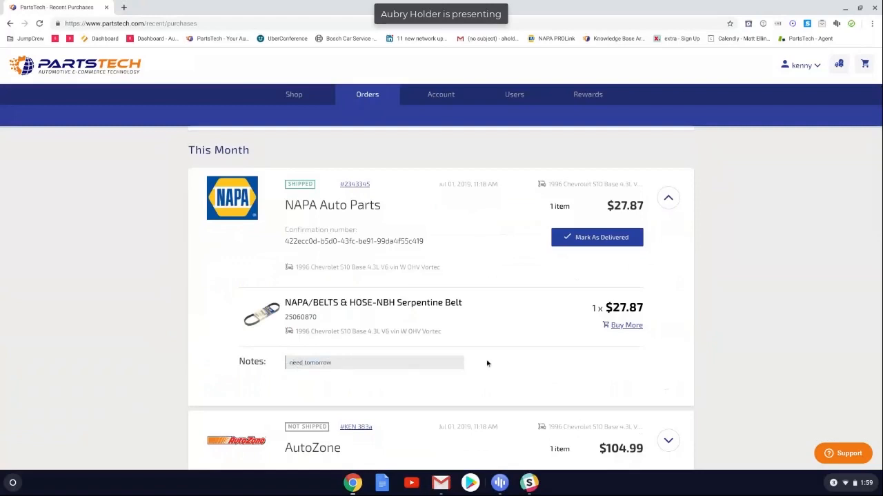
scroll("down", 3)
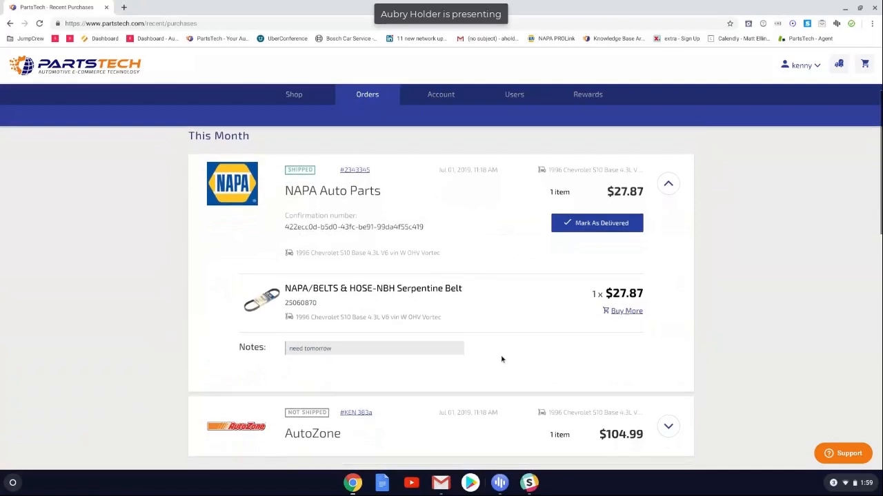
mouse_move(528, 355)
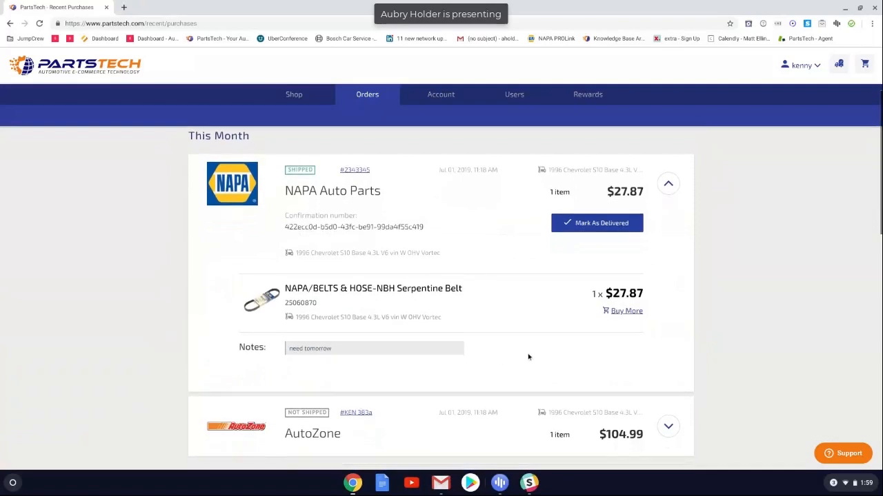
mouse_move(540, 360)
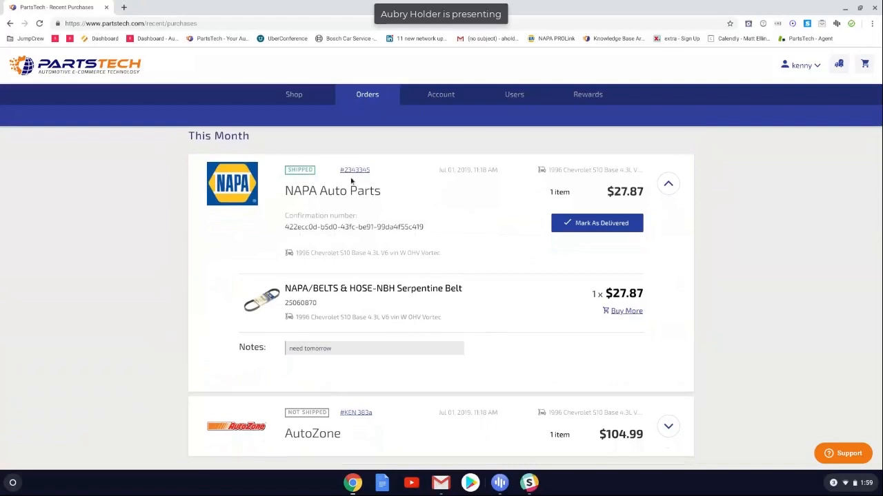
mouse_move(356, 173)
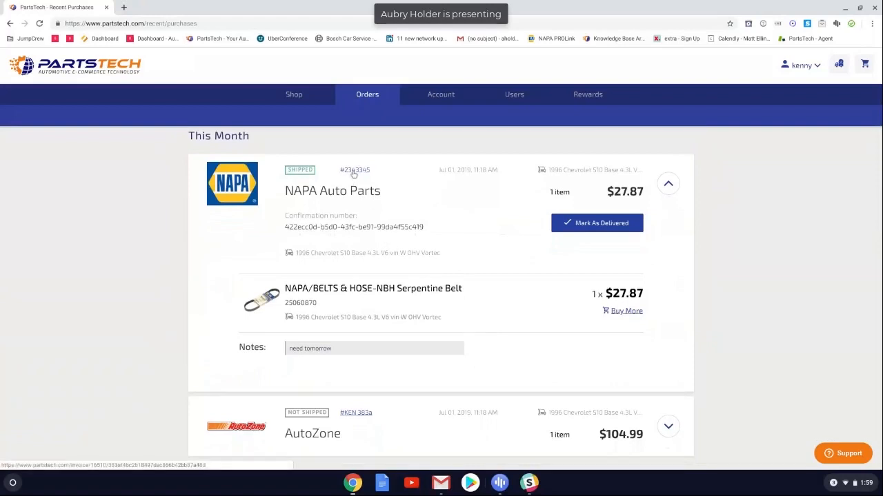
- Show the NAPA order's full confirmation page with addresses, note and $27.87 total
left_click(354, 170)
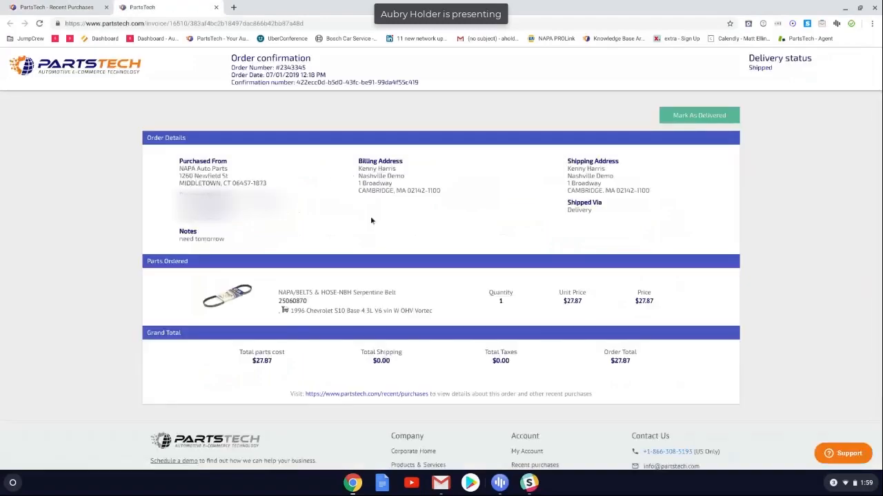
mouse_move(388, 226)
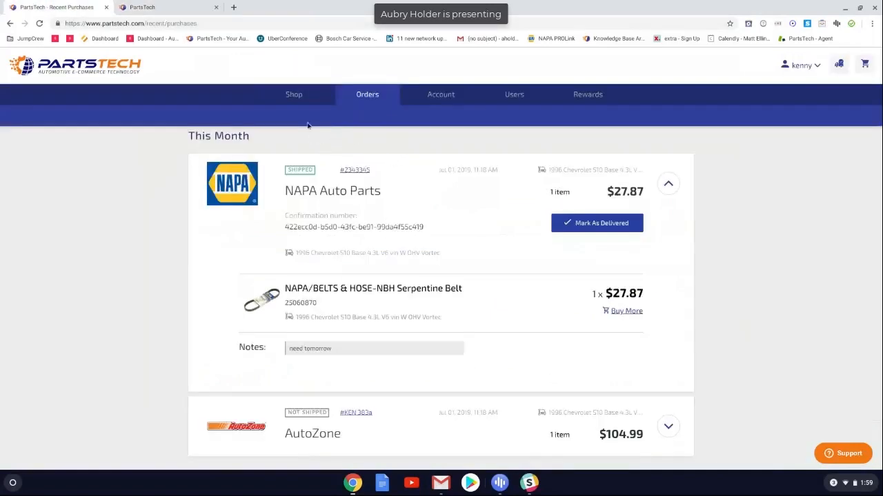
mouse_move(292, 94)
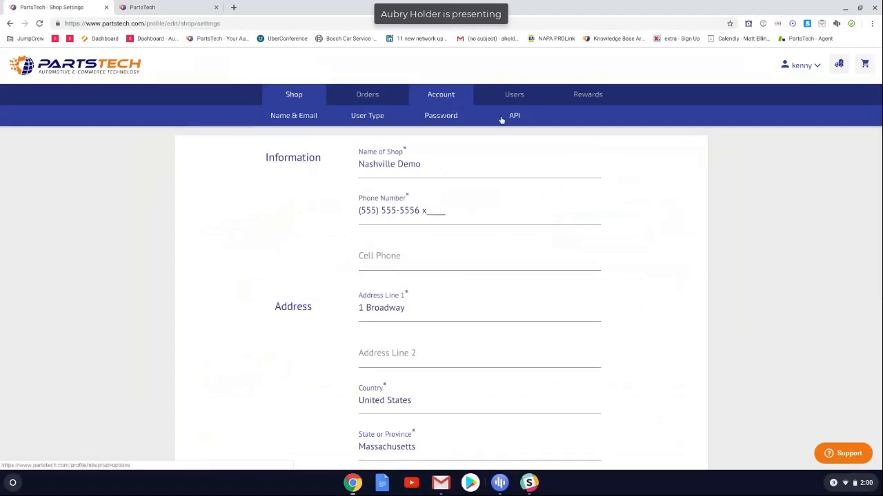
- Visit the account's API settings, then return to the empty parts search home page
left_click(513, 116)
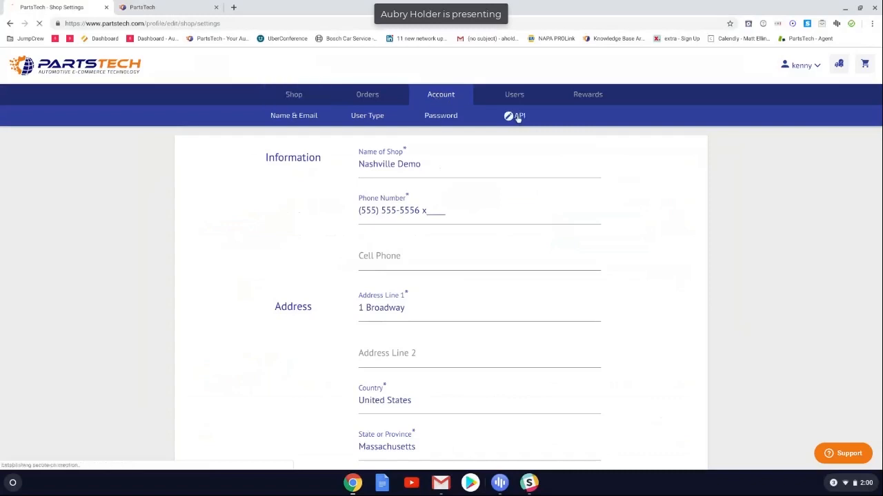
left_click(521, 116)
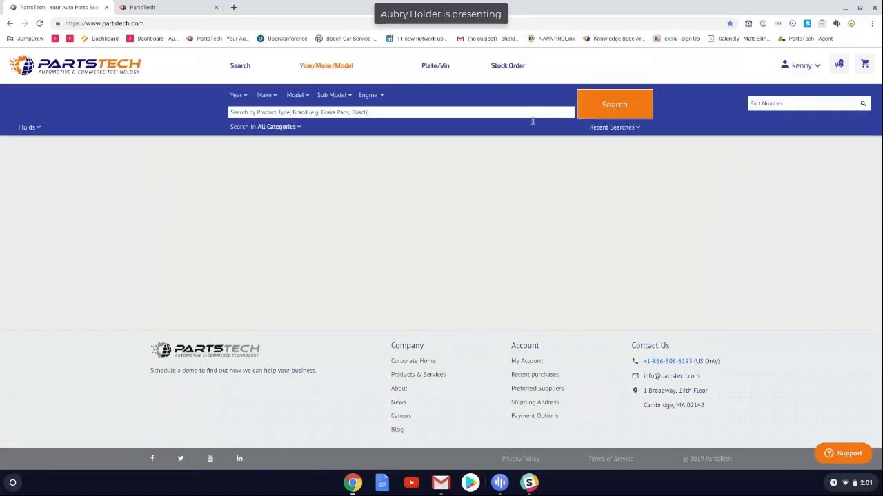
- View the shop's four users in My Account, then reach the account's API credentials page
left_click(800, 64)
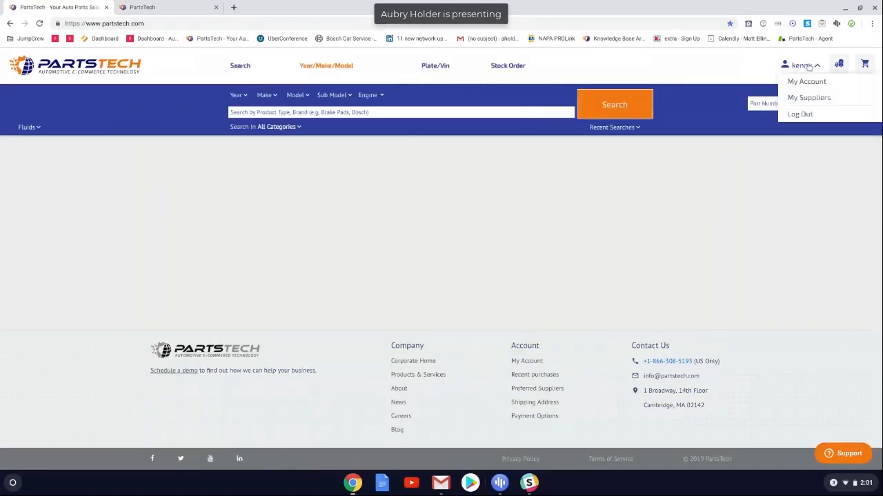
left_click(807, 81)
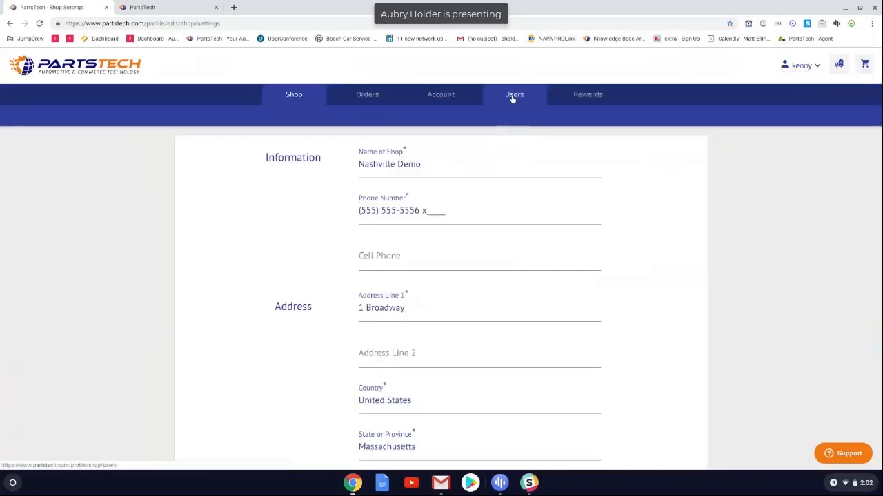
left_click(513, 94)
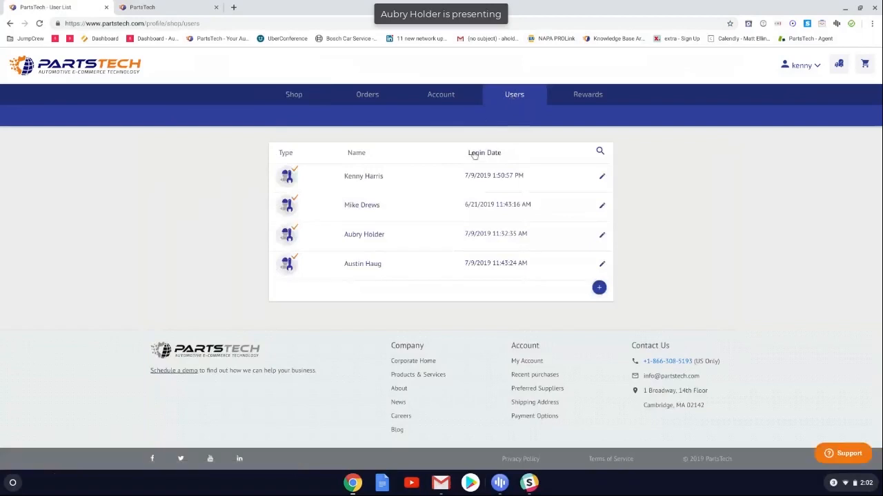
mouse_move(400, 250)
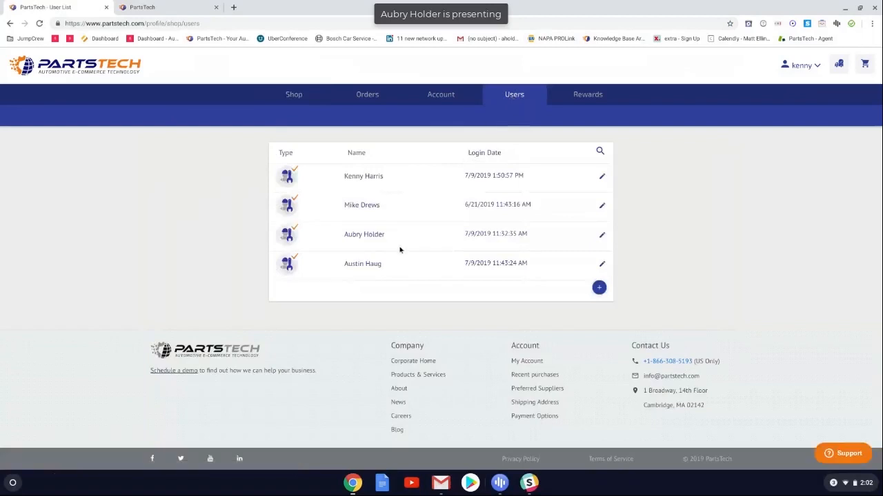
mouse_move(406, 262)
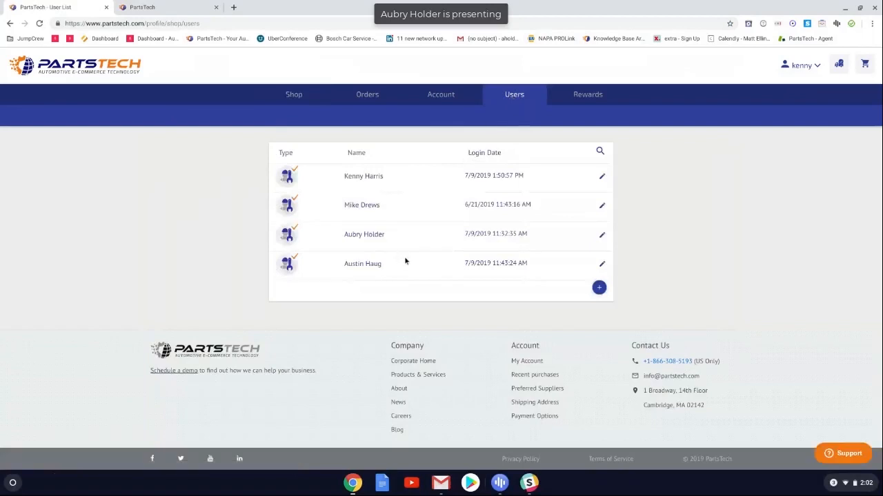
mouse_move(397, 259)
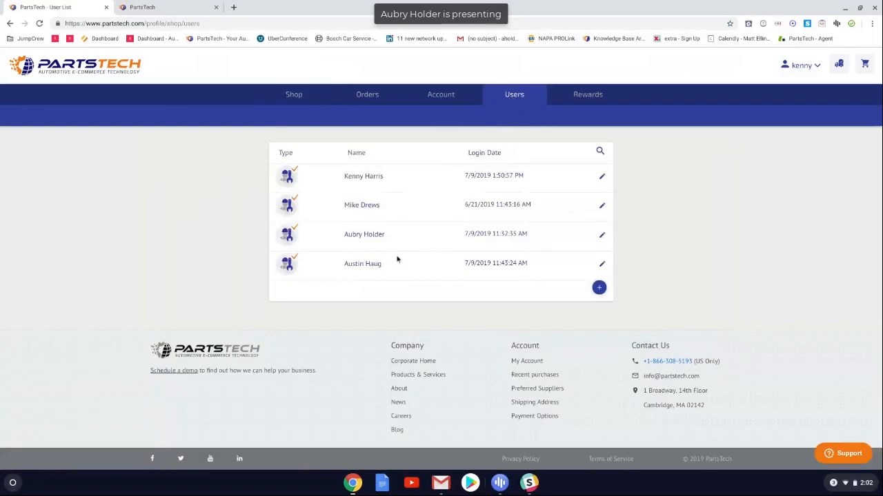
mouse_move(389, 229)
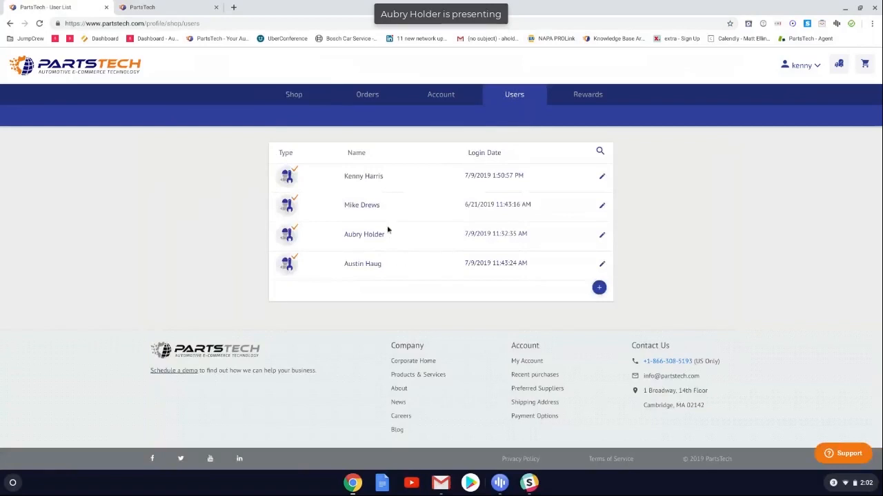
mouse_move(389, 182)
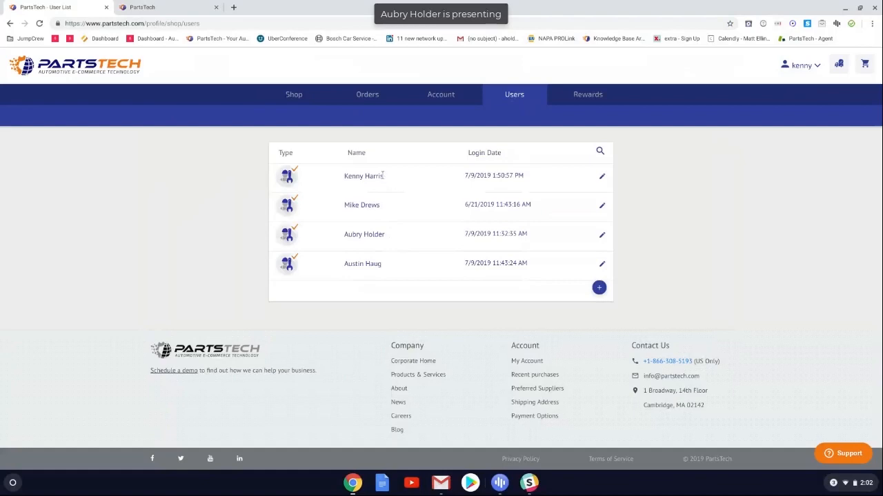
mouse_move(386, 177)
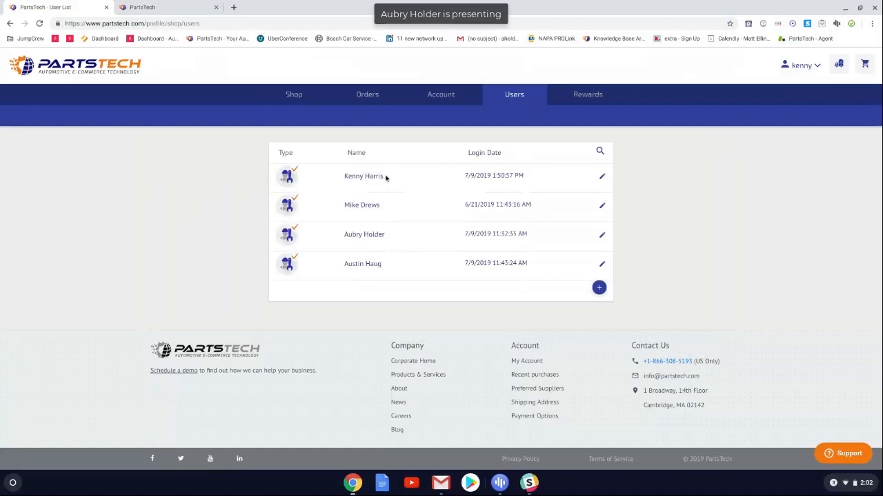
mouse_move(381, 184)
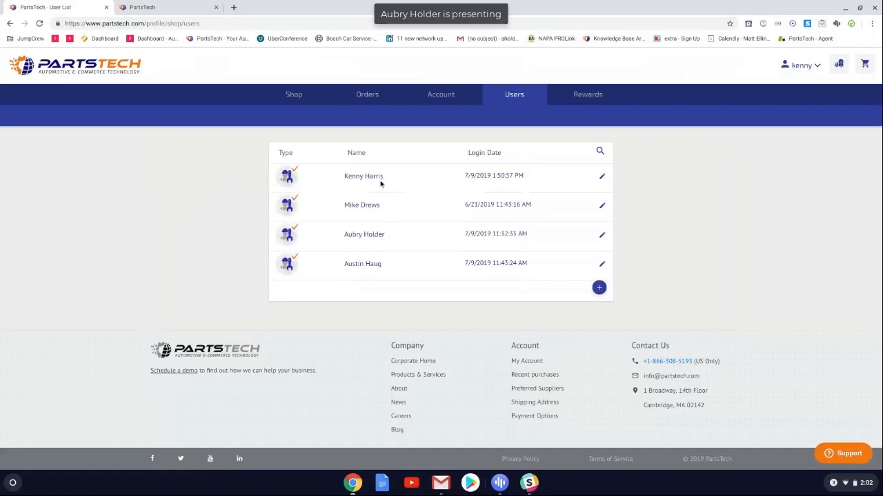
mouse_move(402, 174)
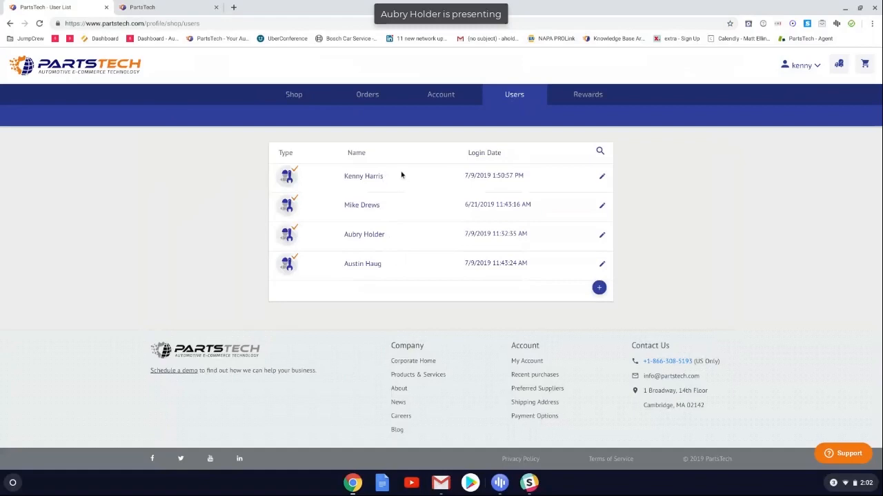
mouse_move(403, 193)
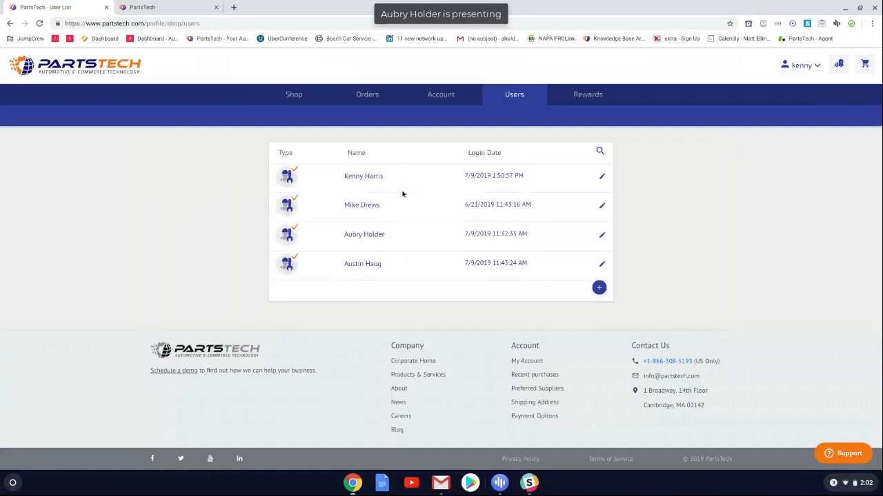
mouse_move(411, 215)
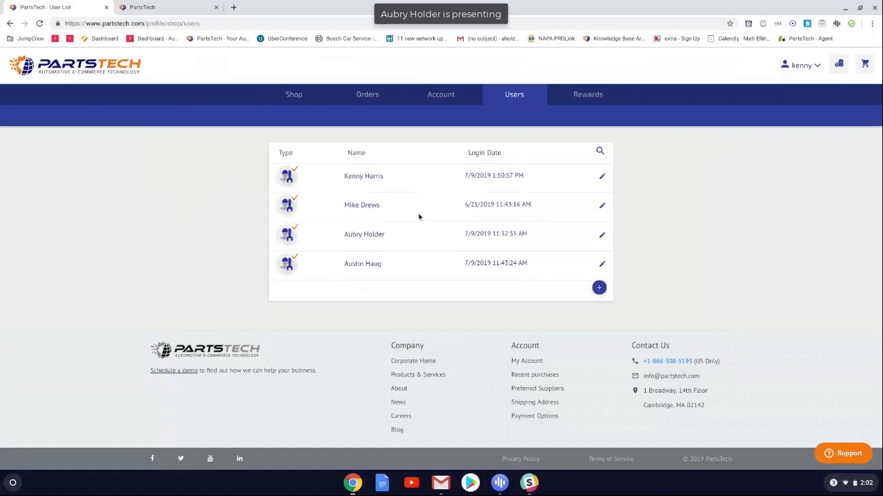
mouse_move(408, 216)
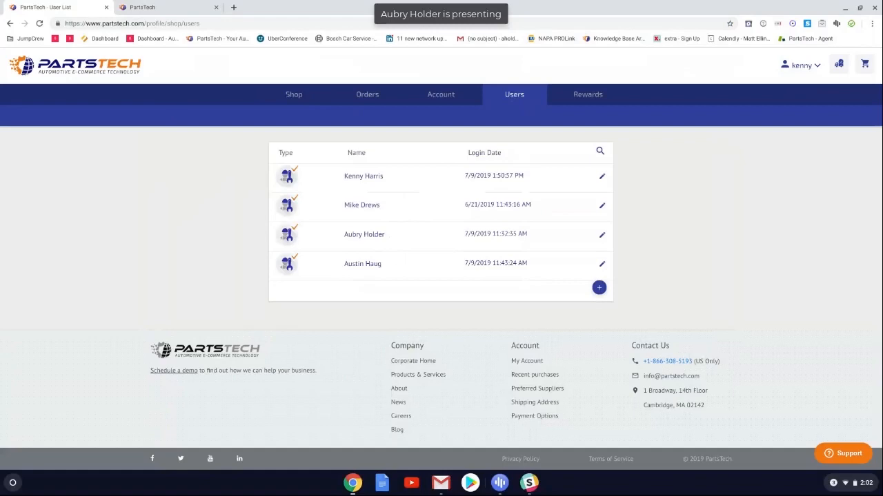
mouse_move(410, 192)
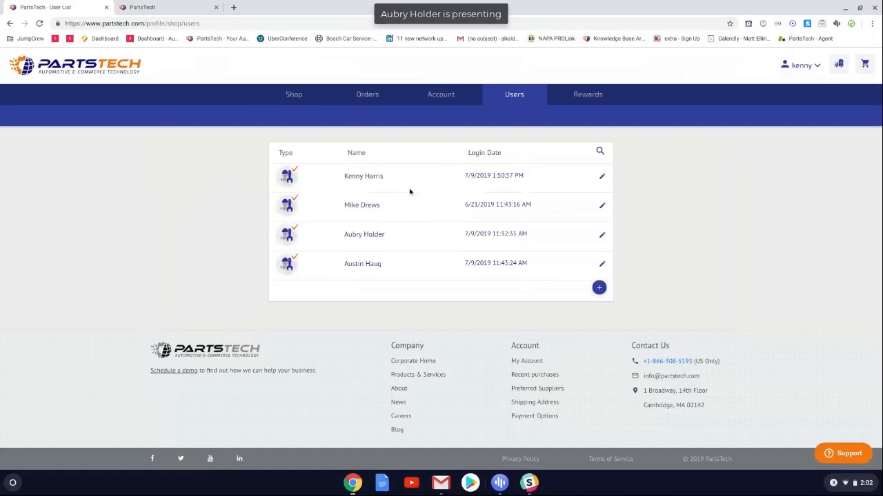
mouse_move(406, 185)
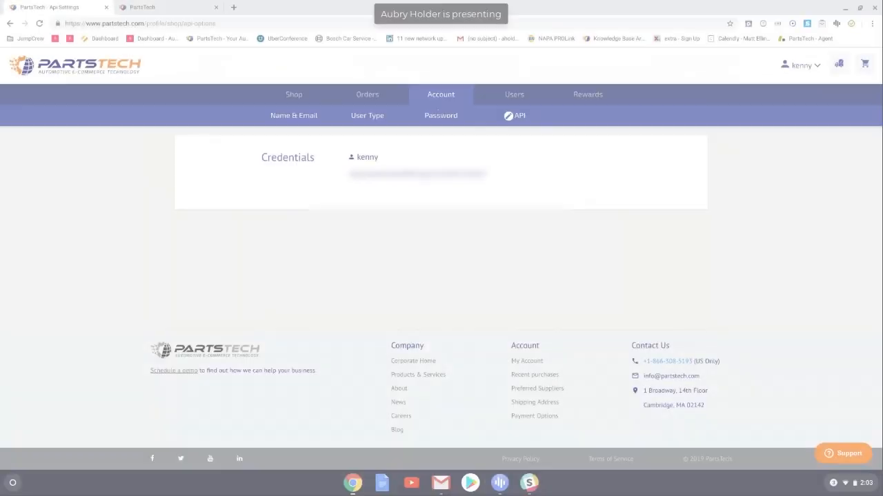
left_click(803, 65)
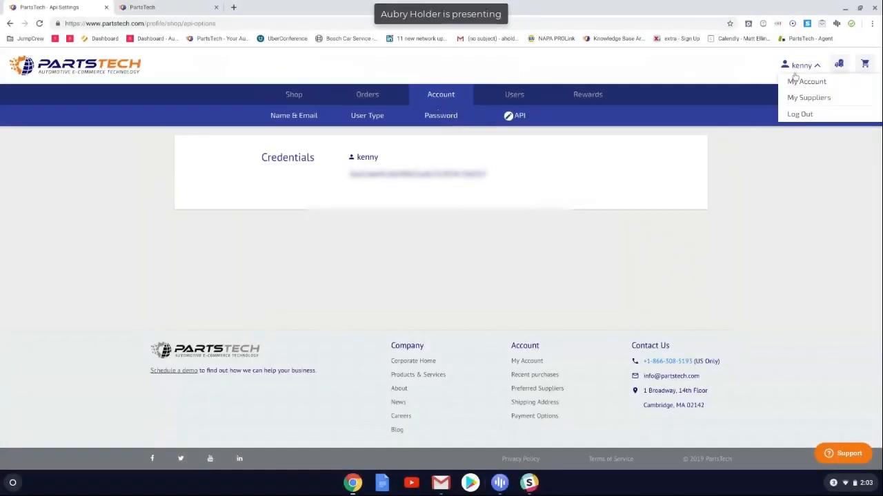
mouse_move(808, 102)
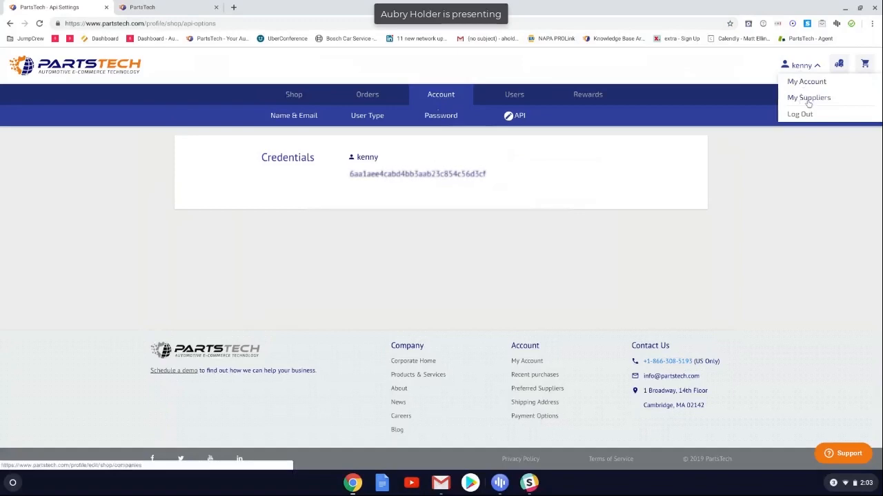
- On My Suppliers, drag NAPA below AutoZone so AutoZone has first priority
left_click(809, 97)
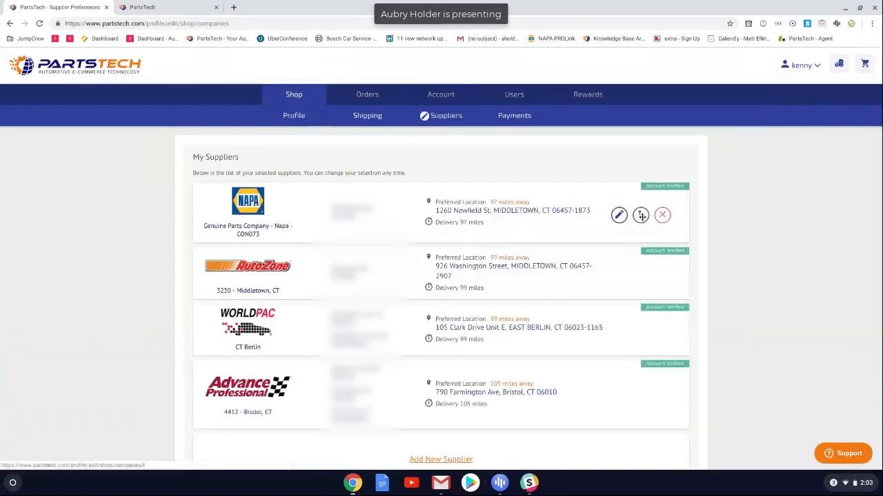
mouse_move(640, 215)
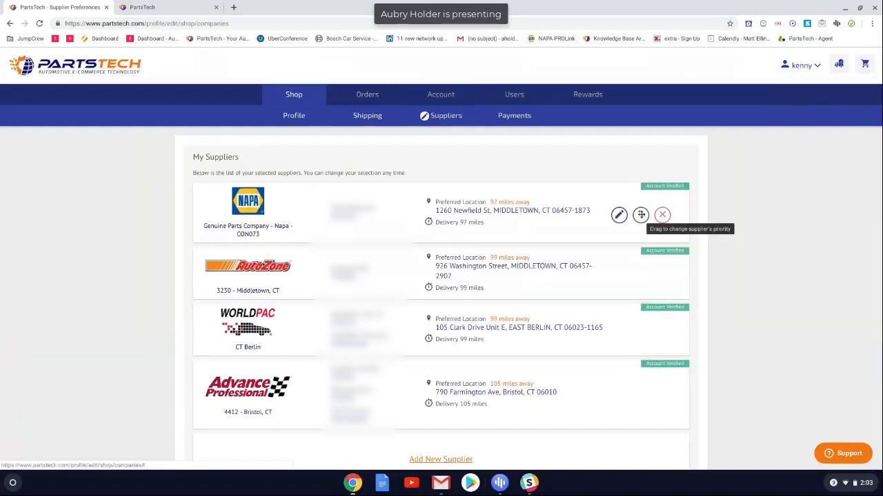
left_click_drag(640, 215, 645, 269)
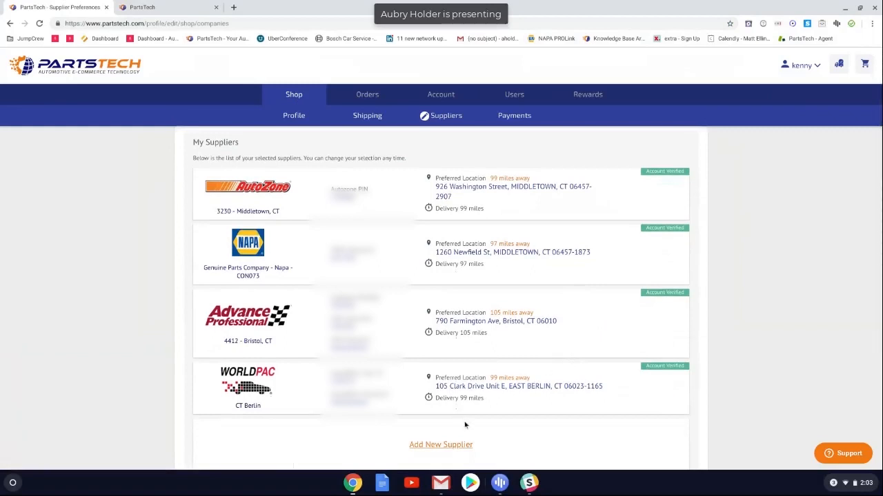
mouse_move(439, 449)
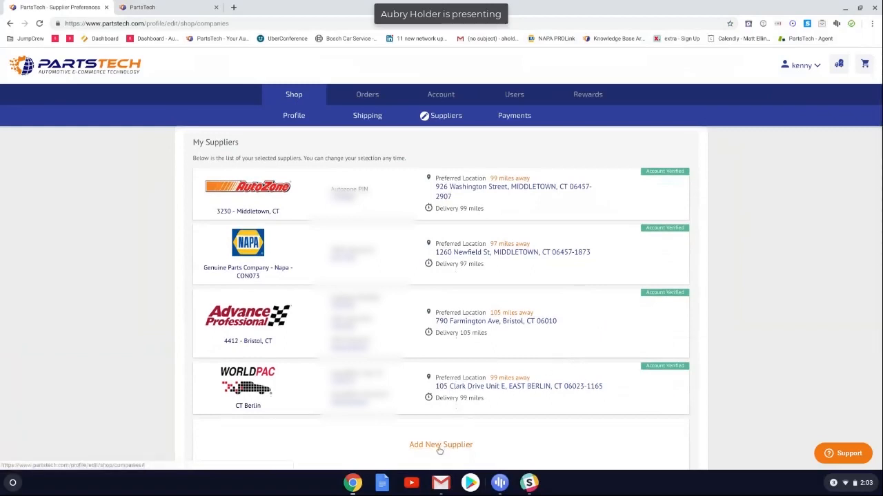
left_click(440, 444)
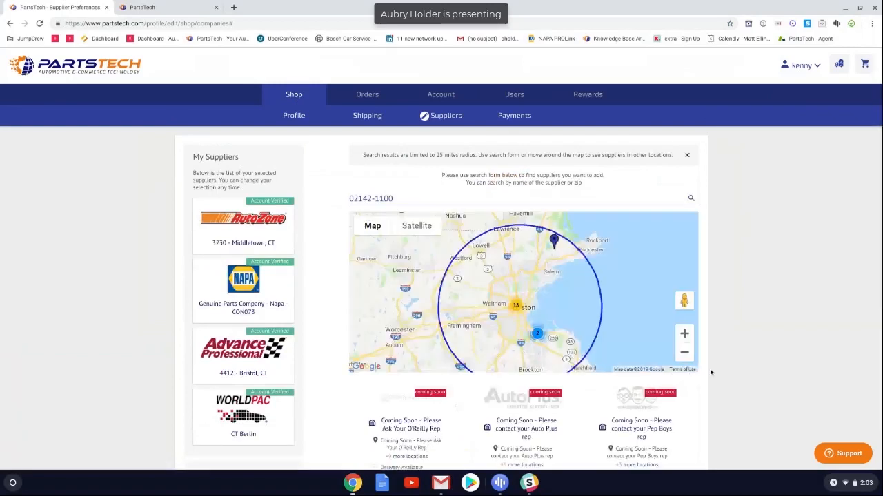
scroll("down", 3)
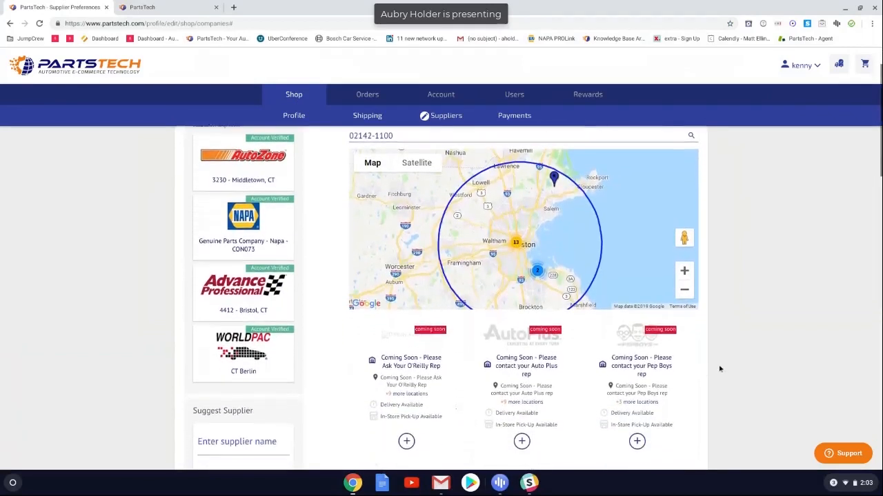
scroll("down", 3)
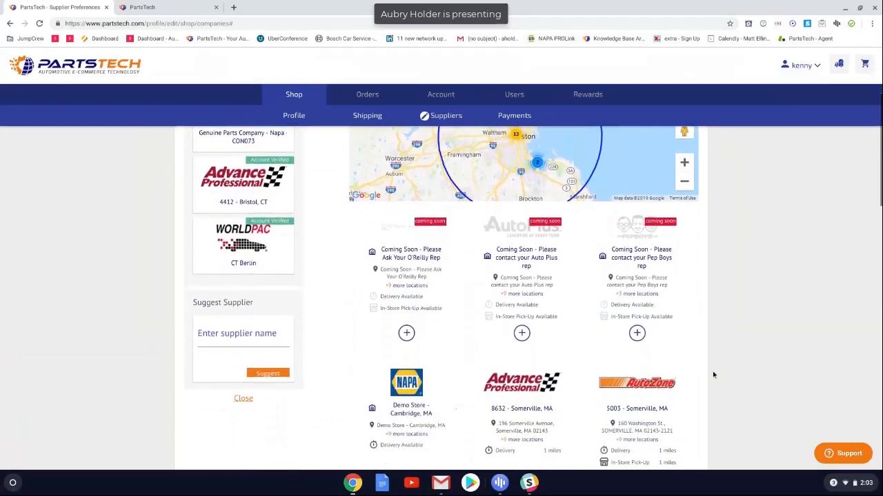
scroll("down", 3)
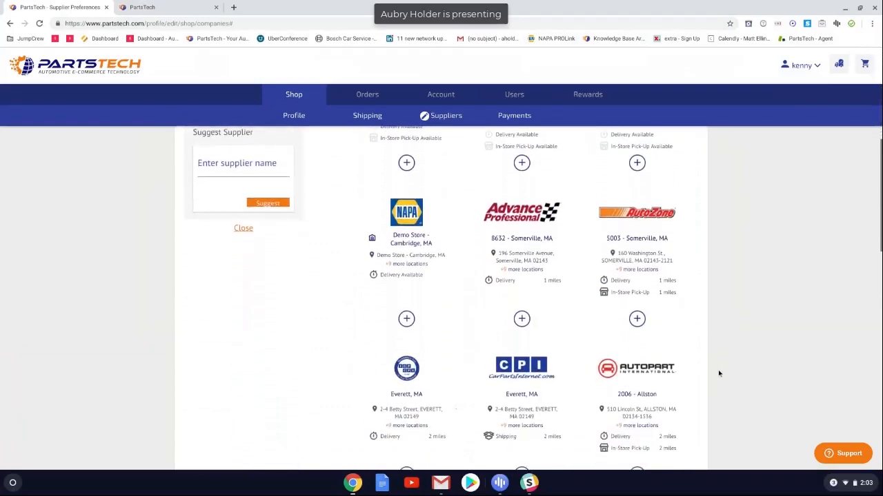
scroll("down", 3)
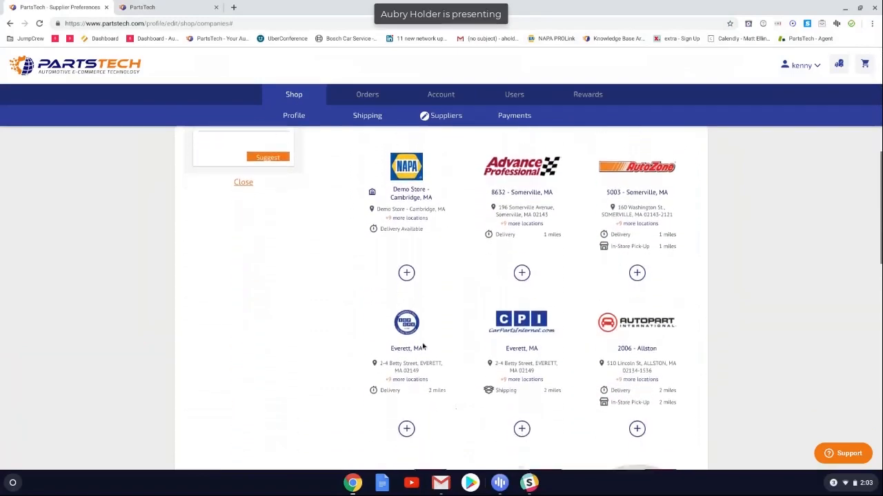
mouse_move(403, 384)
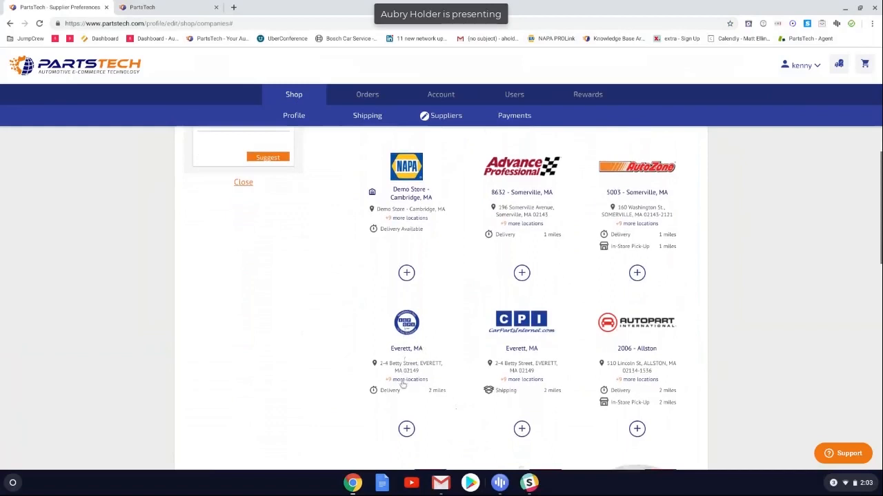
mouse_move(409, 407)
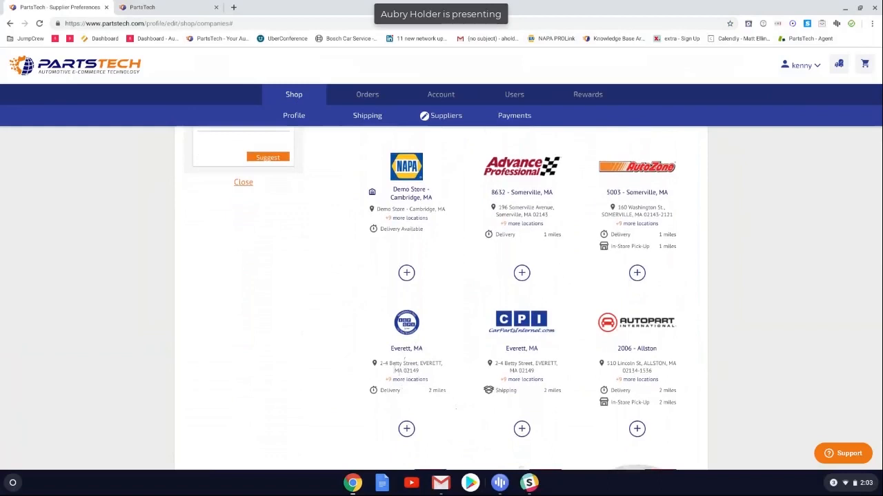
mouse_move(392, 381)
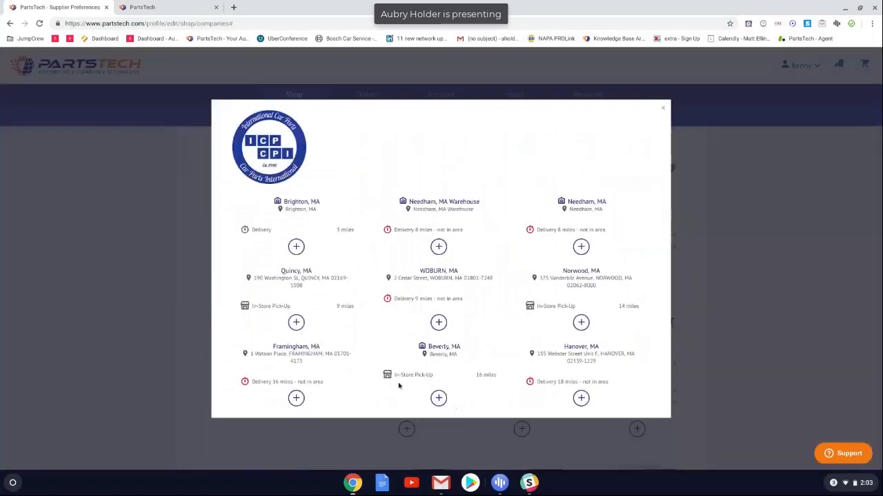
mouse_move(337, 300)
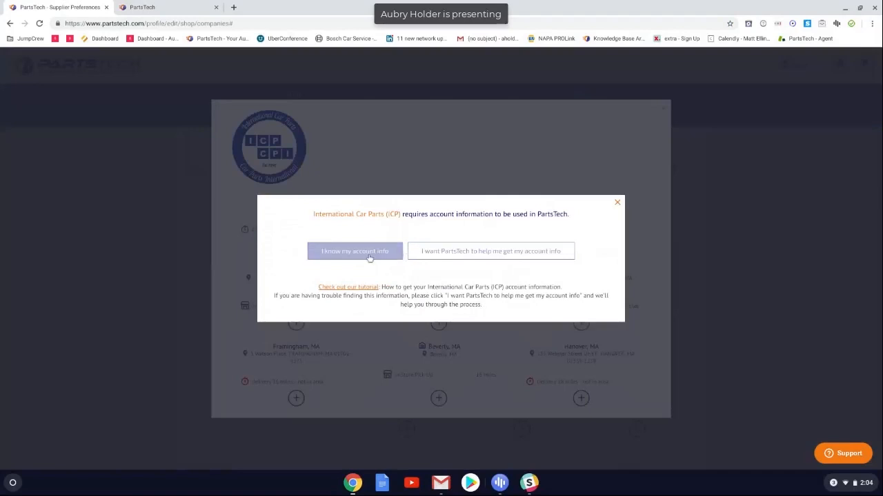
mouse_move(356, 251)
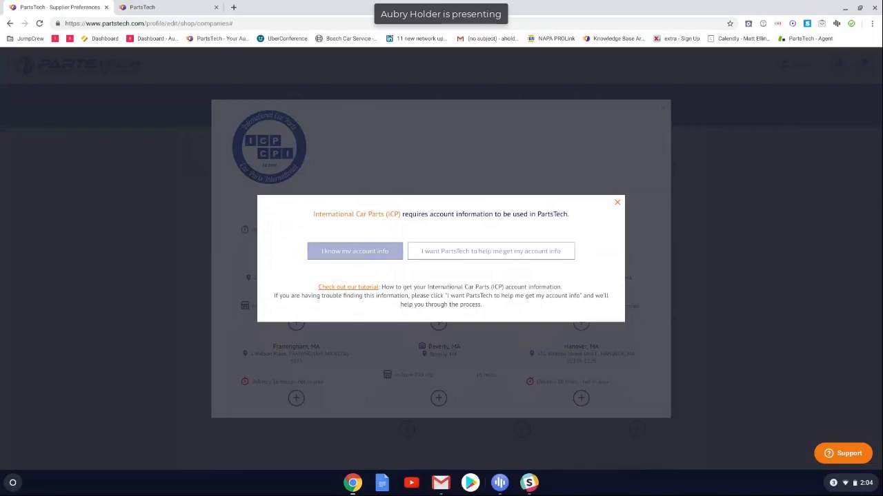
- Start the ICP customer number entry, then go back to its account-info requirement prompt
left_click(354, 251)
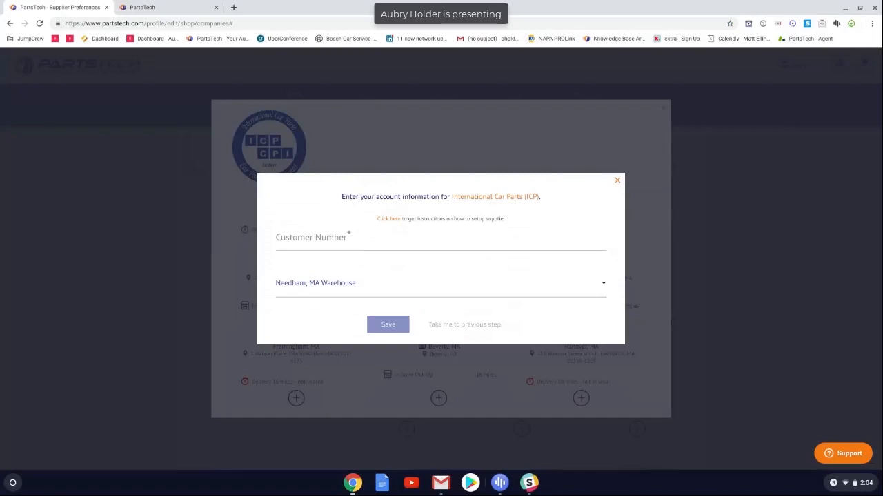
mouse_move(457, 325)
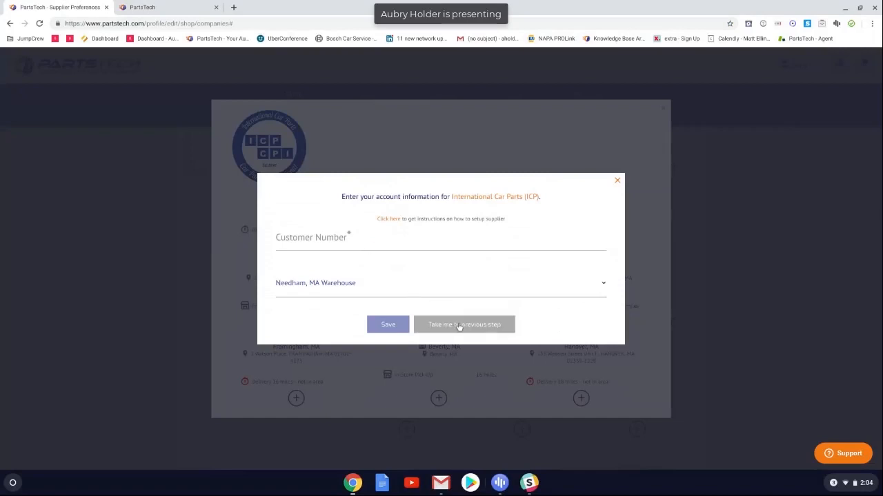
left_click(463, 324)
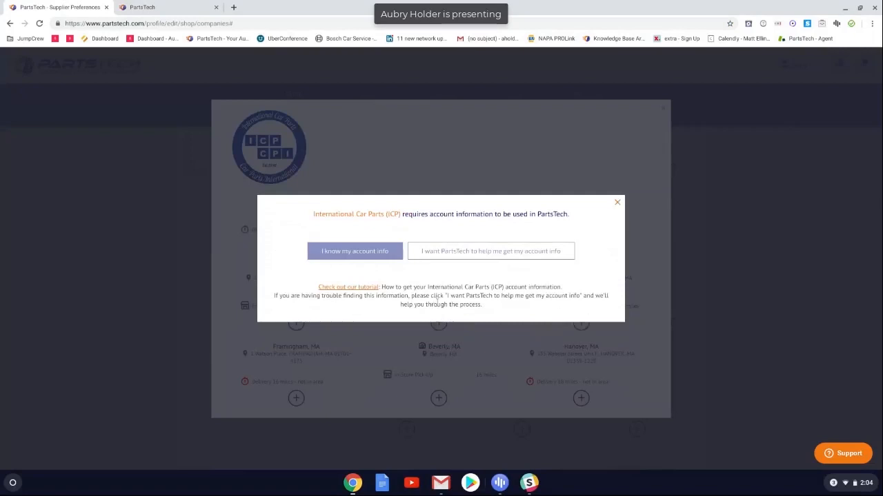
mouse_move(459, 260)
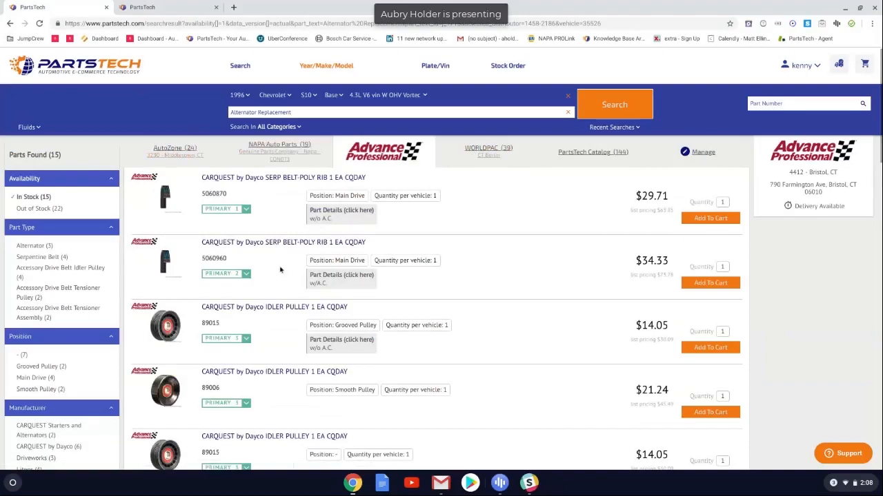
mouse_move(279, 279)
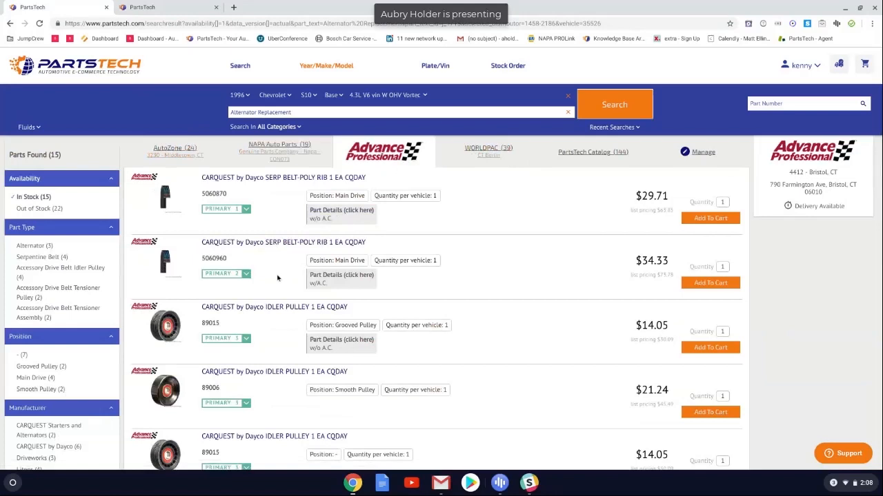
mouse_move(279, 273)
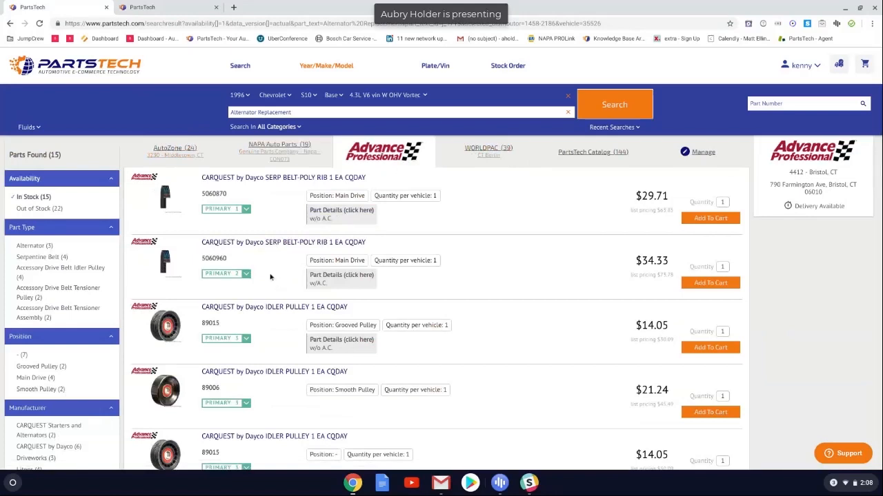
mouse_move(267, 281)
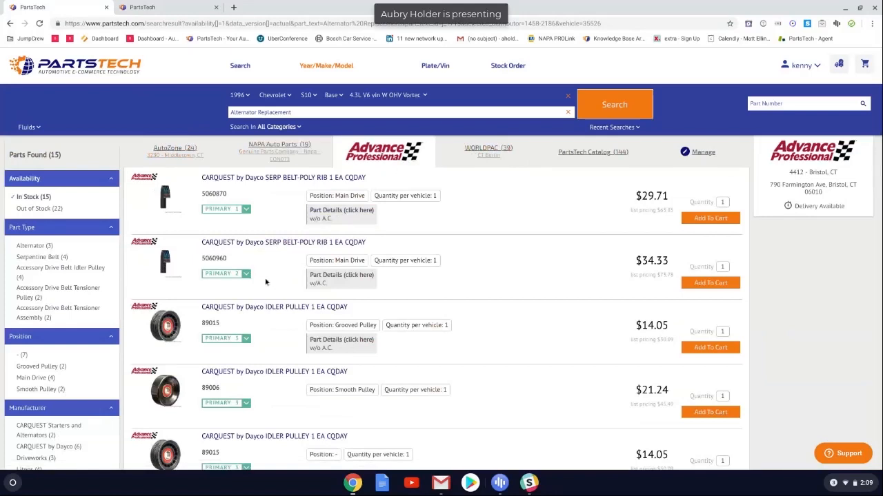
mouse_move(276, 281)
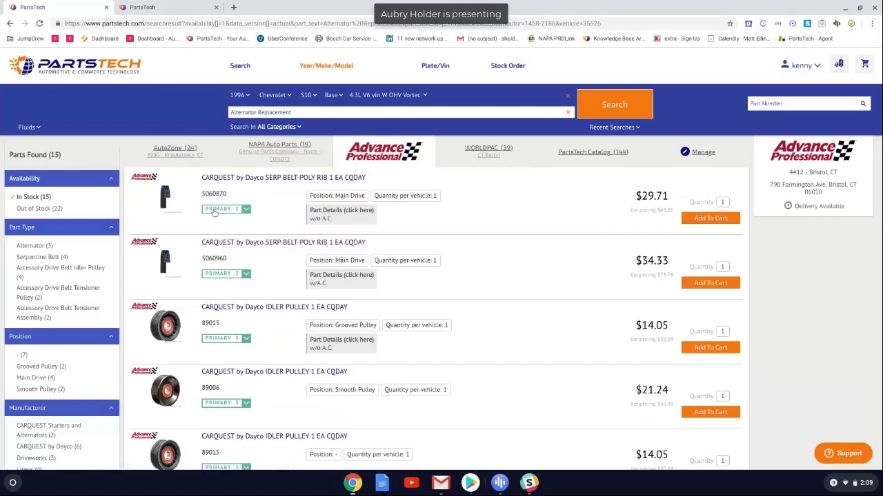
mouse_move(218, 210)
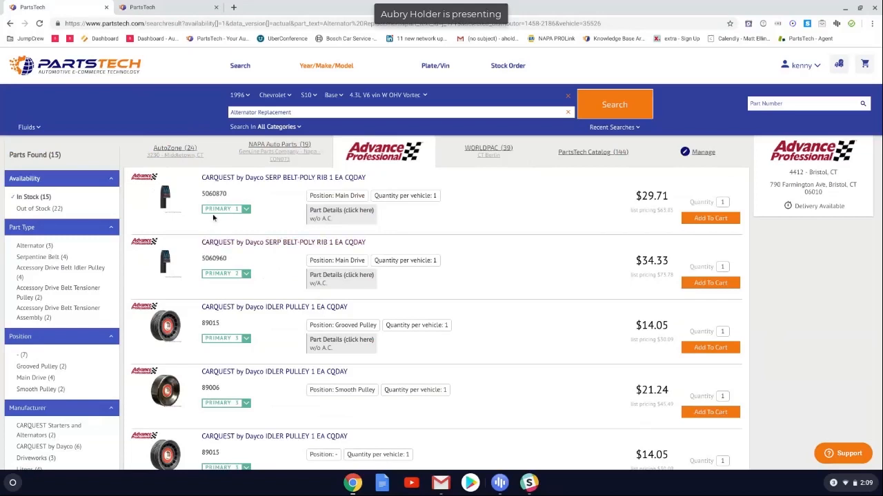
mouse_move(237, 285)
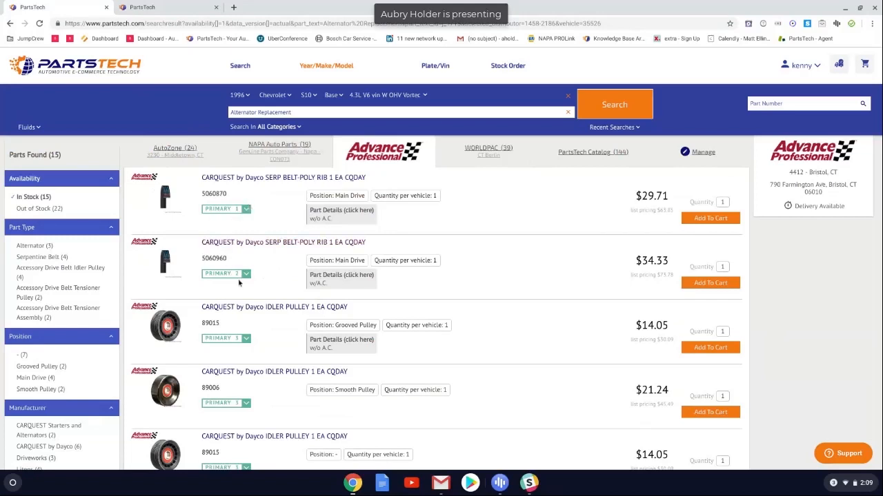
mouse_move(283, 284)
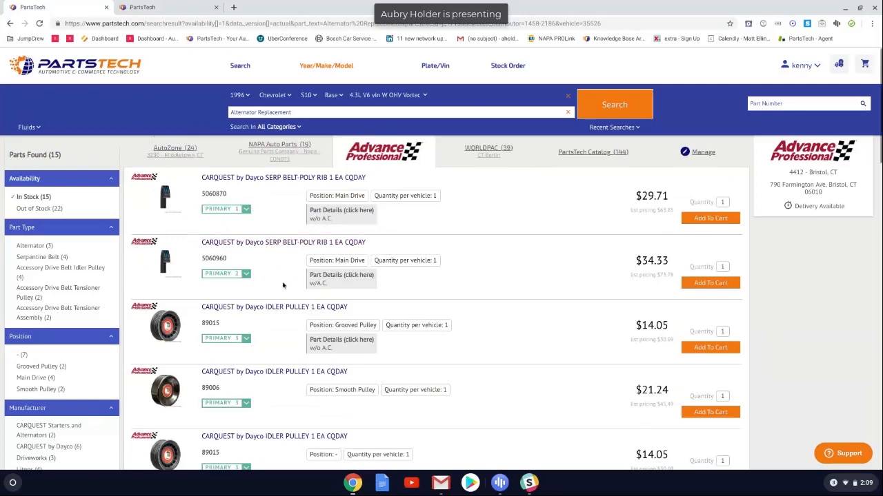
- Scroll to the bottom of the Advance Auto Parts results showing CARQUEST and Driveworks alternators and belts
scroll("down", 3)
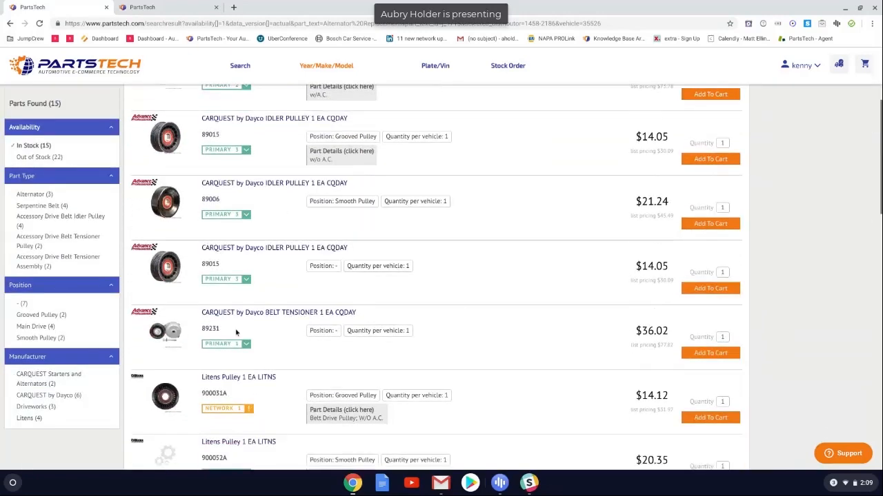
scroll("down", 3)
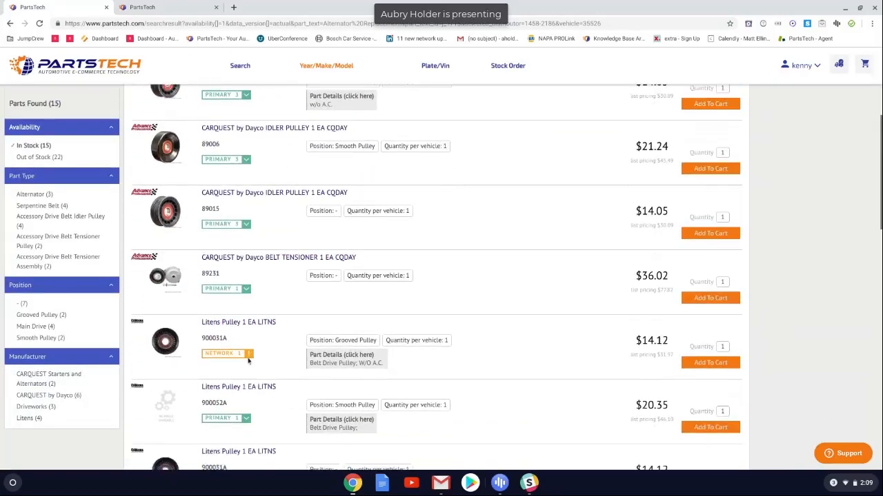
mouse_move(248, 353)
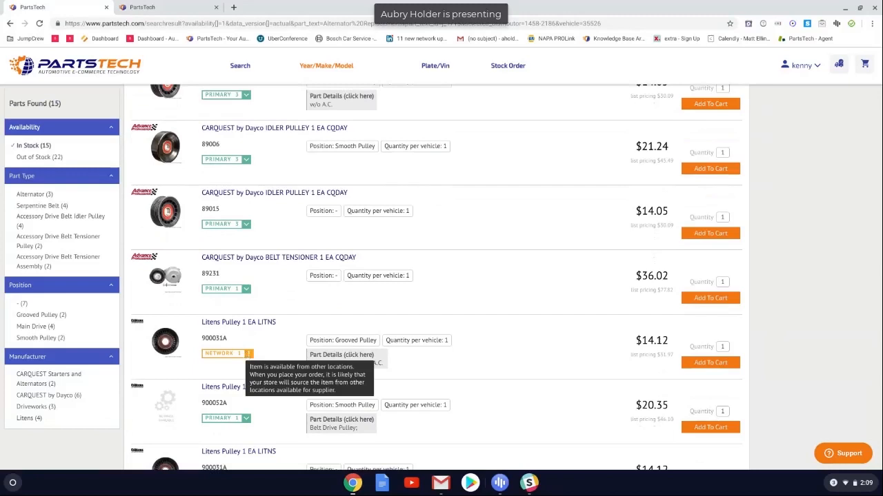
scroll("down", 3)
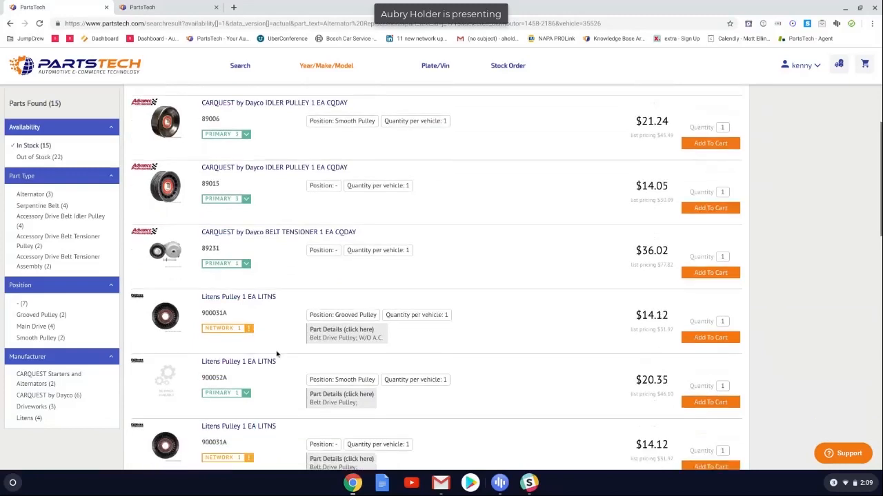
scroll("down", 3)
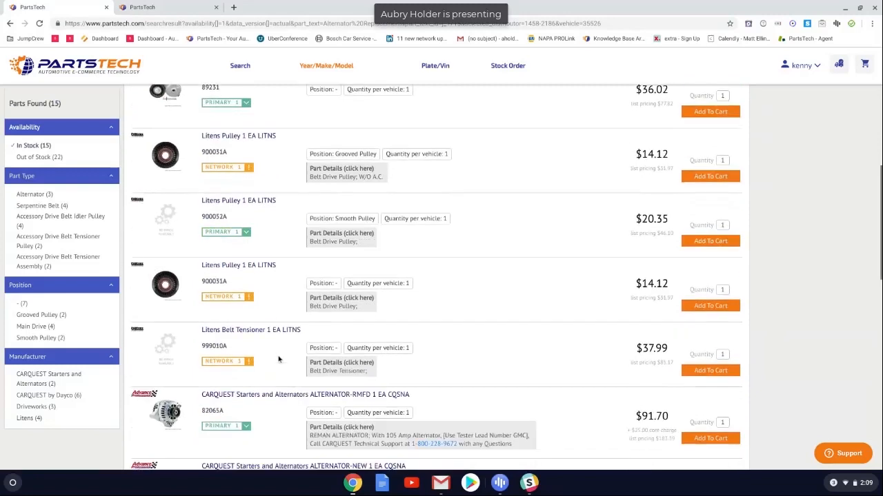
scroll("down", 3)
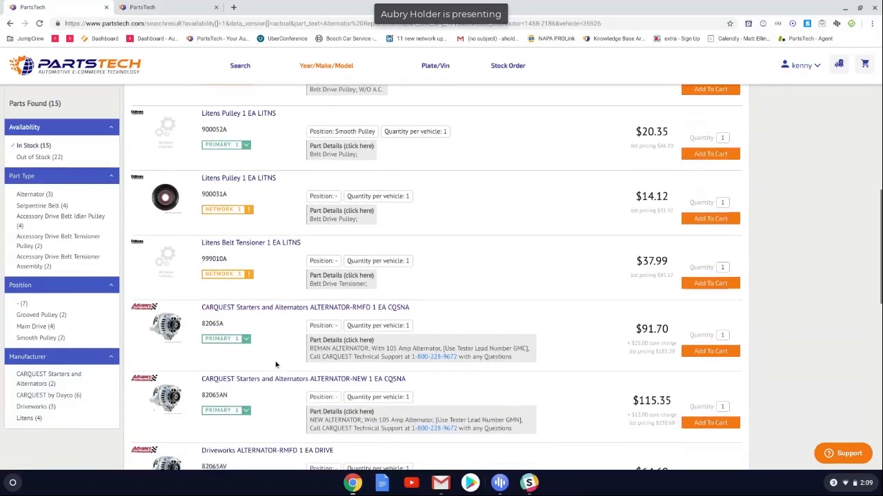
mouse_move(228, 273)
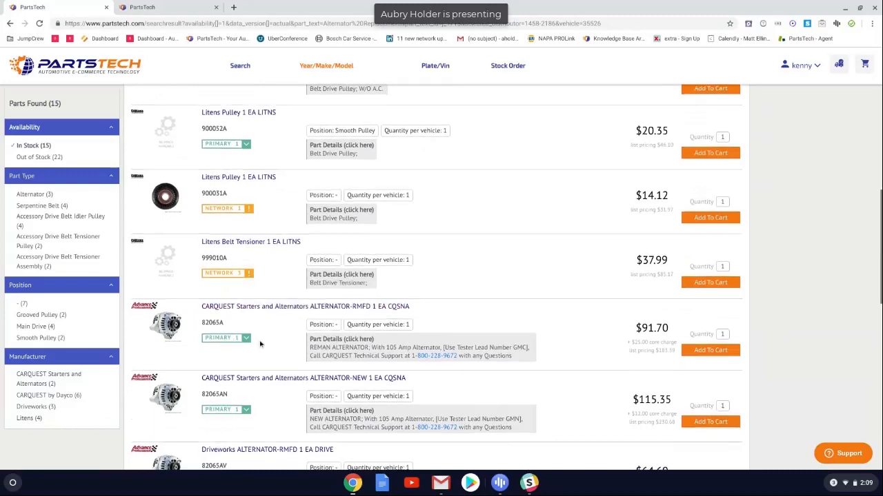
scroll("down", 3)
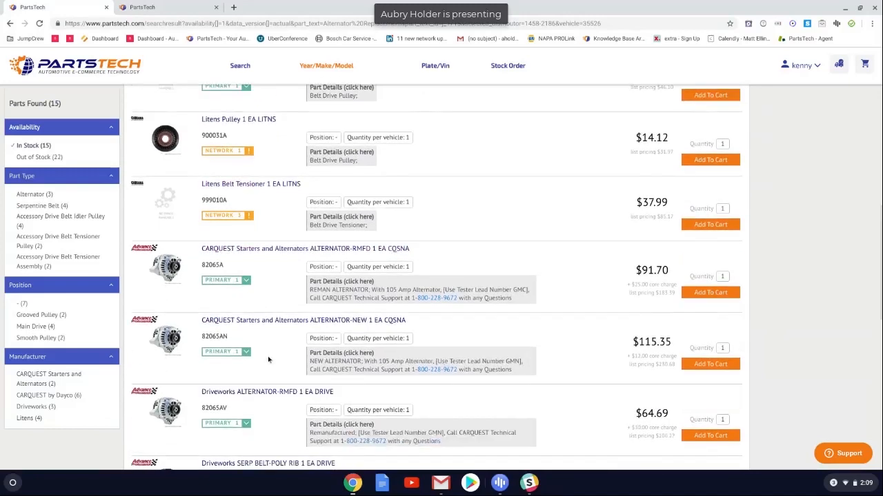
mouse_move(257, 262)
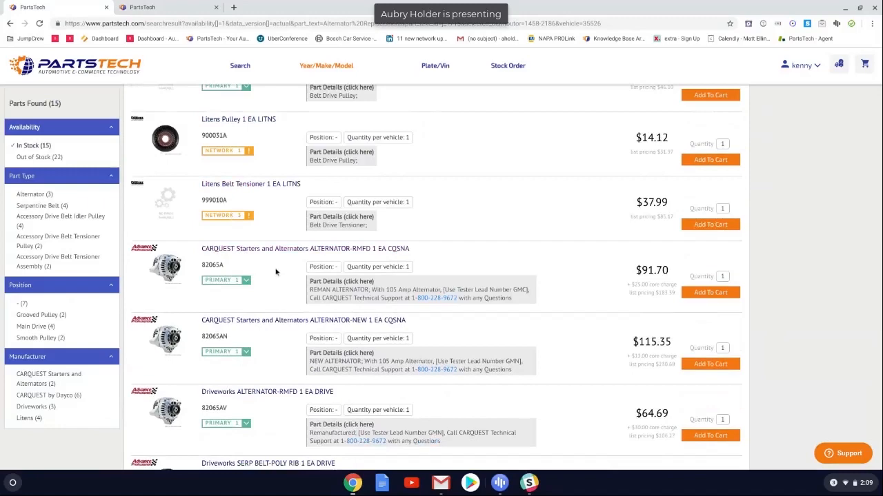
scroll("down", 3)
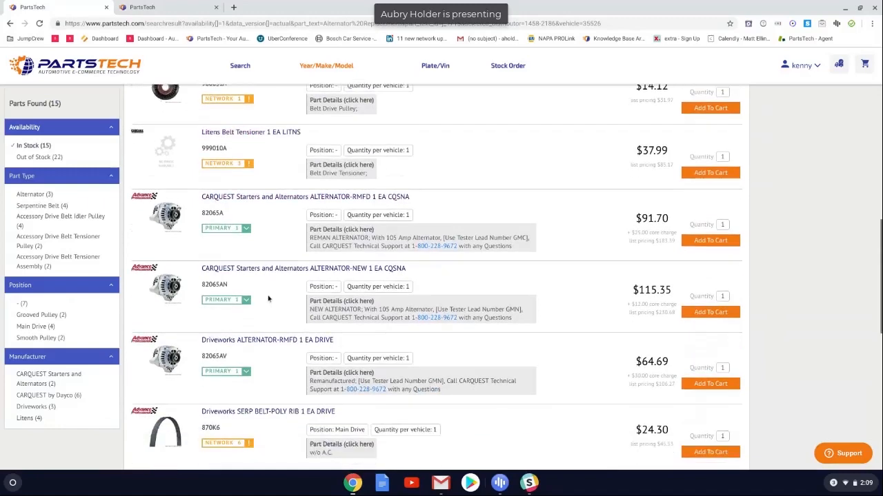
scroll("down", 3)
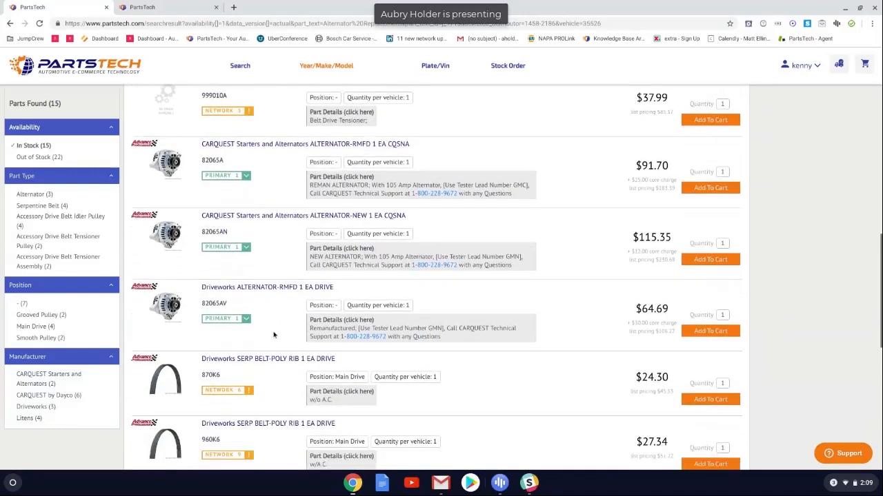
scroll("down", 3)
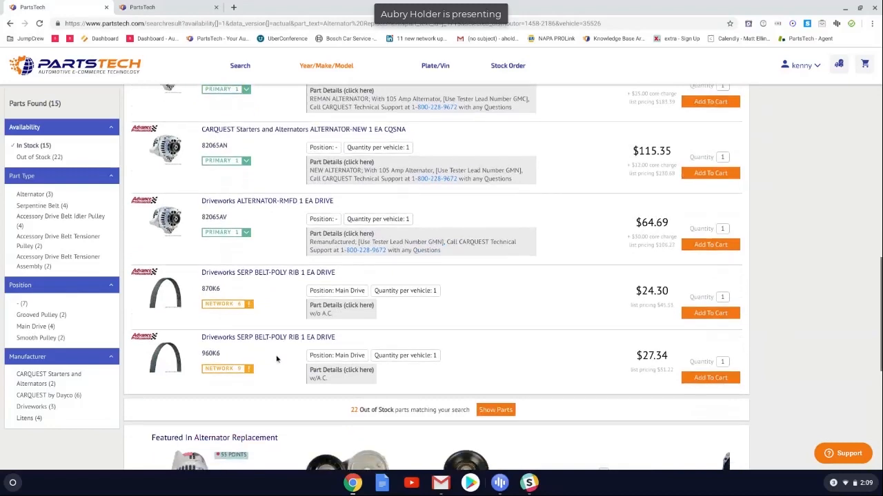
mouse_move(496, 410)
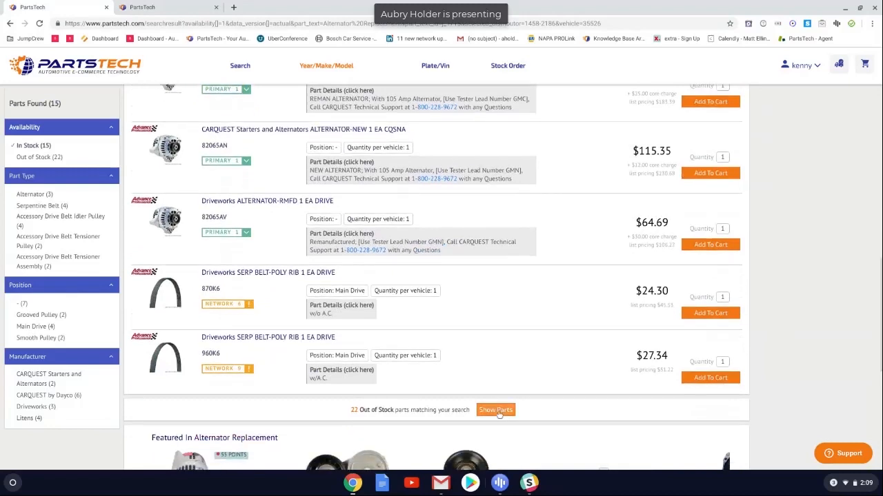
- Include out-of-stock parts so Advance Professional lists 37 alternator-related parts
left_click(495, 411)
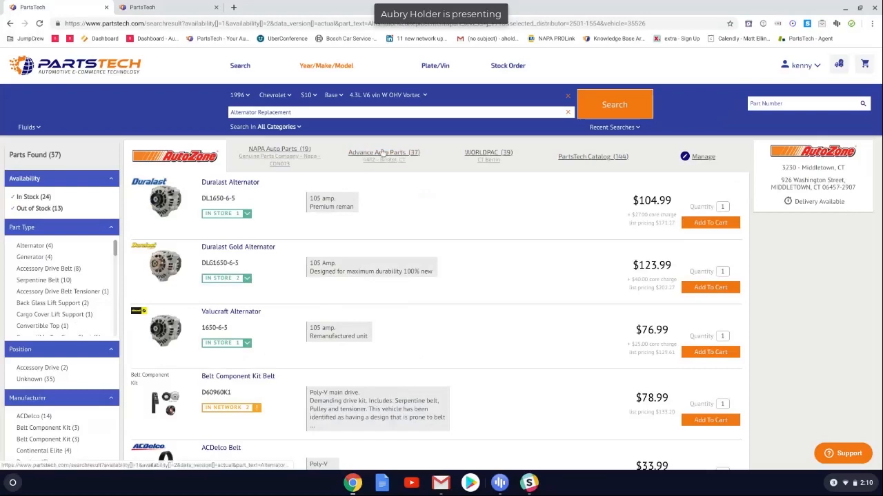
scroll("down", 3)
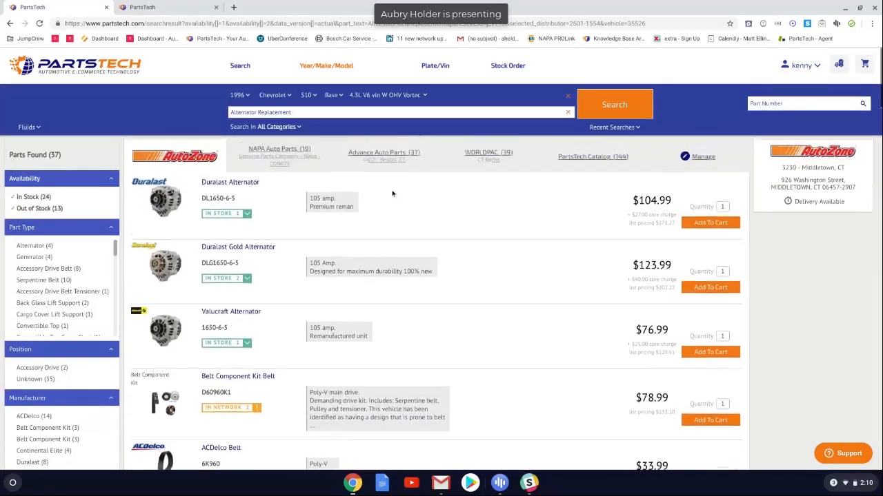
left_click(384, 151)
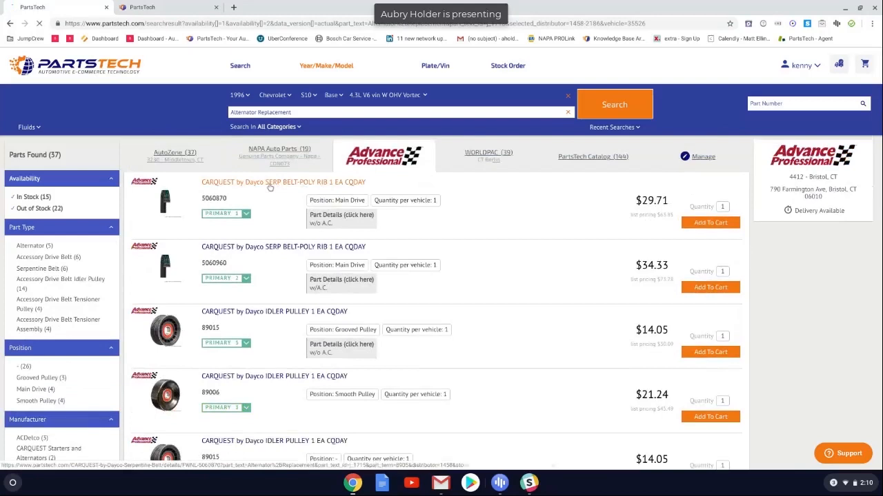
left_click(273, 182)
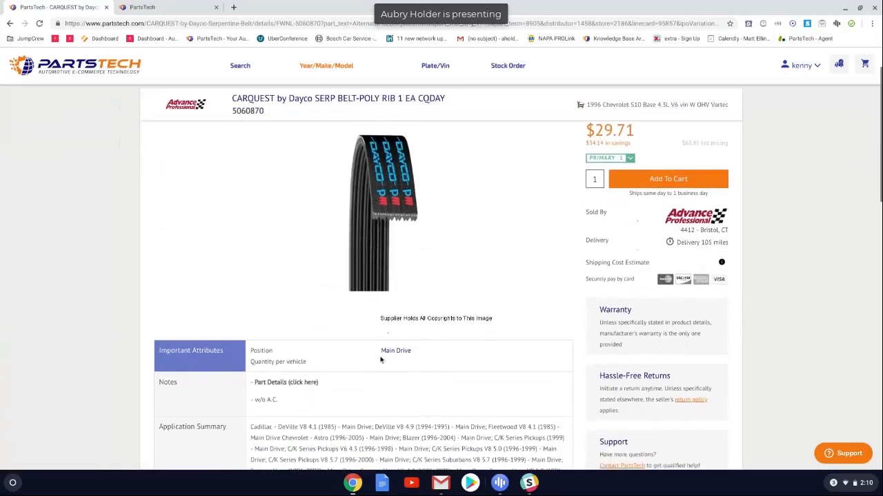
scroll("down", 3)
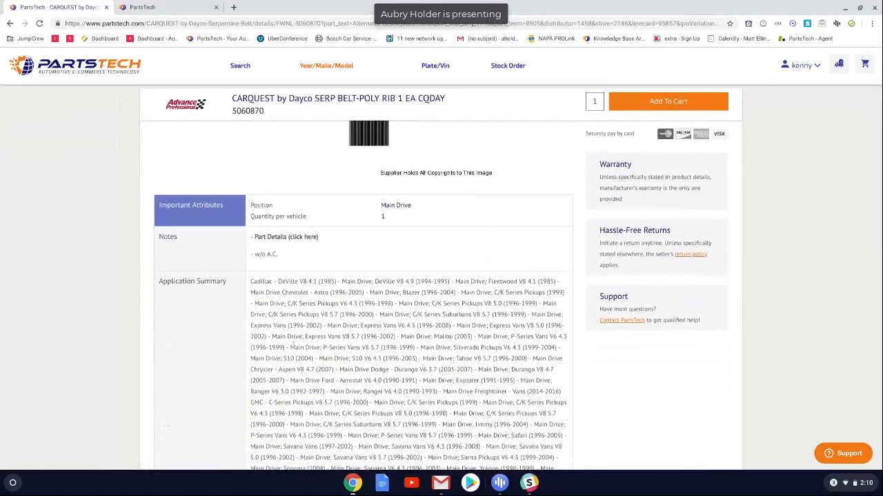
scroll("down", 3)
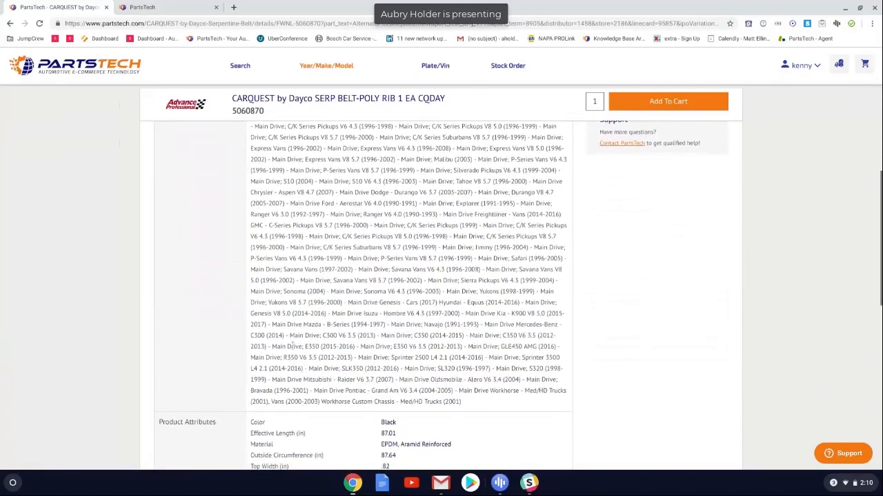
scroll("down", 3)
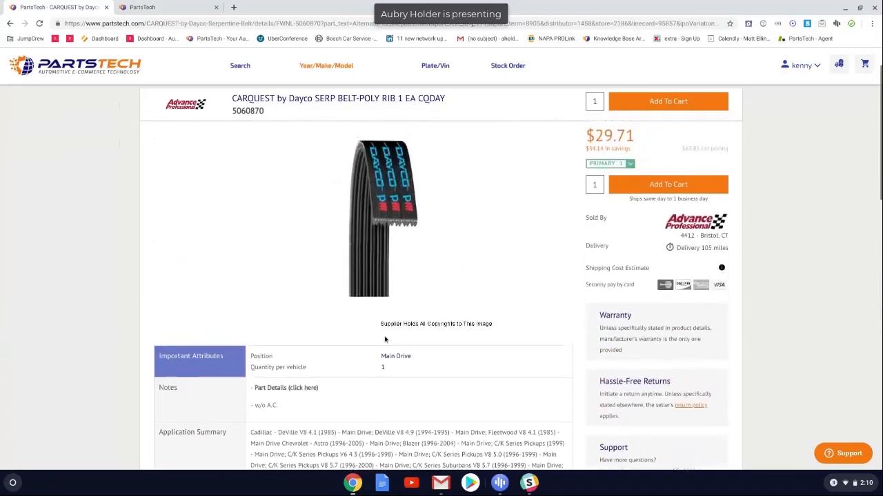
left_click(326, 66)
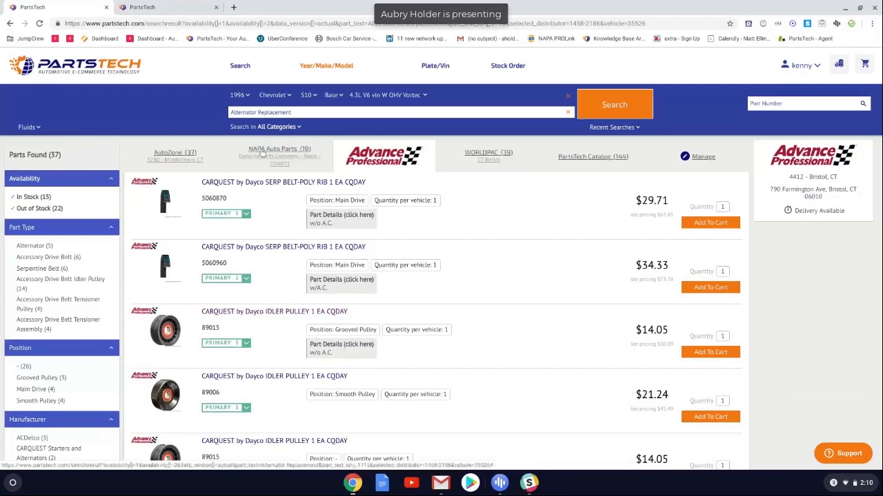
- Switch the alternator results to NAPA's 19 parts, then to WORLDPAC's 39 parts
left_click(275, 151)
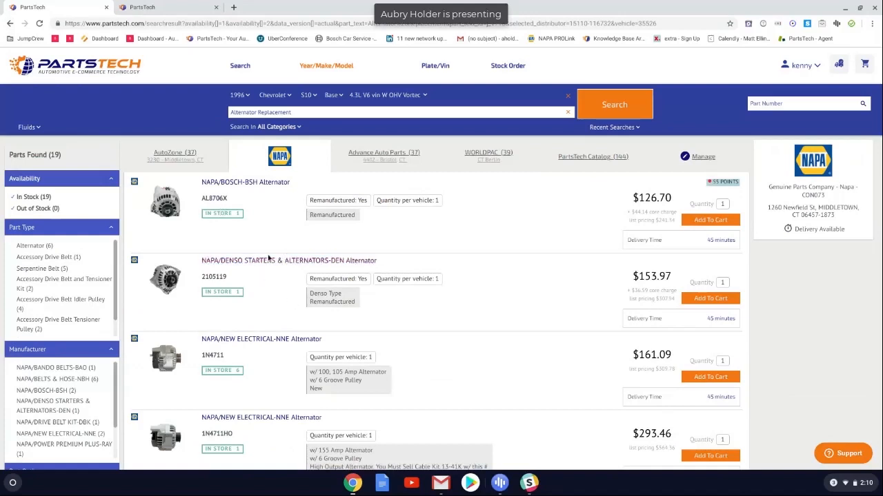
left_click(488, 152)
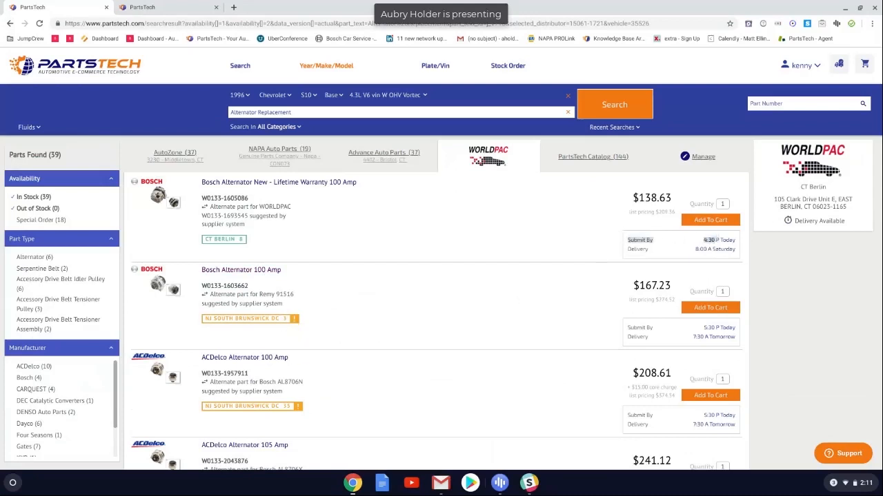
mouse_move(738, 247)
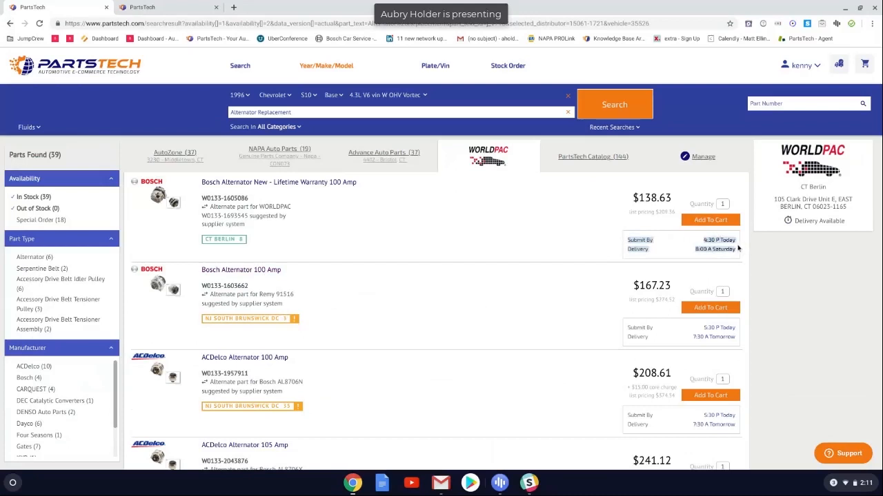
mouse_move(660, 334)
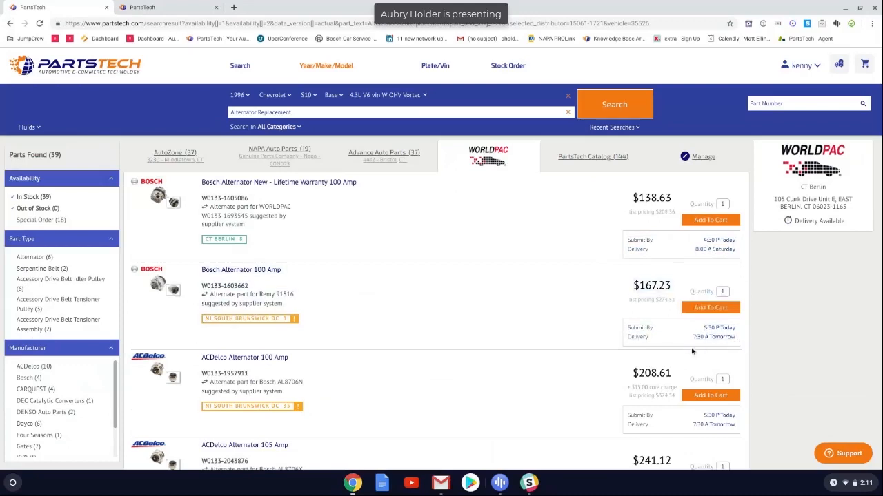
mouse_move(651, 337)
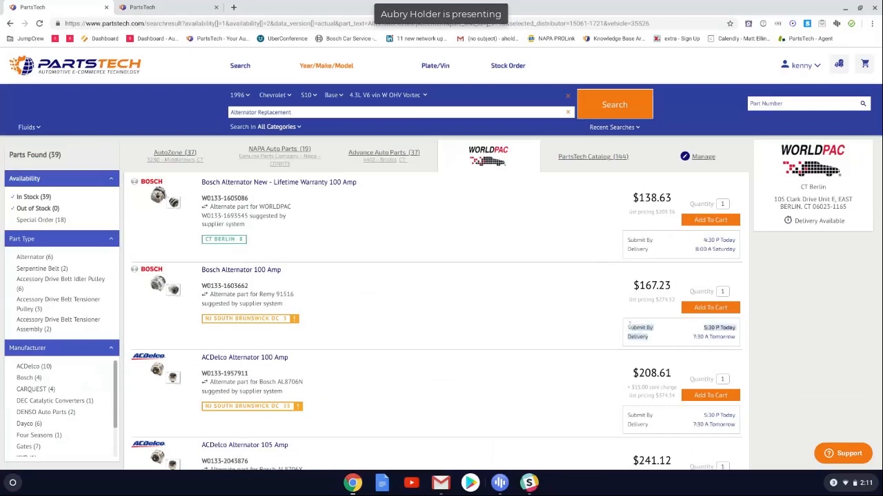
mouse_move(594, 336)
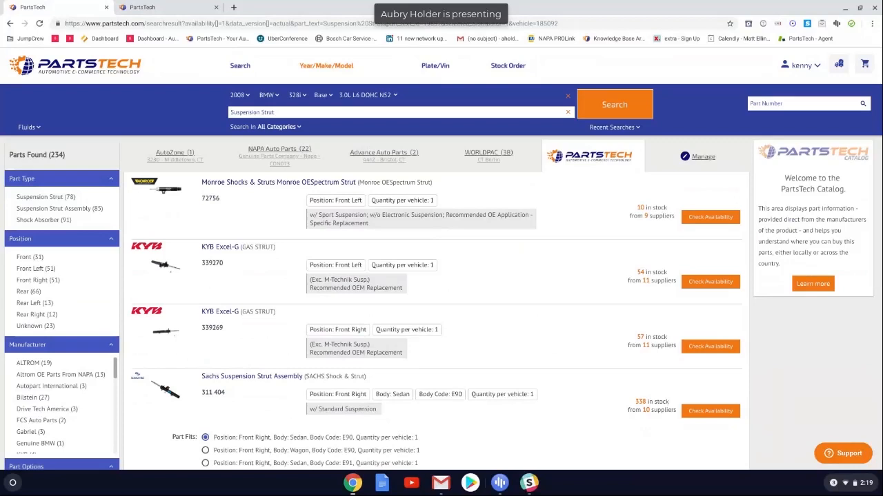
mouse_move(403, 394)
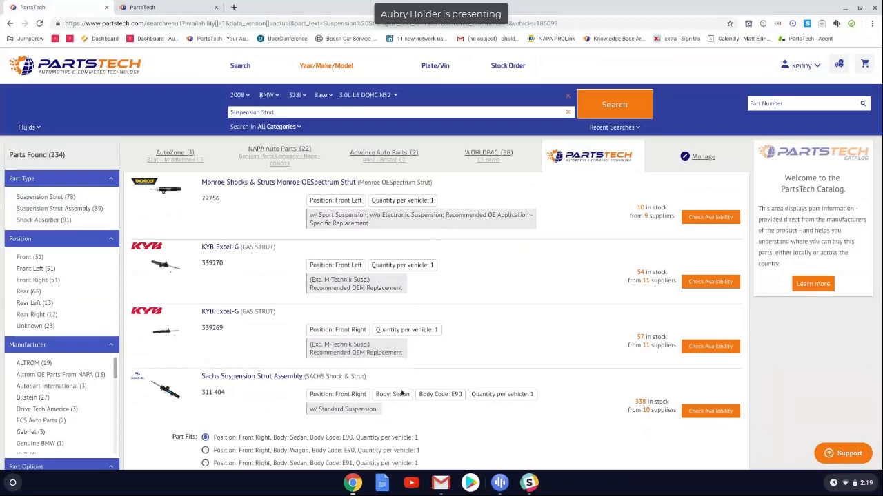
mouse_move(268, 229)
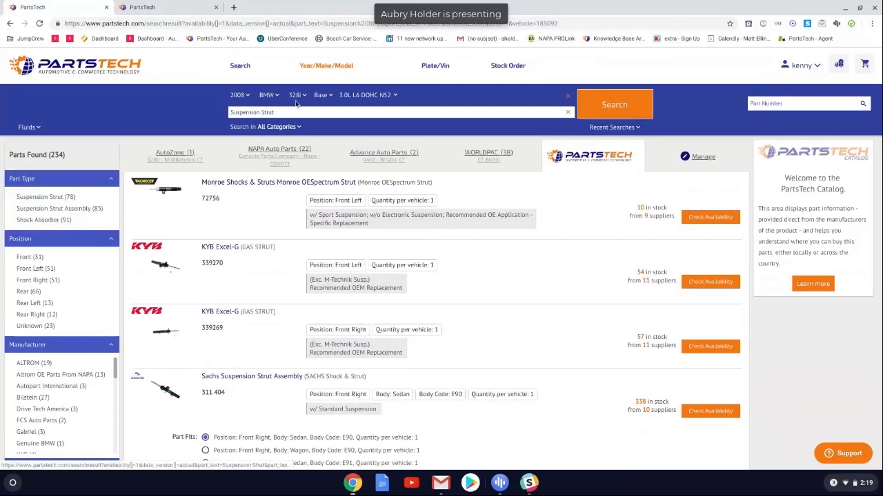
- Scroll through the 234 suspension strut results, past Monroe, KYB, Sachs and Bilstein struts
scroll("down", 3)
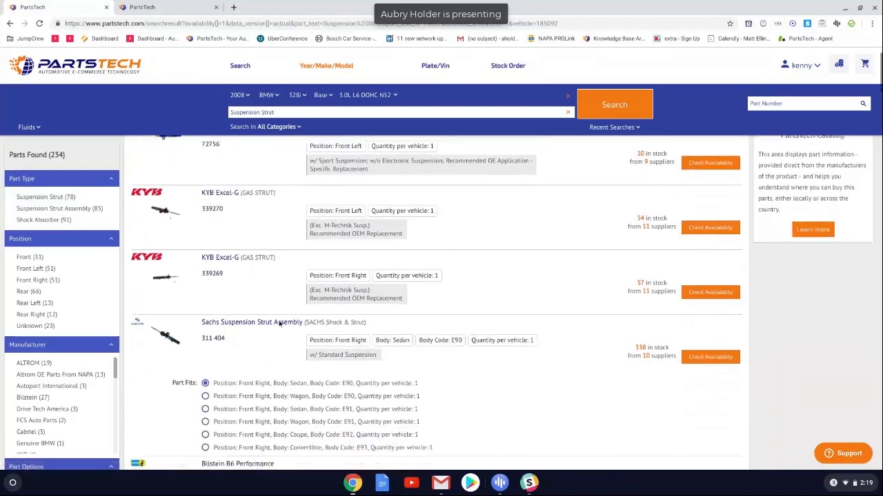
scroll("down", 3)
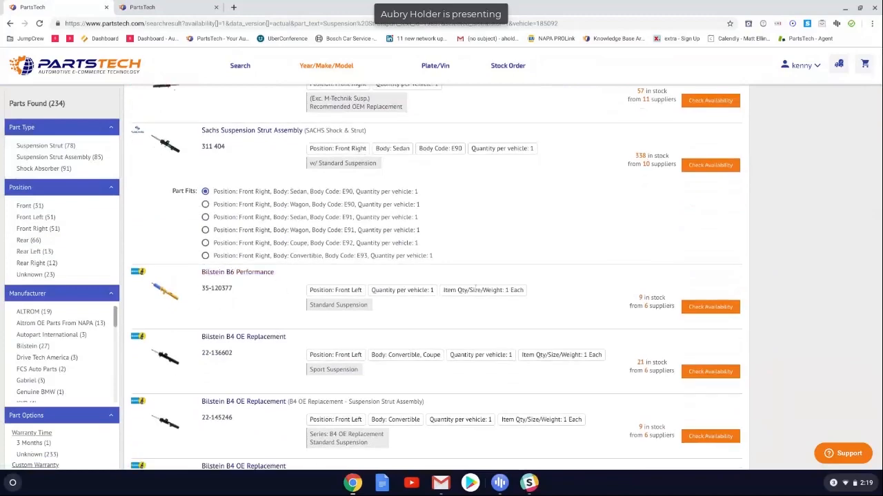
scroll("down", 3)
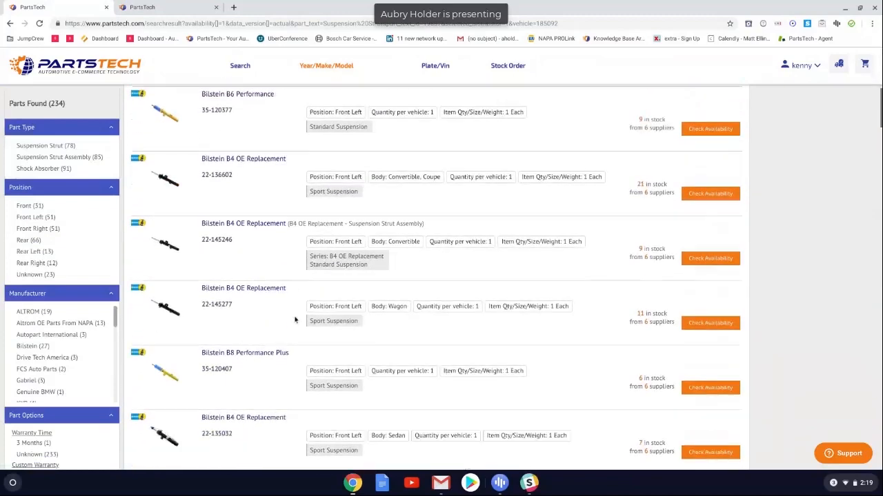
scroll("down", 3)
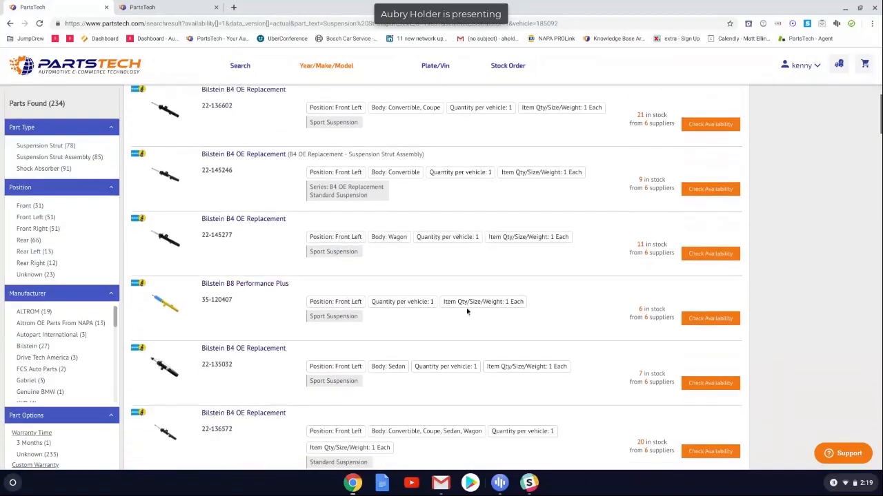
mouse_move(692, 320)
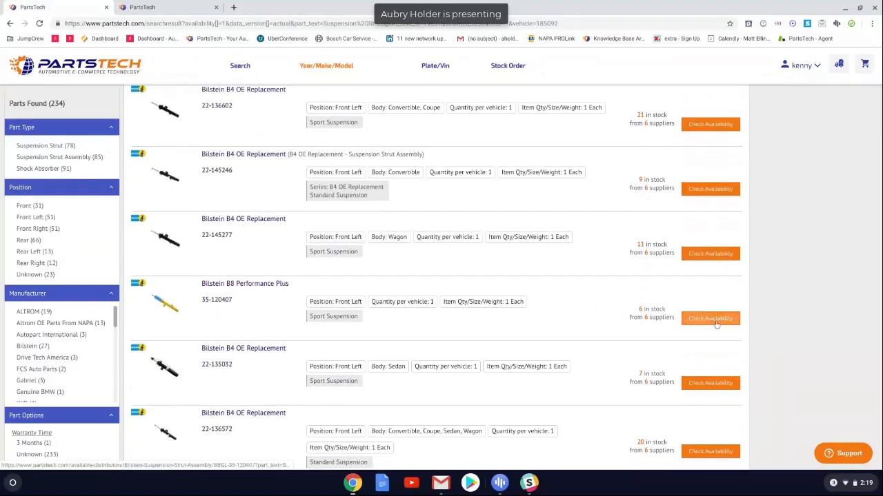
- Check availability of the Bilstein B8 Performance Plus and get Motor Distribution's $250.00 price
left_click(709, 318)
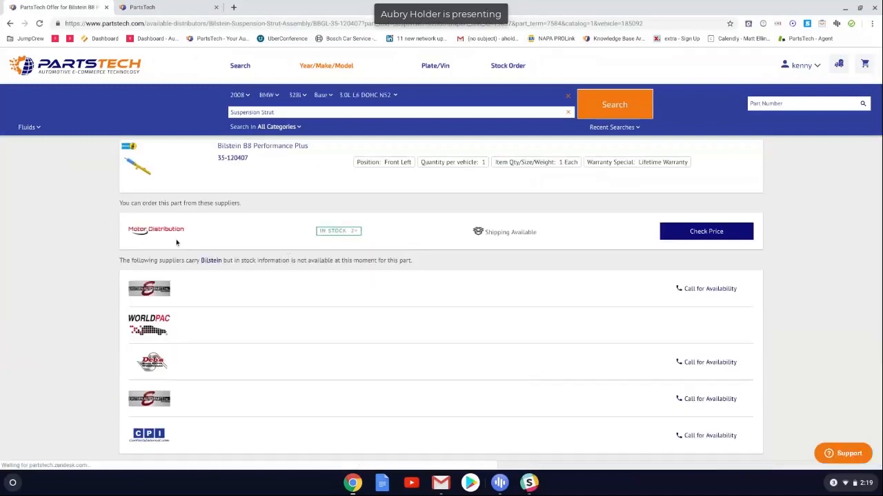
mouse_move(147, 234)
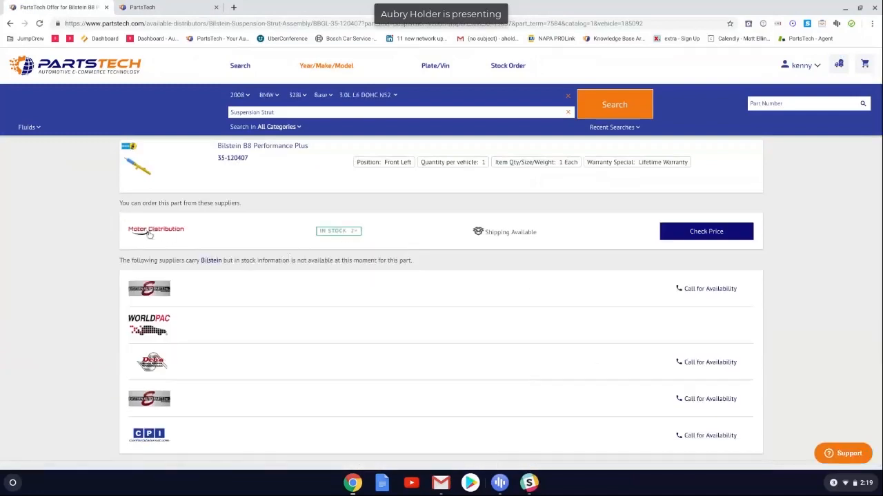
mouse_move(331, 246)
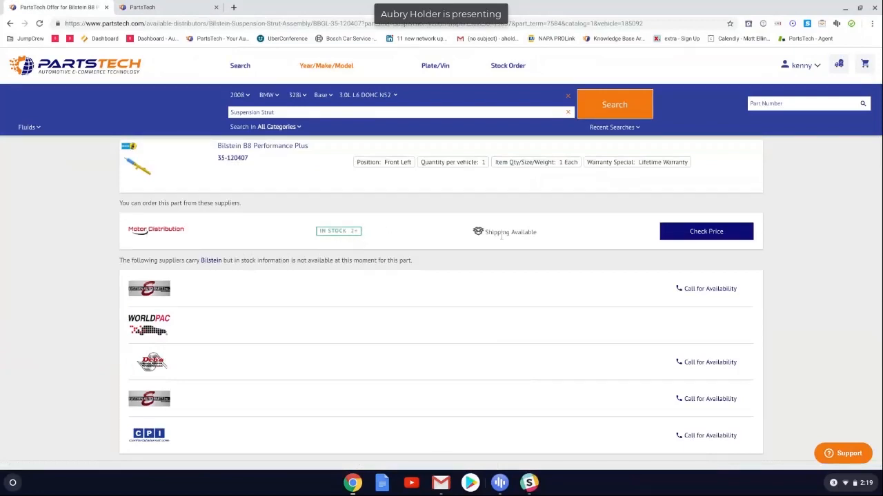
mouse_move(698, 237)
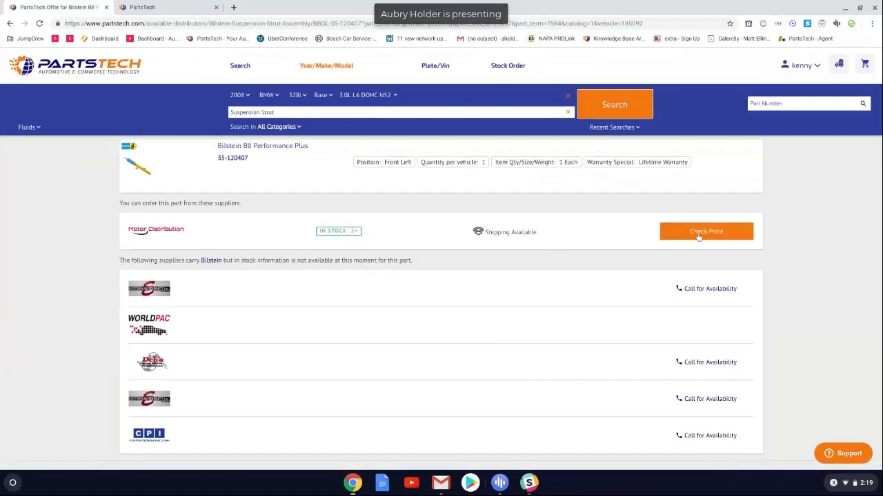
left_click(706, 232)
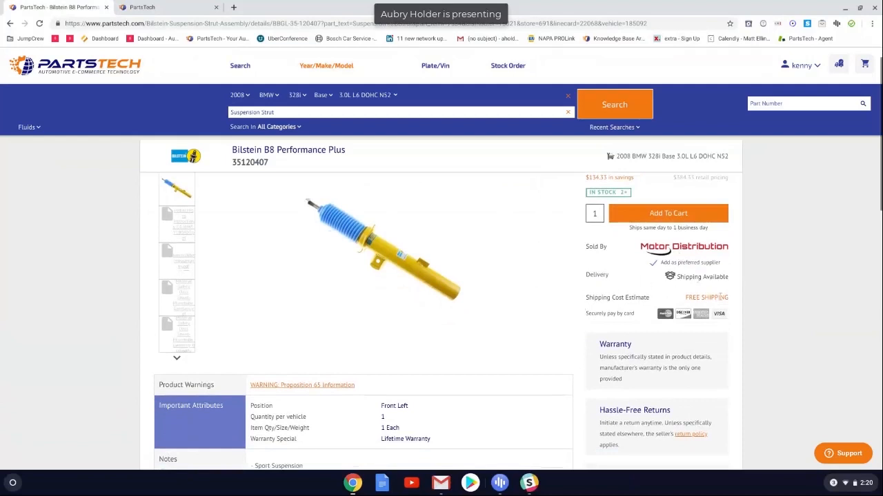
scroll("down", 3)
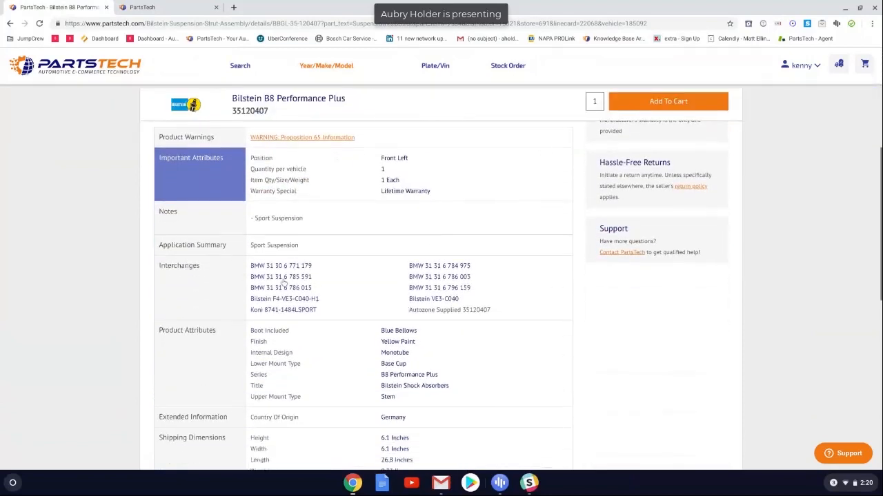
scroll("down", 3)
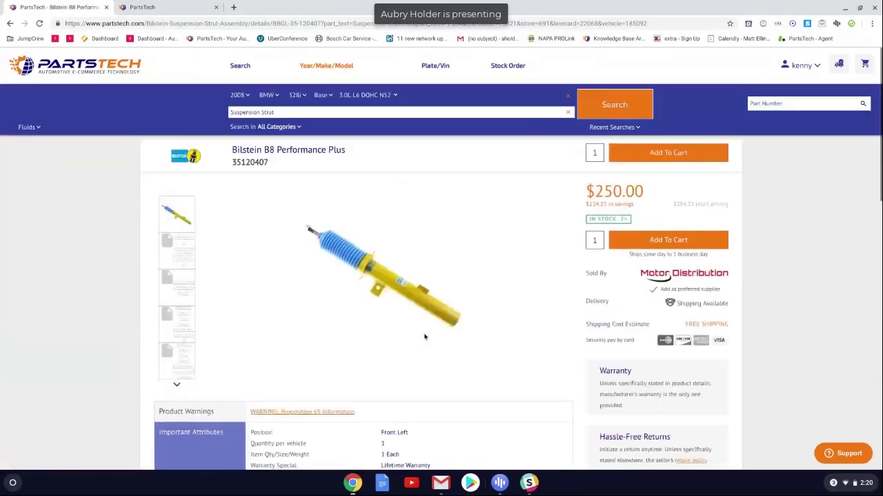
- Add the Bilstein strut to the cart and go to review the order
left_click(668, 240)
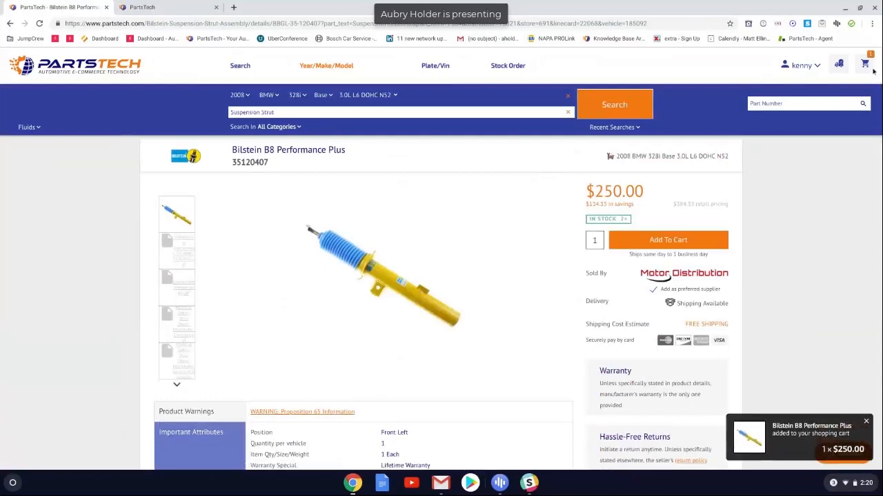
left_click(863, 65)
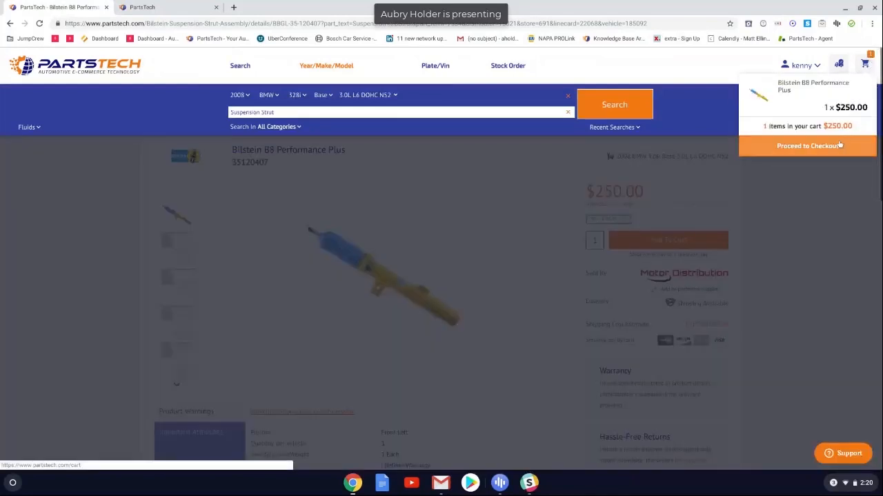
left_click(807, 146)
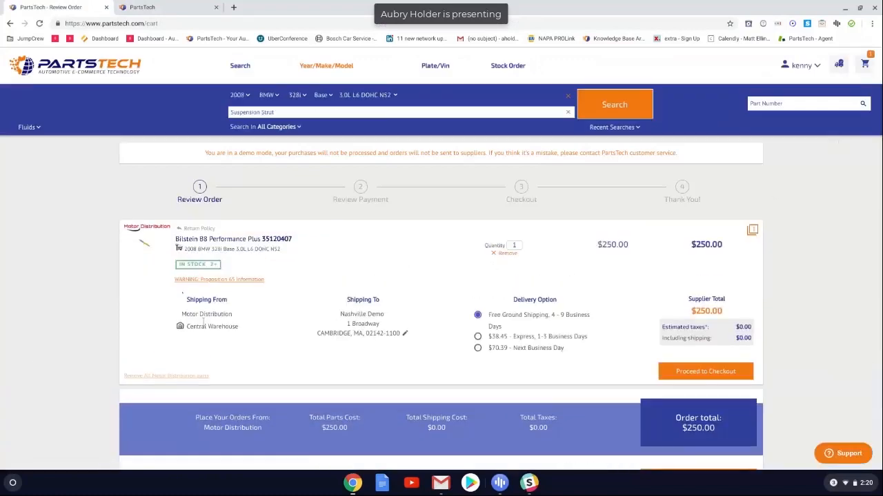
mouse_move(428, 214)
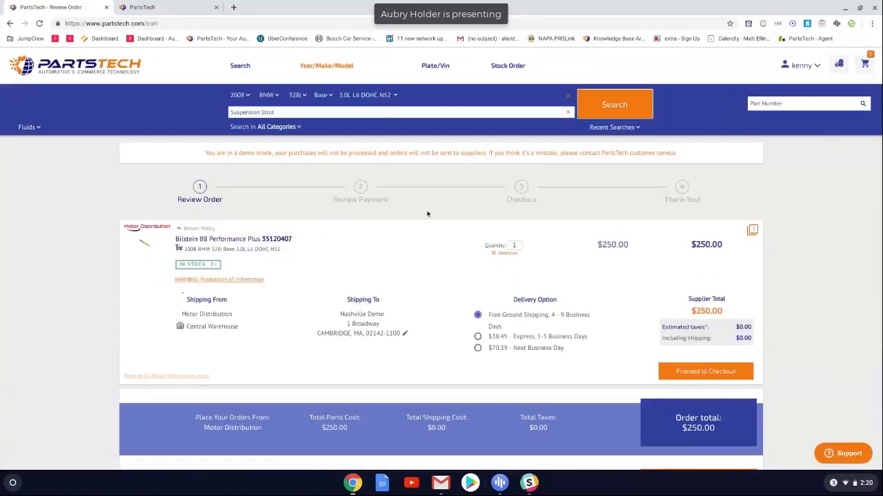
mouse_move(543, 351)
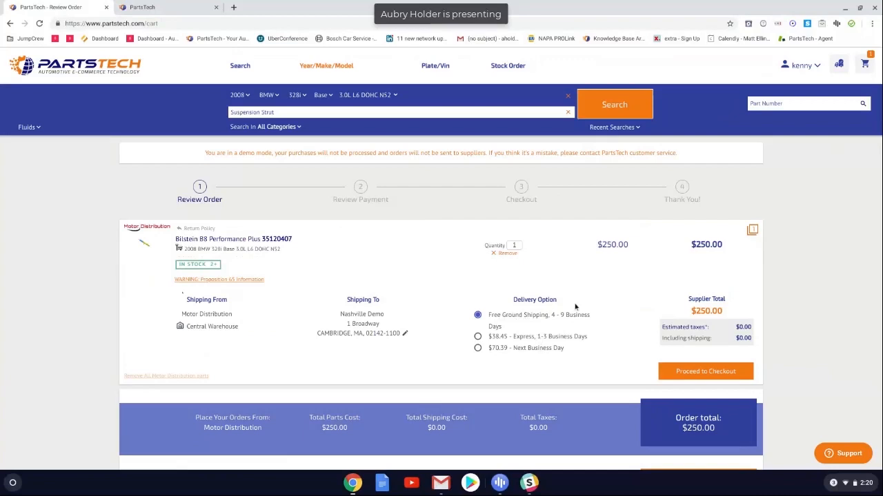
mouse_move(551, 338)
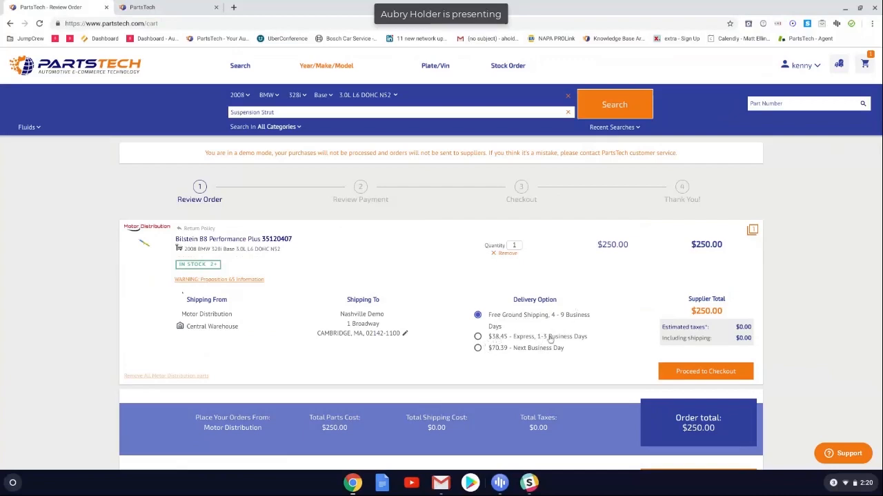
mouse_move(552, 352)
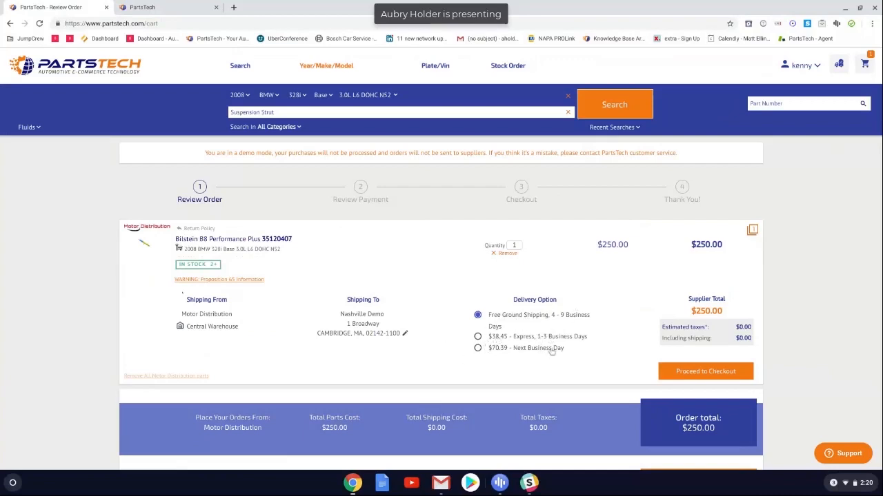
mouse_move(482, 351)
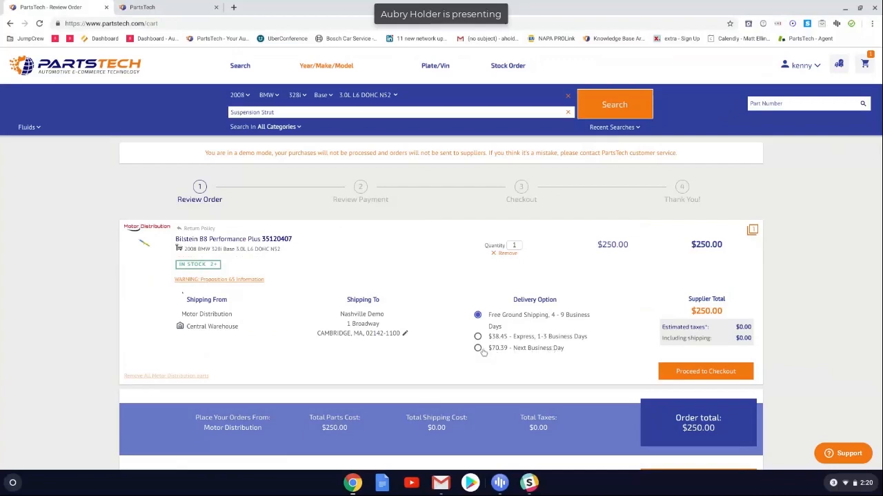
- Choose $79.59 next-business-day delivery, total $320.39, and proceed to checkout
left_click(478, 348)
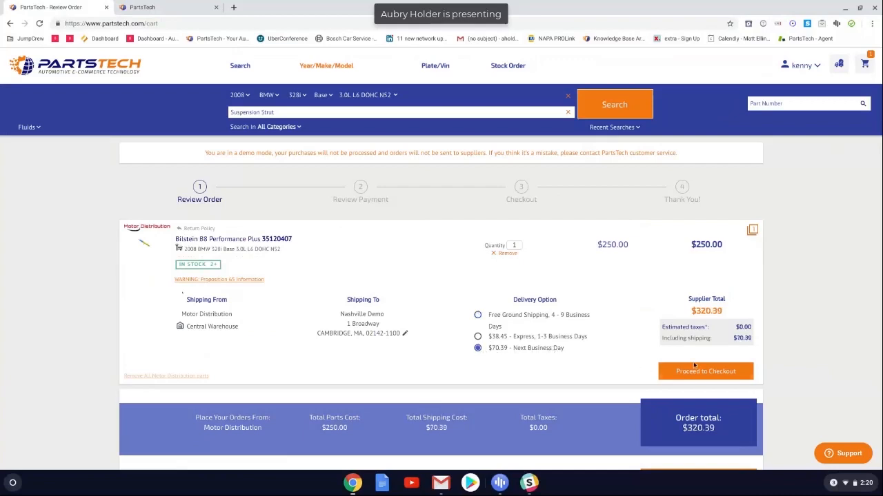
left_click(706, 371)
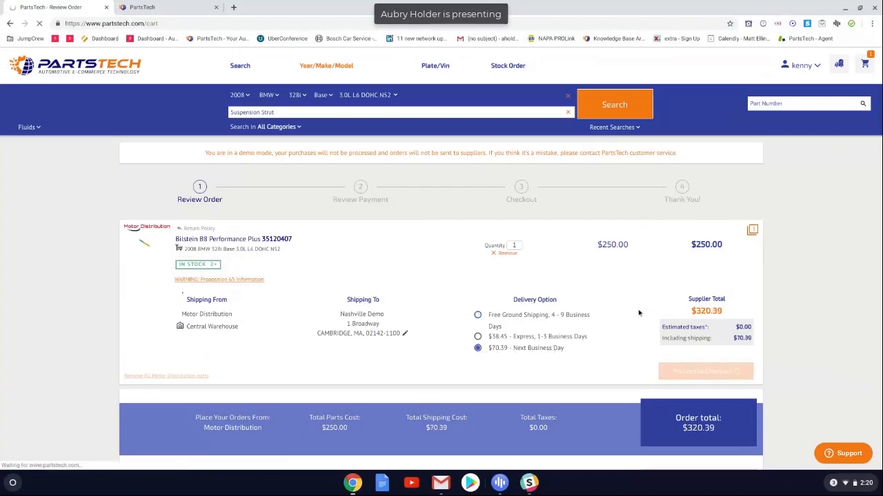
- Continue to Review Payment and proceed without card details, flagging the fields as required
left_click(706, 371)
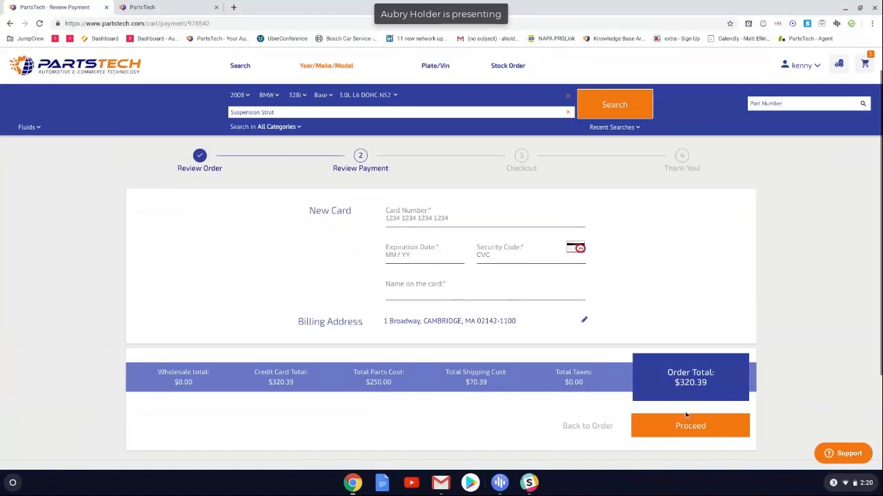
mouse_move(676, 420)
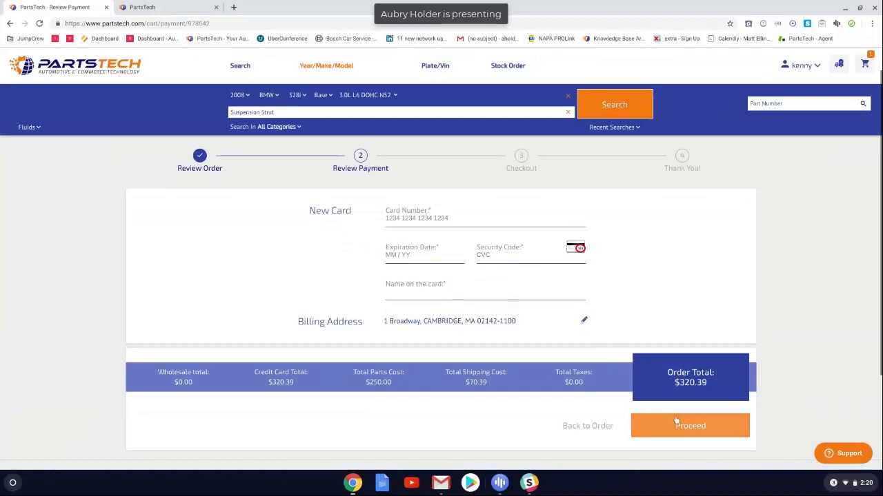
left_click(689, 425)
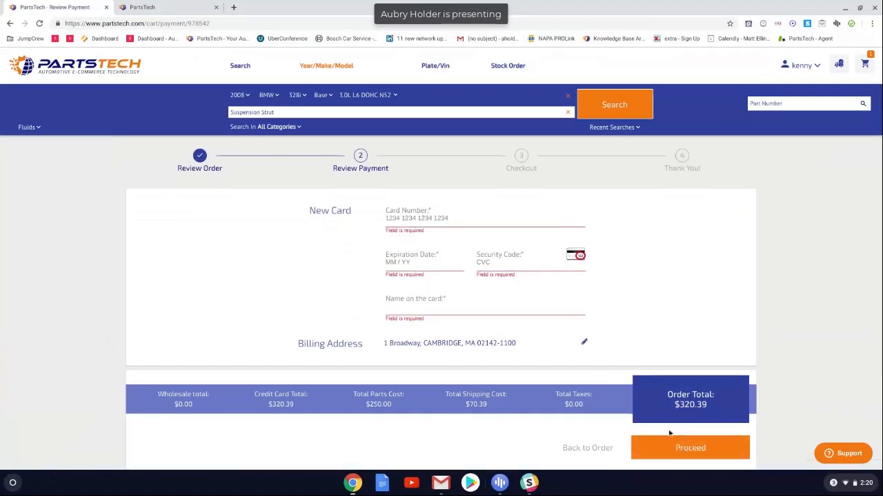
mouse_move(378, 229)
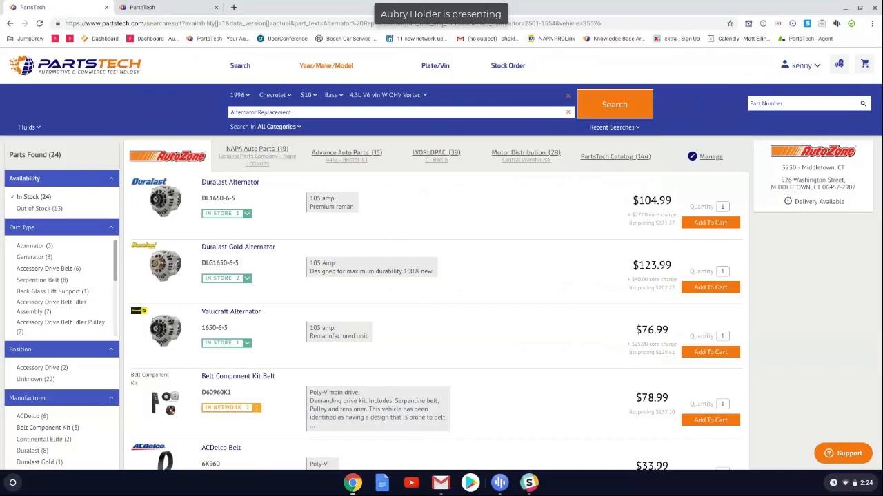
mouse_move(411, 237)
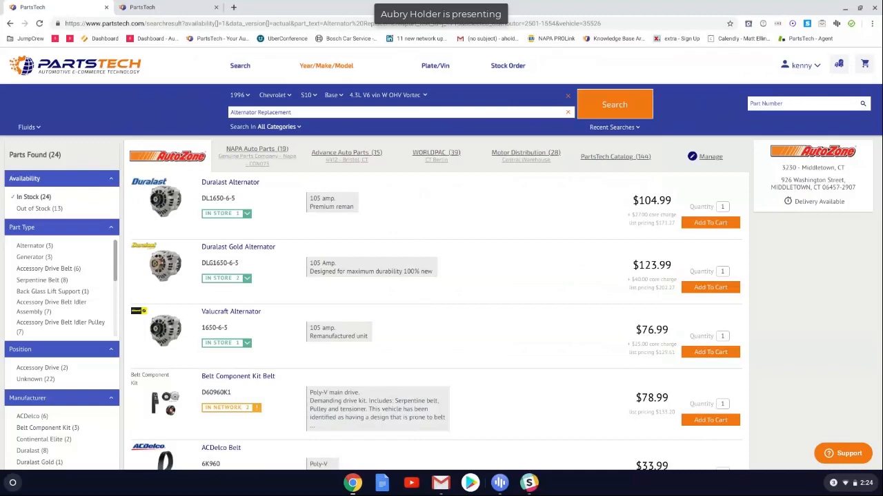
mouse_move(394, 221)
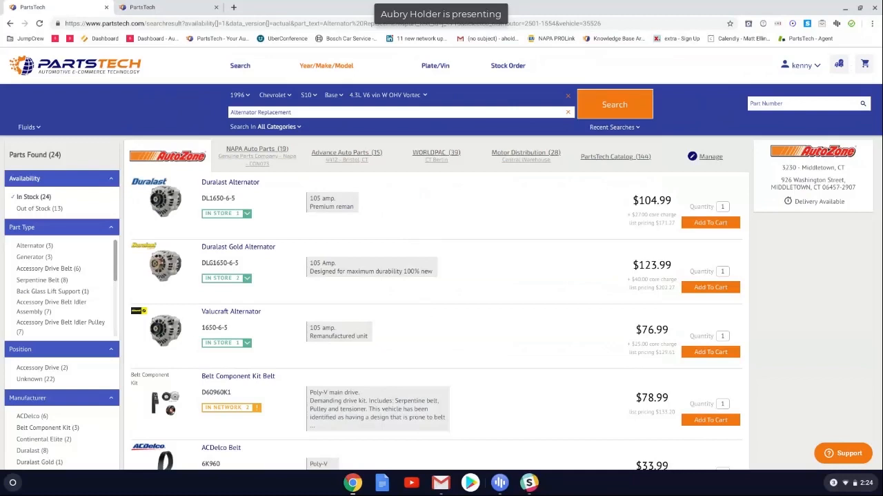
mouse_move(415, 226)
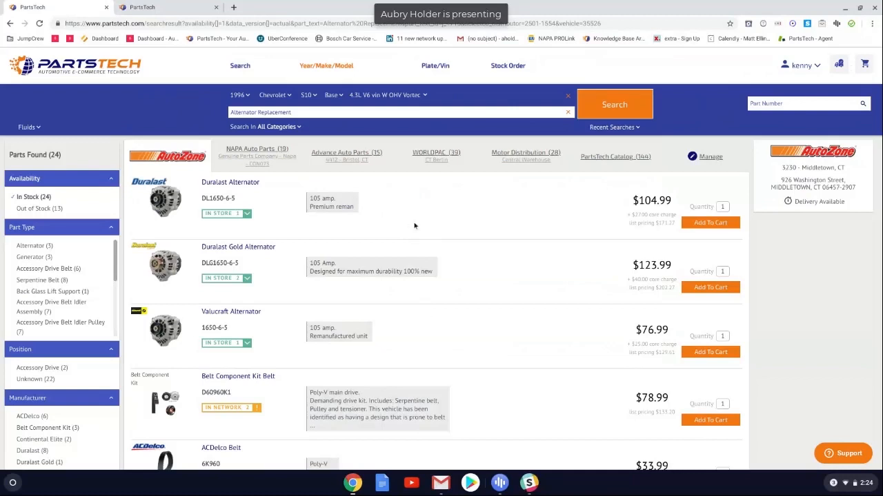
mouse_move(259, 126)
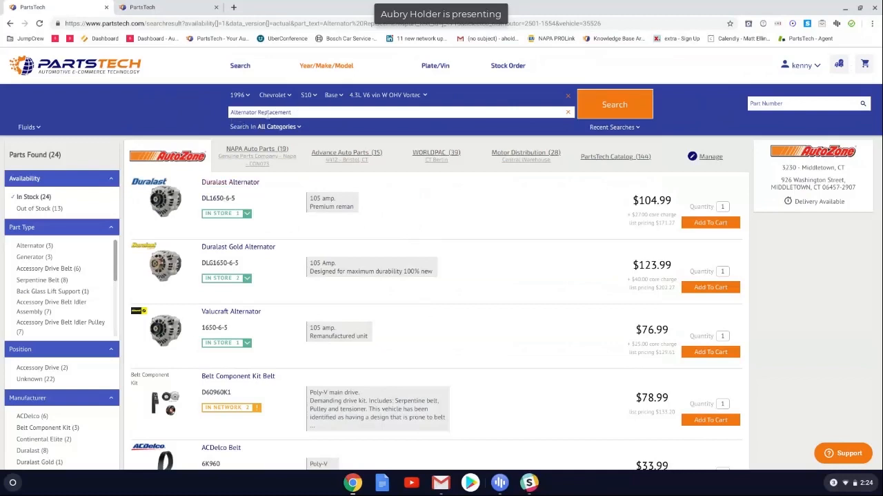
mouse_move(264, 190)
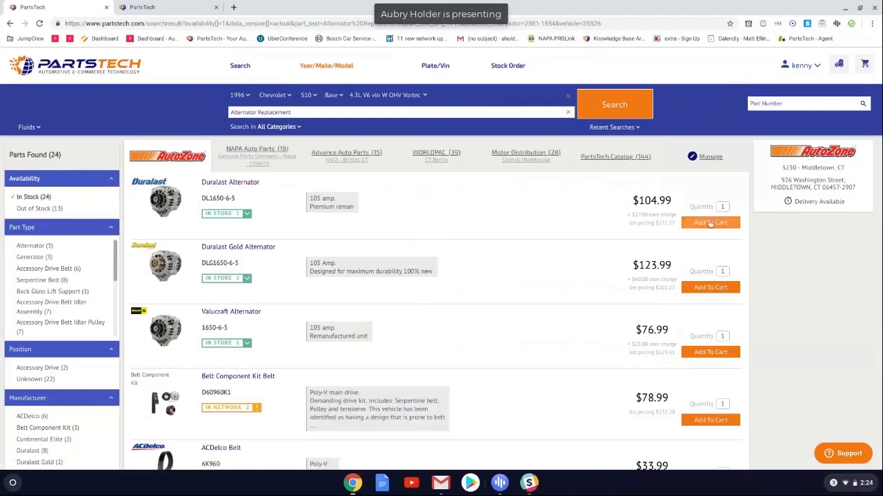
- Add the Duralast Alternator DL1650-6-5 ($104.99) from AutoZone to the cart
left_click(710, 222)
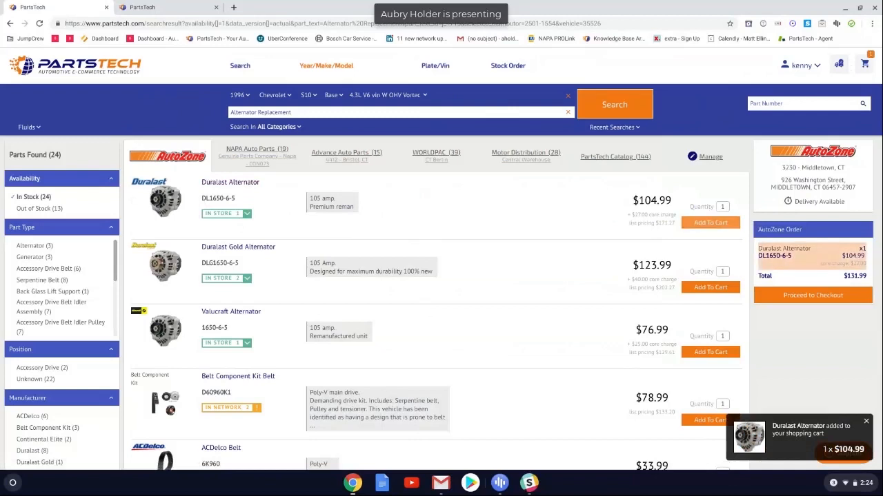
mouse_move(788, 266)
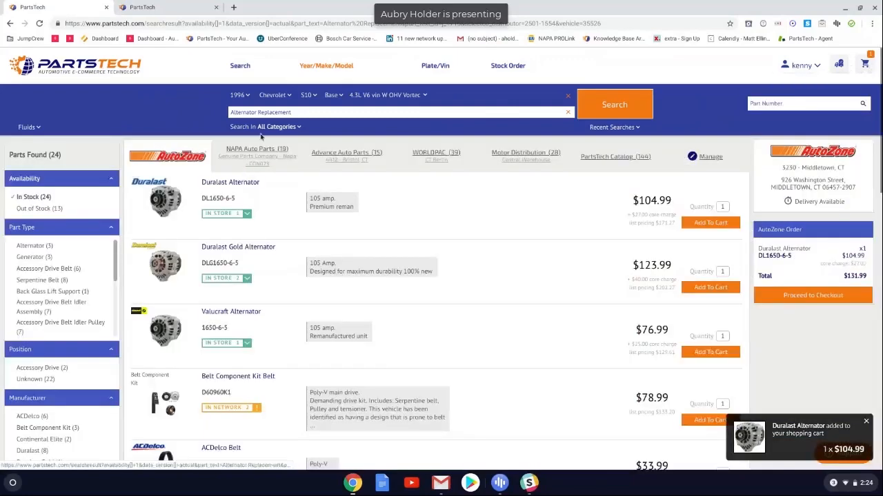
- Add the NAPA serpentine belt 25060870 to the cart from the NAPA Auto Parts results
left_click(255, 151)
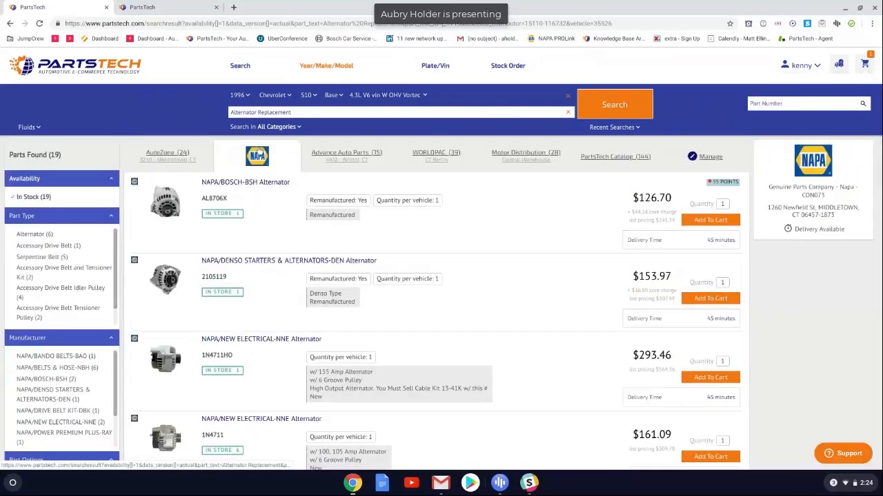
scroll("down", 3)
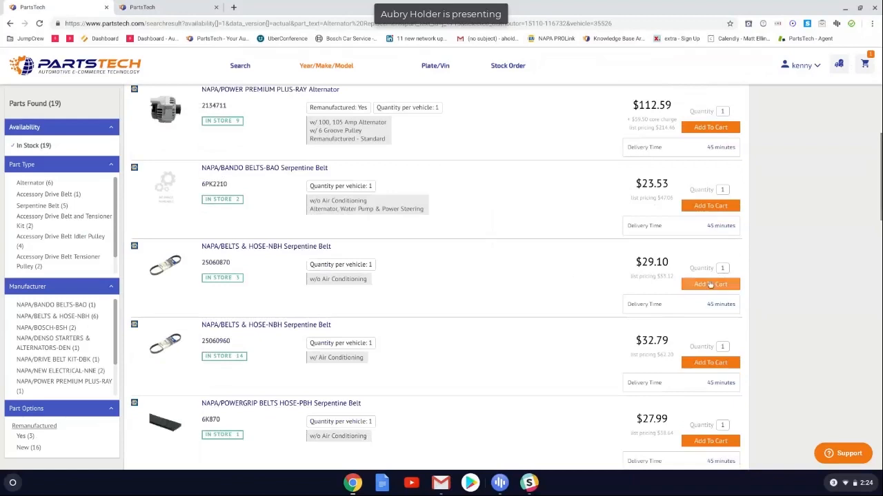
left_click(709, 285)
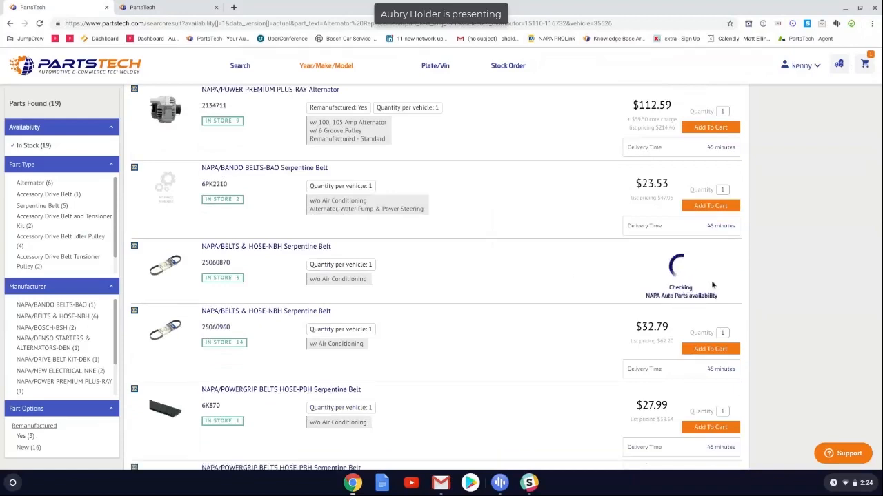
left_click(710, 284)
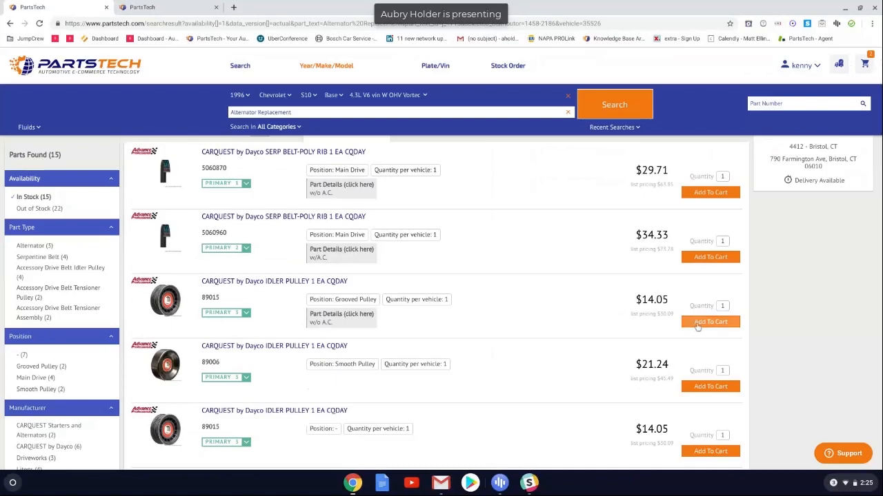
- Add the CARQUEST by Dayco idler pulley 89013 ($14.05) from Advance Auto Parts to the cart
left_click(711, 322)
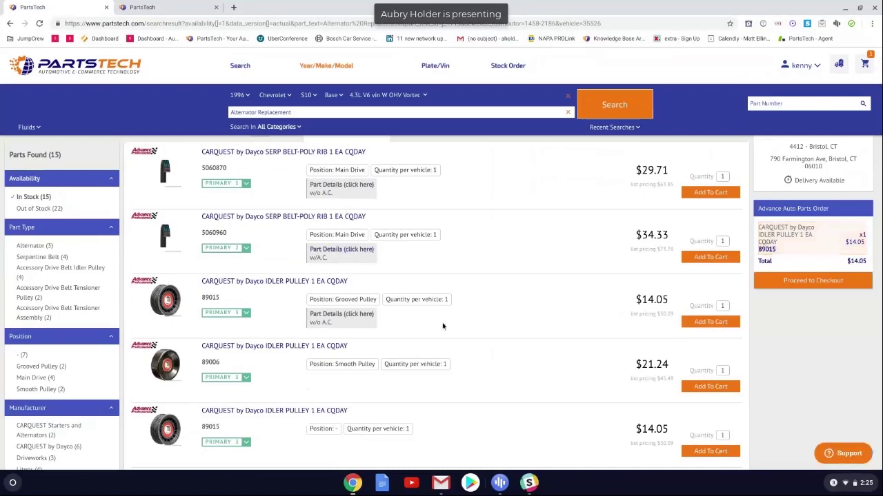
mouse_move(797, 94)
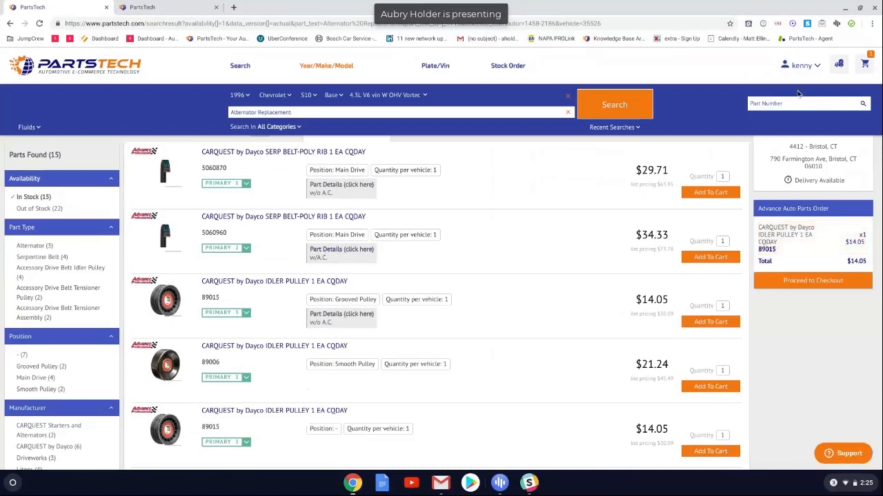
- Remove the Duralast Alternator in the cart preview, leaving $43.15, and proceed to checkout
left_click(863, 64)
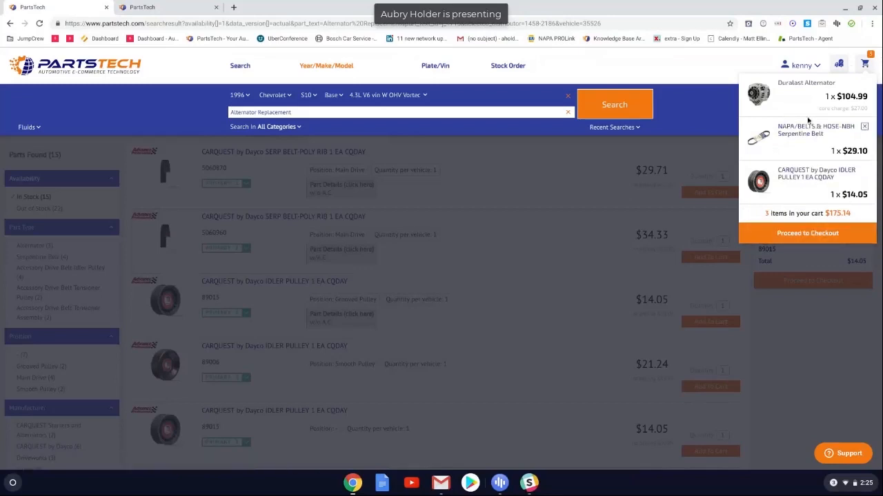
mouse_move(809, 105)
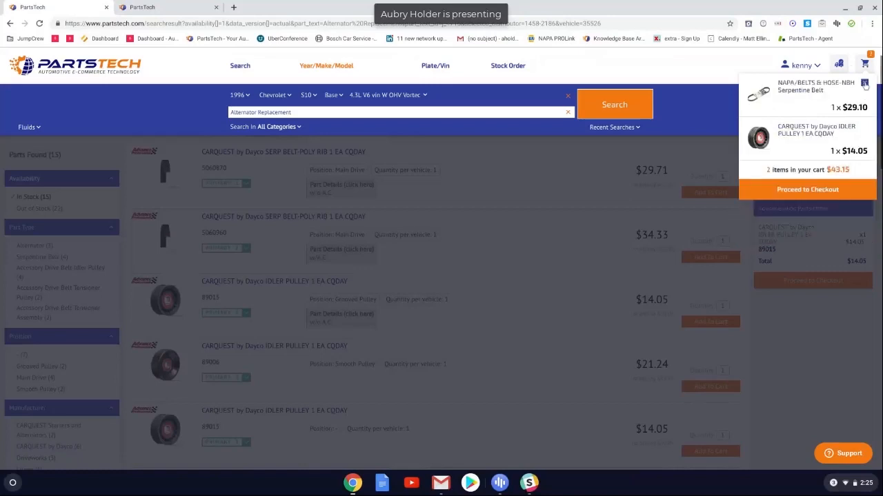
mouse_move(827, 193)
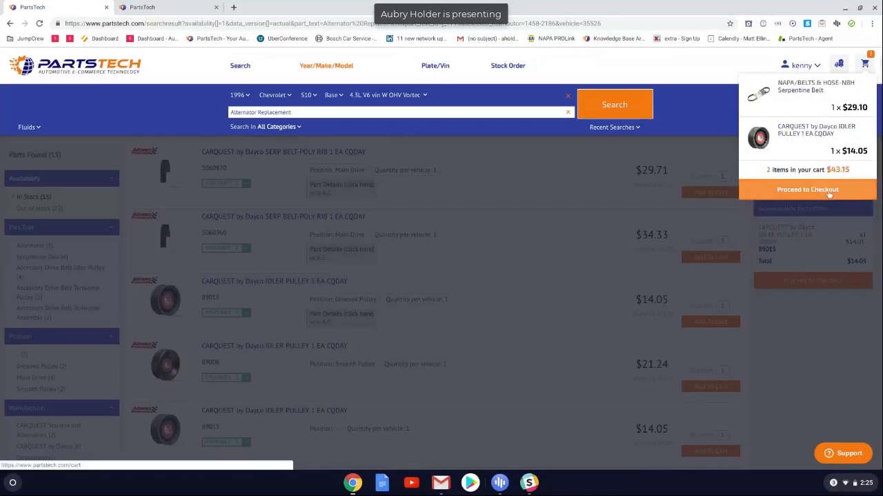
left_click(808, 189)
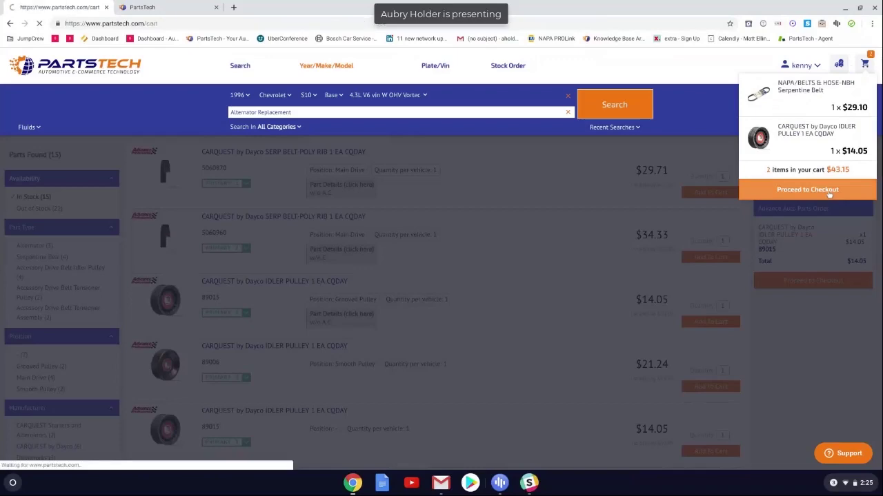
- Raise the NAPA serpentine belt quantity to 2, bringing the NAPA total to $58.20
left_click(811, 190)
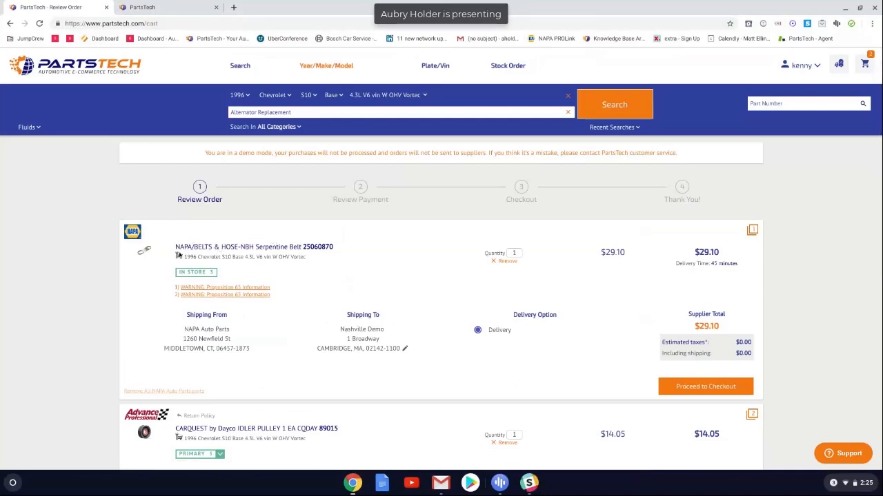
mouse_move(351, 254)
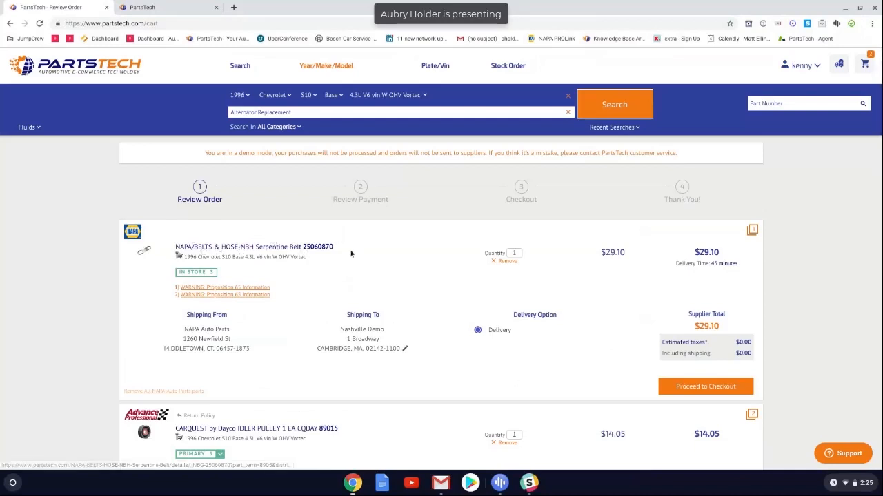
mouse_move(165, 274)
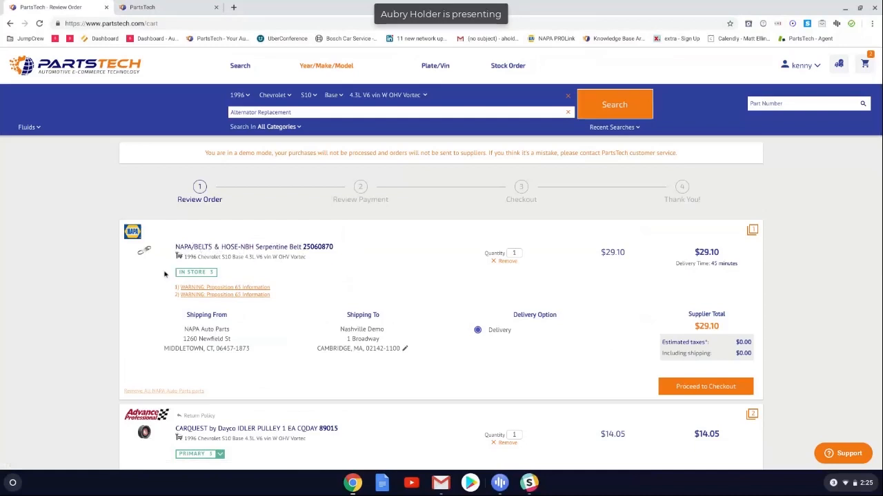
mouse_move(173, 309)
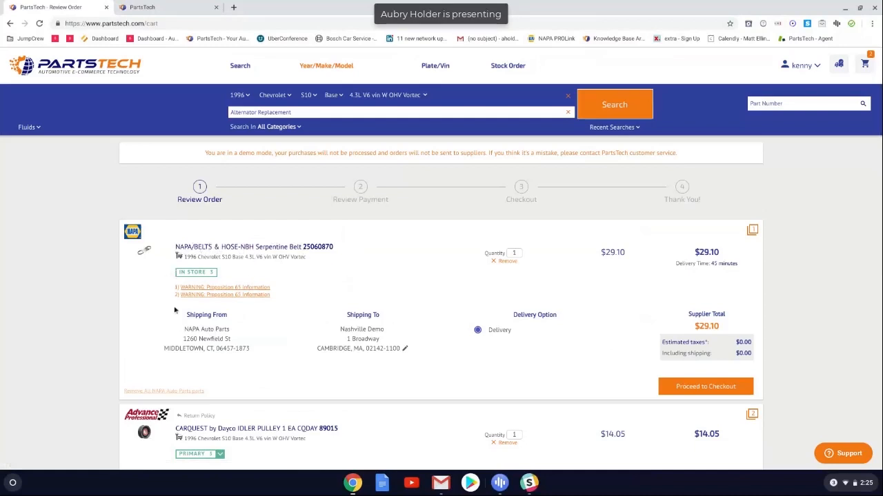
mouse_move(375, 378)
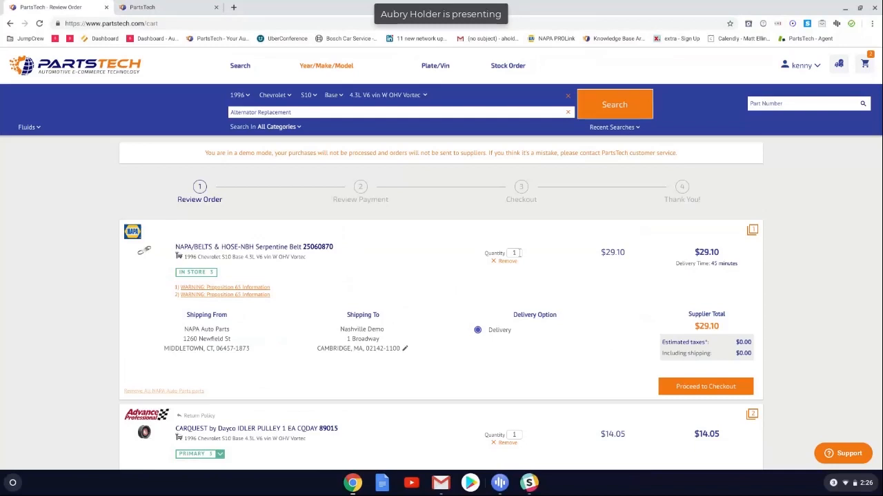
left_click(513, 252)
type("2")
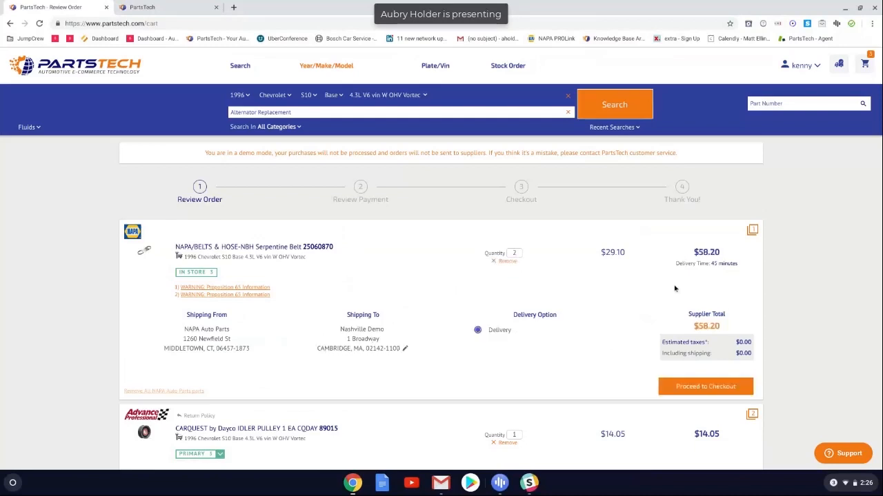
- Review the NAPA and Advance items totaling $72.25 and send the order to checkout
scroll("down", 3)
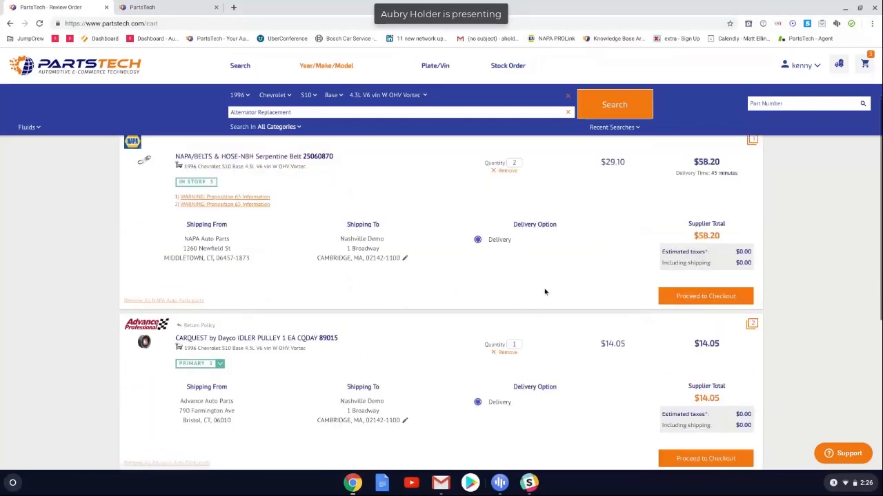
scroll("down", 3)
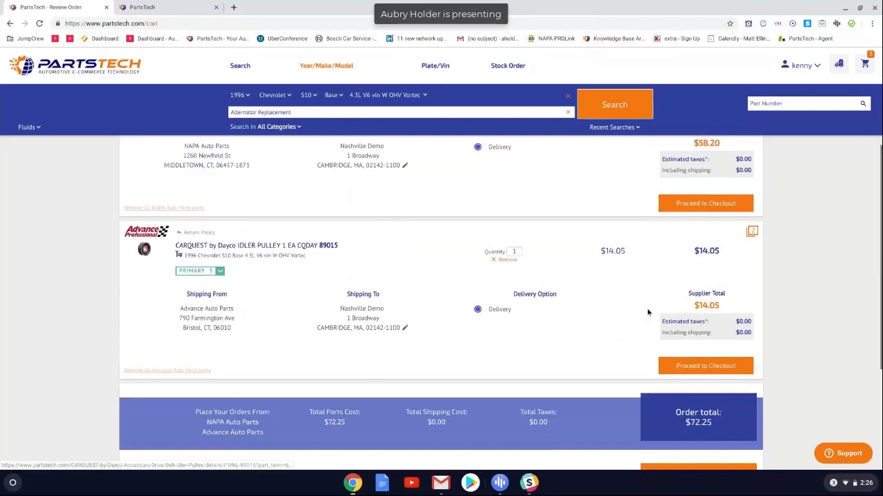
mouse_move(563, 300)
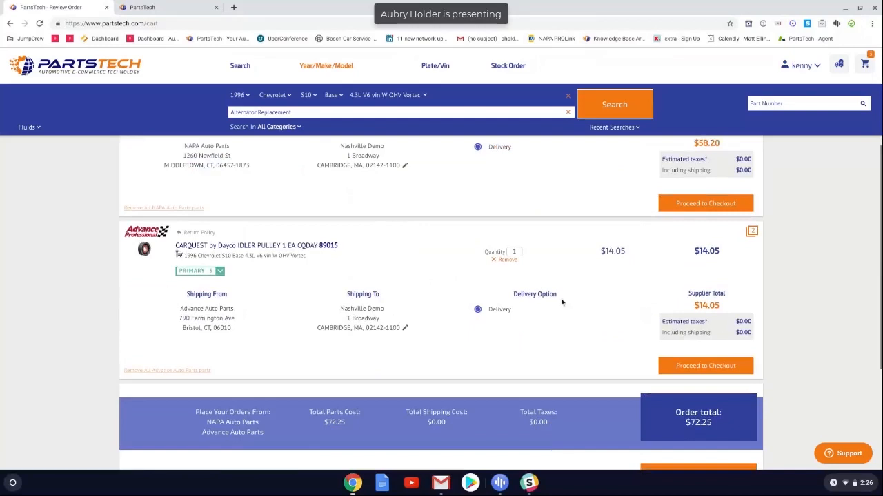
scroll("down", 3)
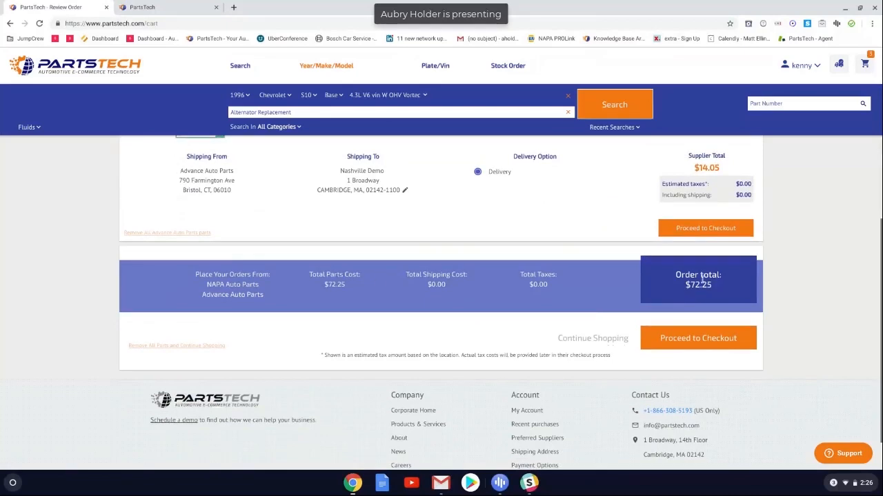
scroll("up", 3)
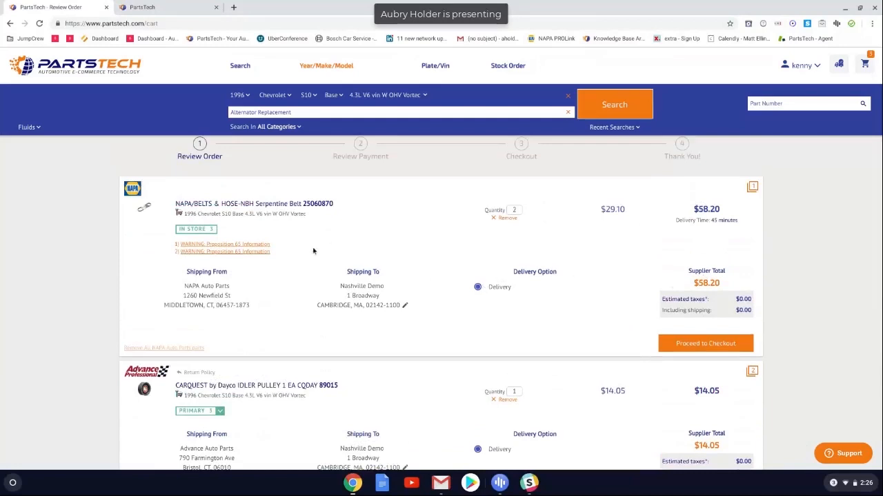
scroll("down", 3)
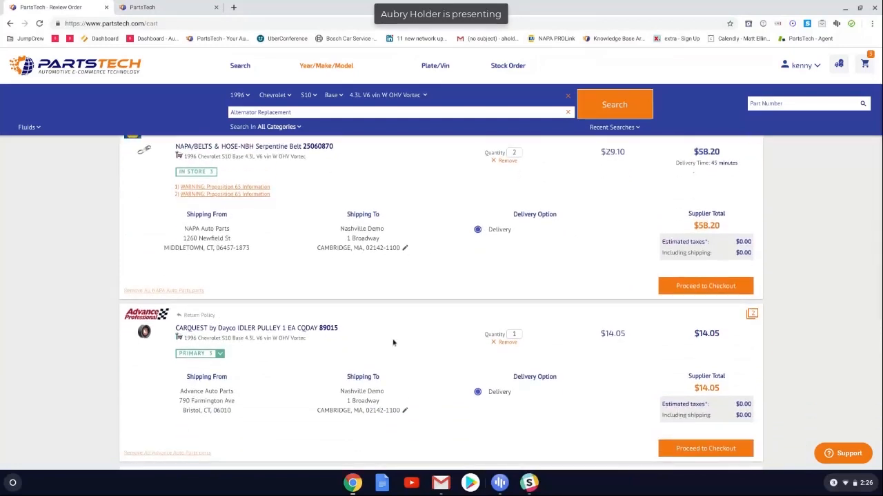
mouse_move(508, 312)
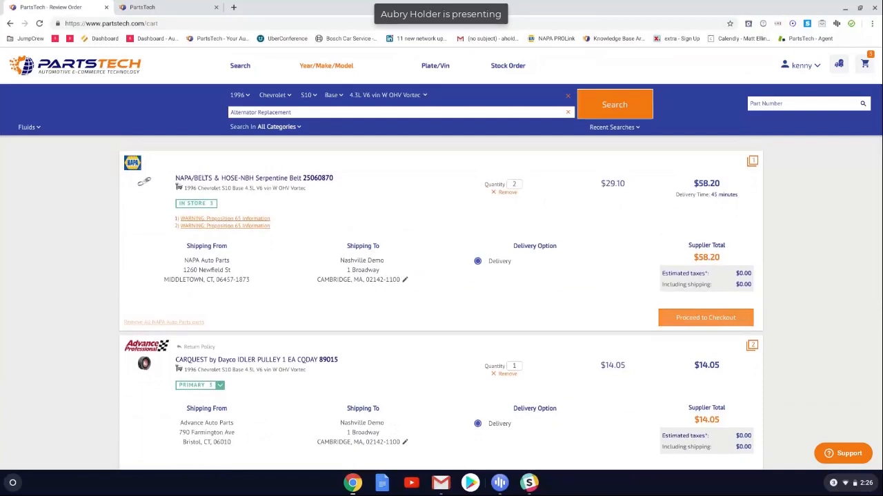
mouse_move(330, 243)
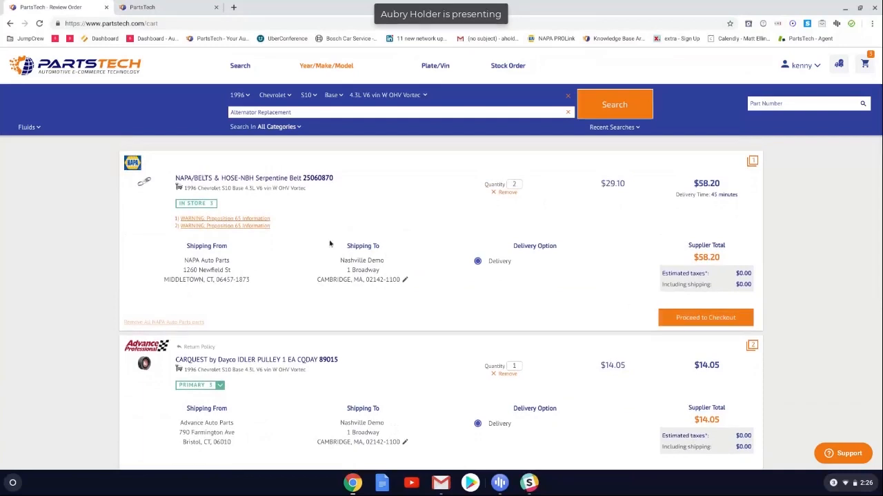
mouse_move(444, 212)
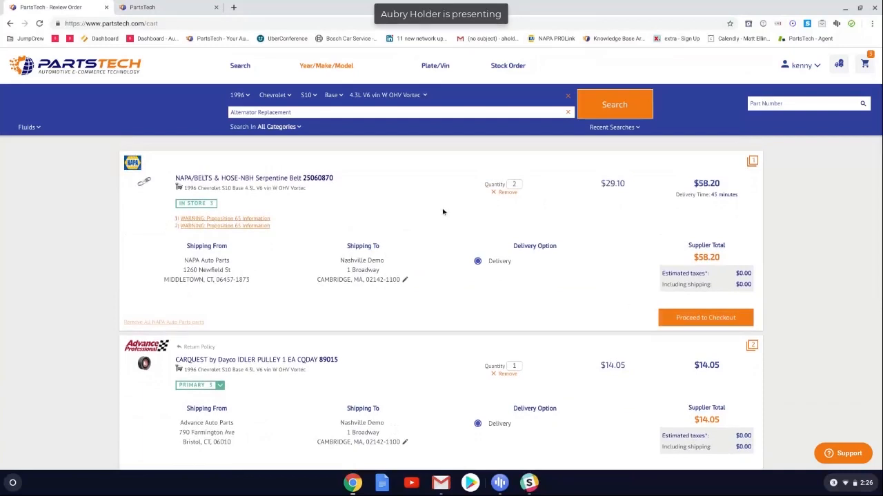
scroll("down", 3)
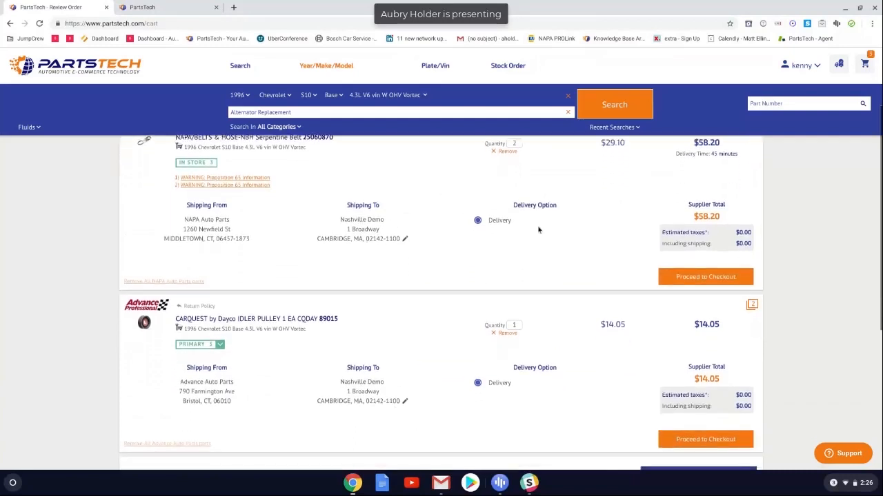
scroll("down", 3)
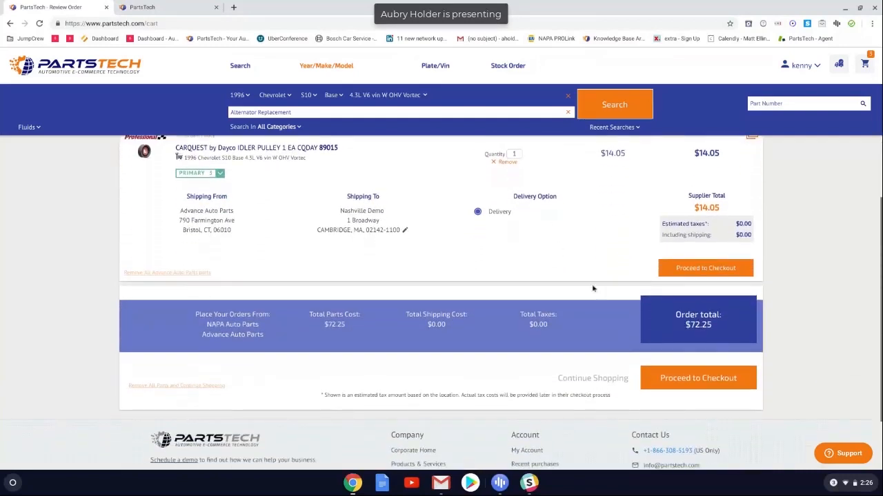
left_click(698, 378)
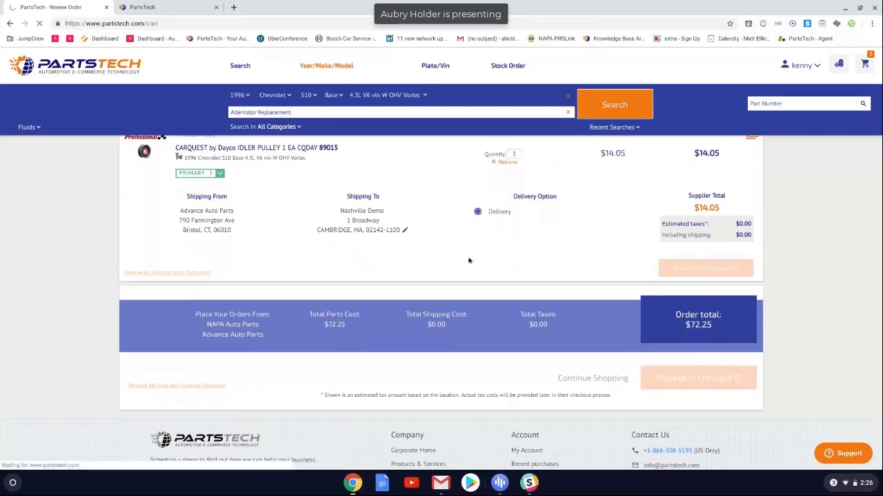
- Reach the PO number and Send-notes-to-supplier fields on the Review Payment page
left_click(698, 378)
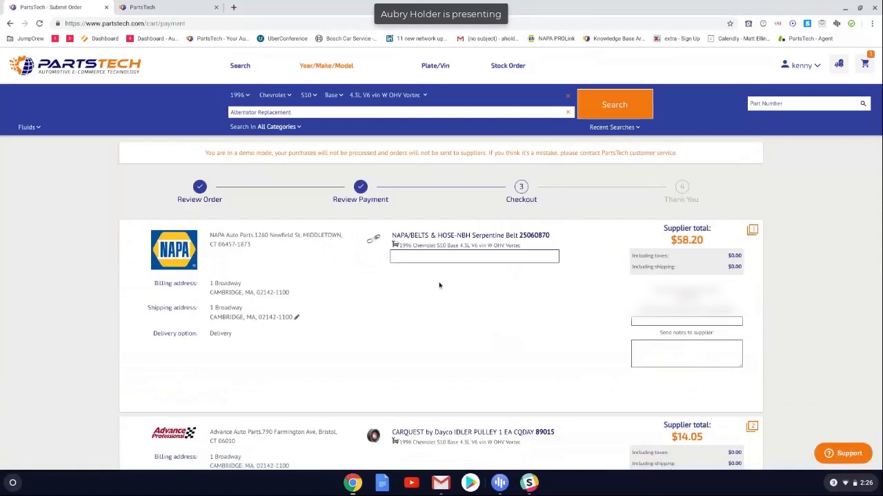
scroll("down", 3)
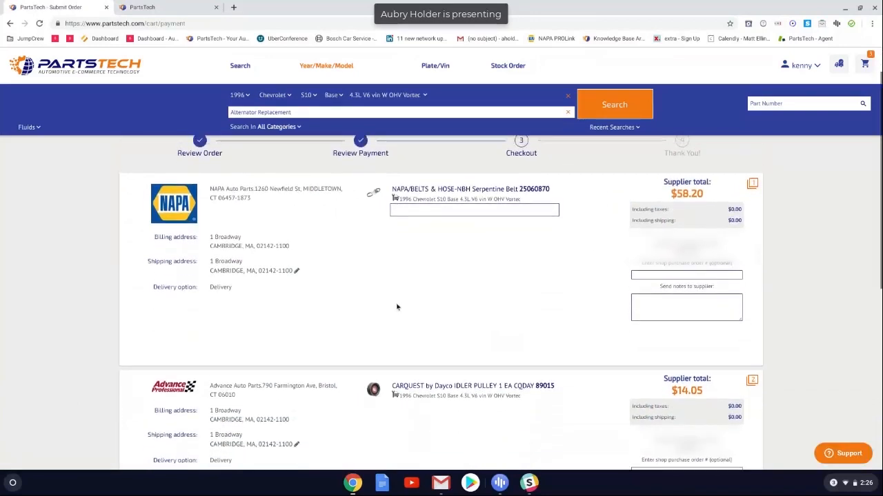
mouse_move(195, 237)
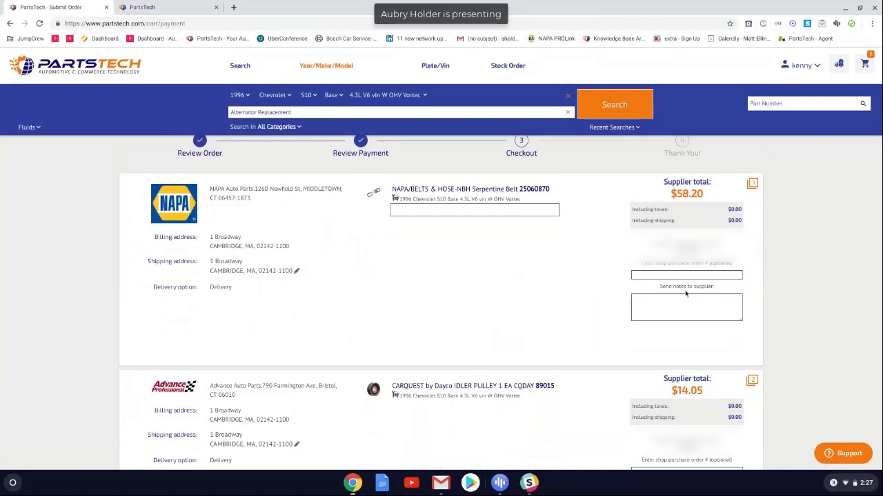
scroll("down", 3)
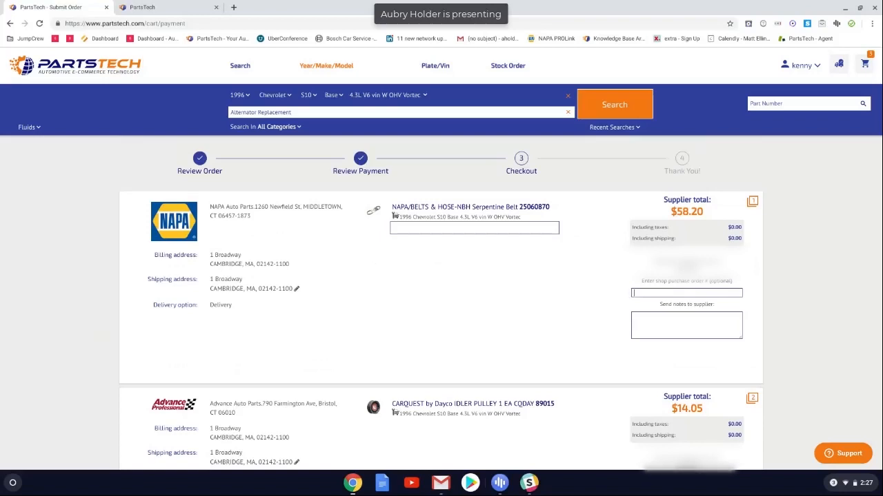
- Give the NAPA order PO number 'holder' and supplier note 'ASAP'
type("holder")
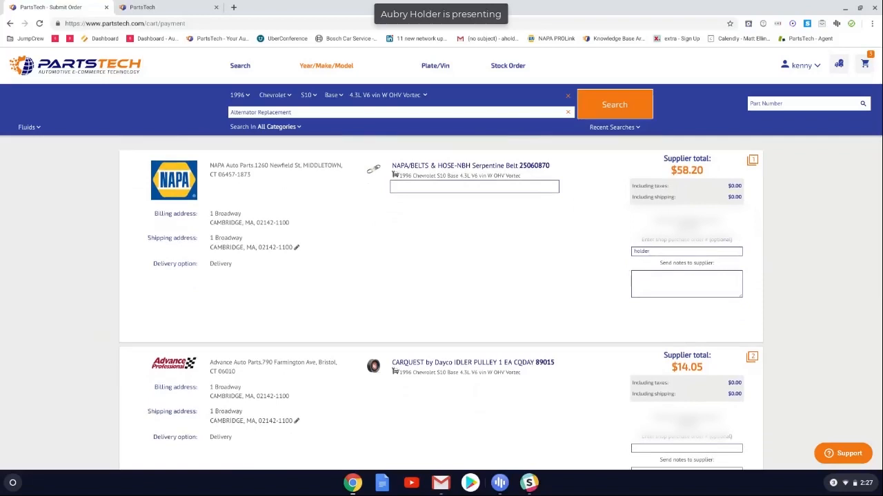
type("ASAP")
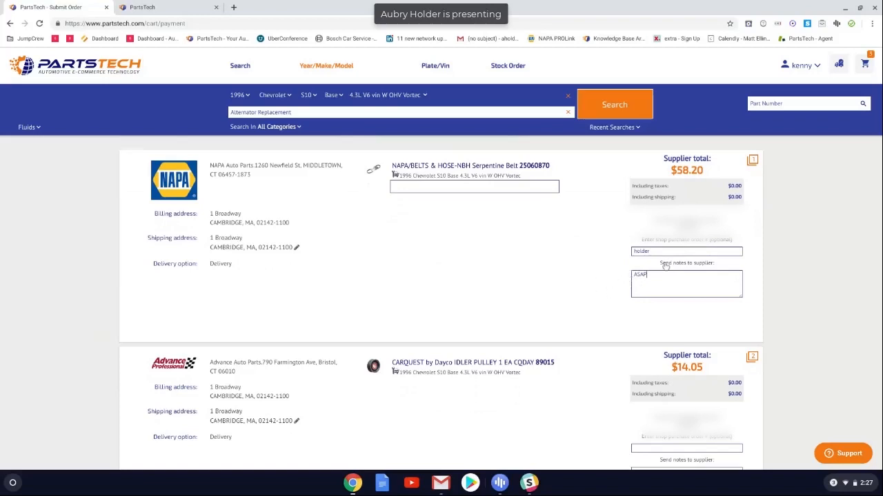
scroll("down", 3)
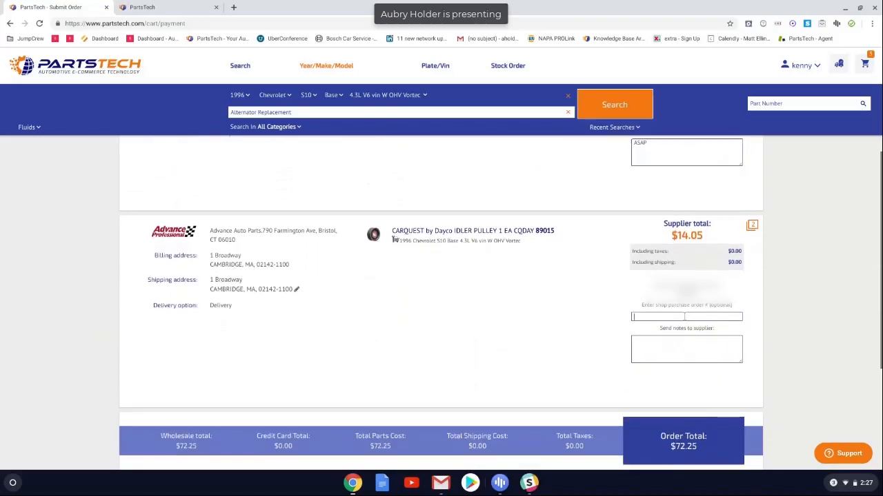
- Give the Advance order PO number 'Holder' and supplier note 'Asa'
type("Holder")
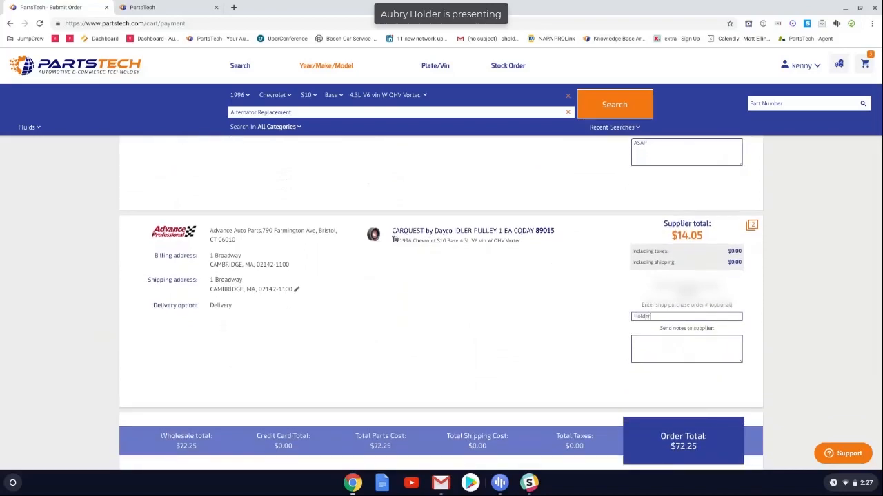
left_click(687, 349)
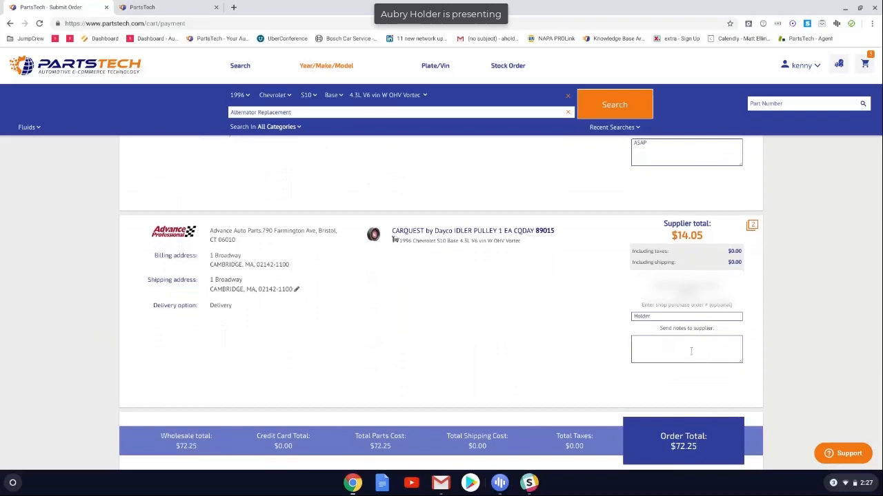
type("Asap")
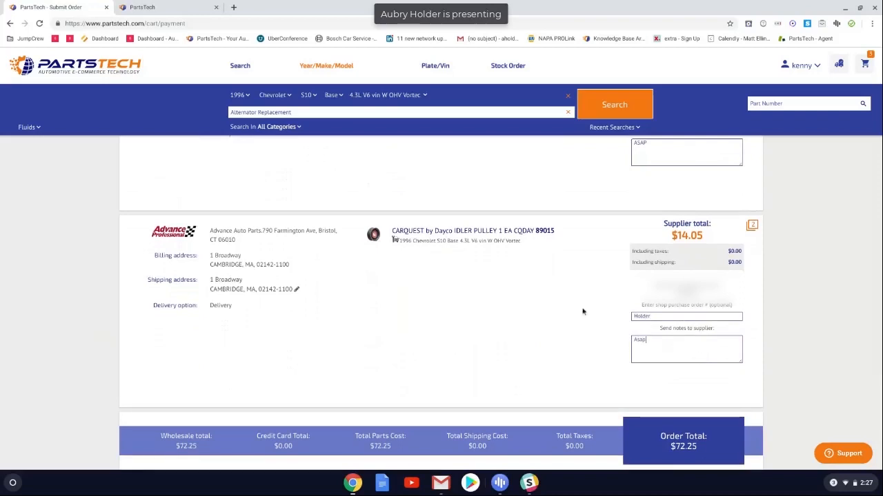
- Submit the order to both suppliers and reach the thank-you confirmation
scroll("down", 3)
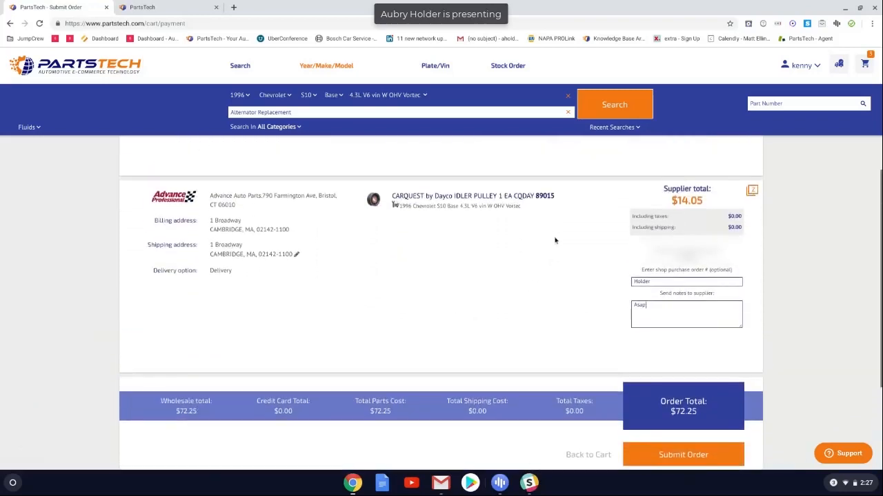
scroll("down", 3)
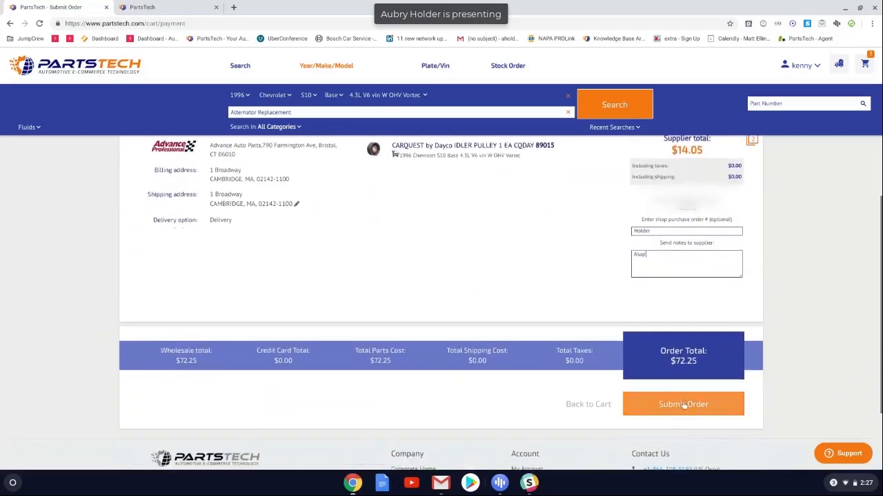
left_click(682, 402)
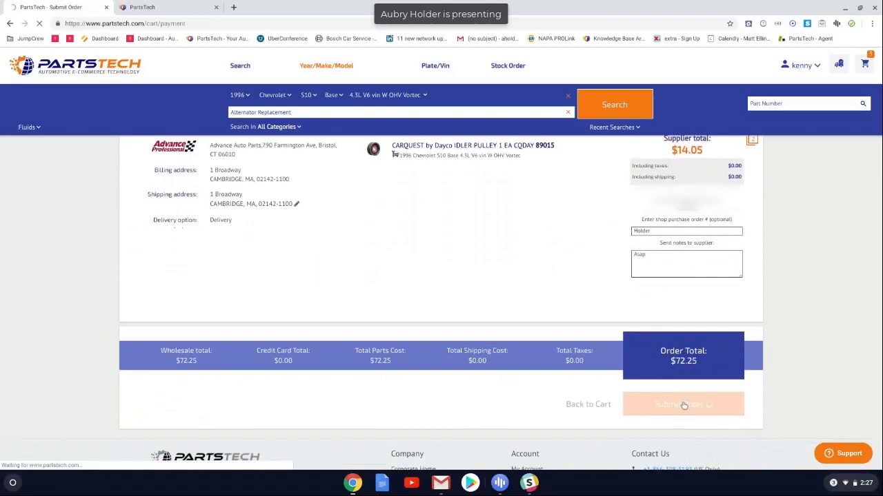
left_click(683, 404)
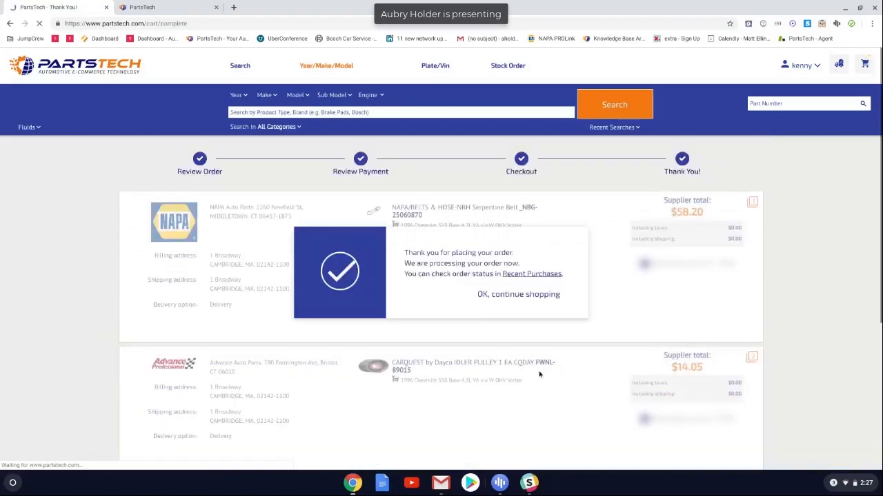